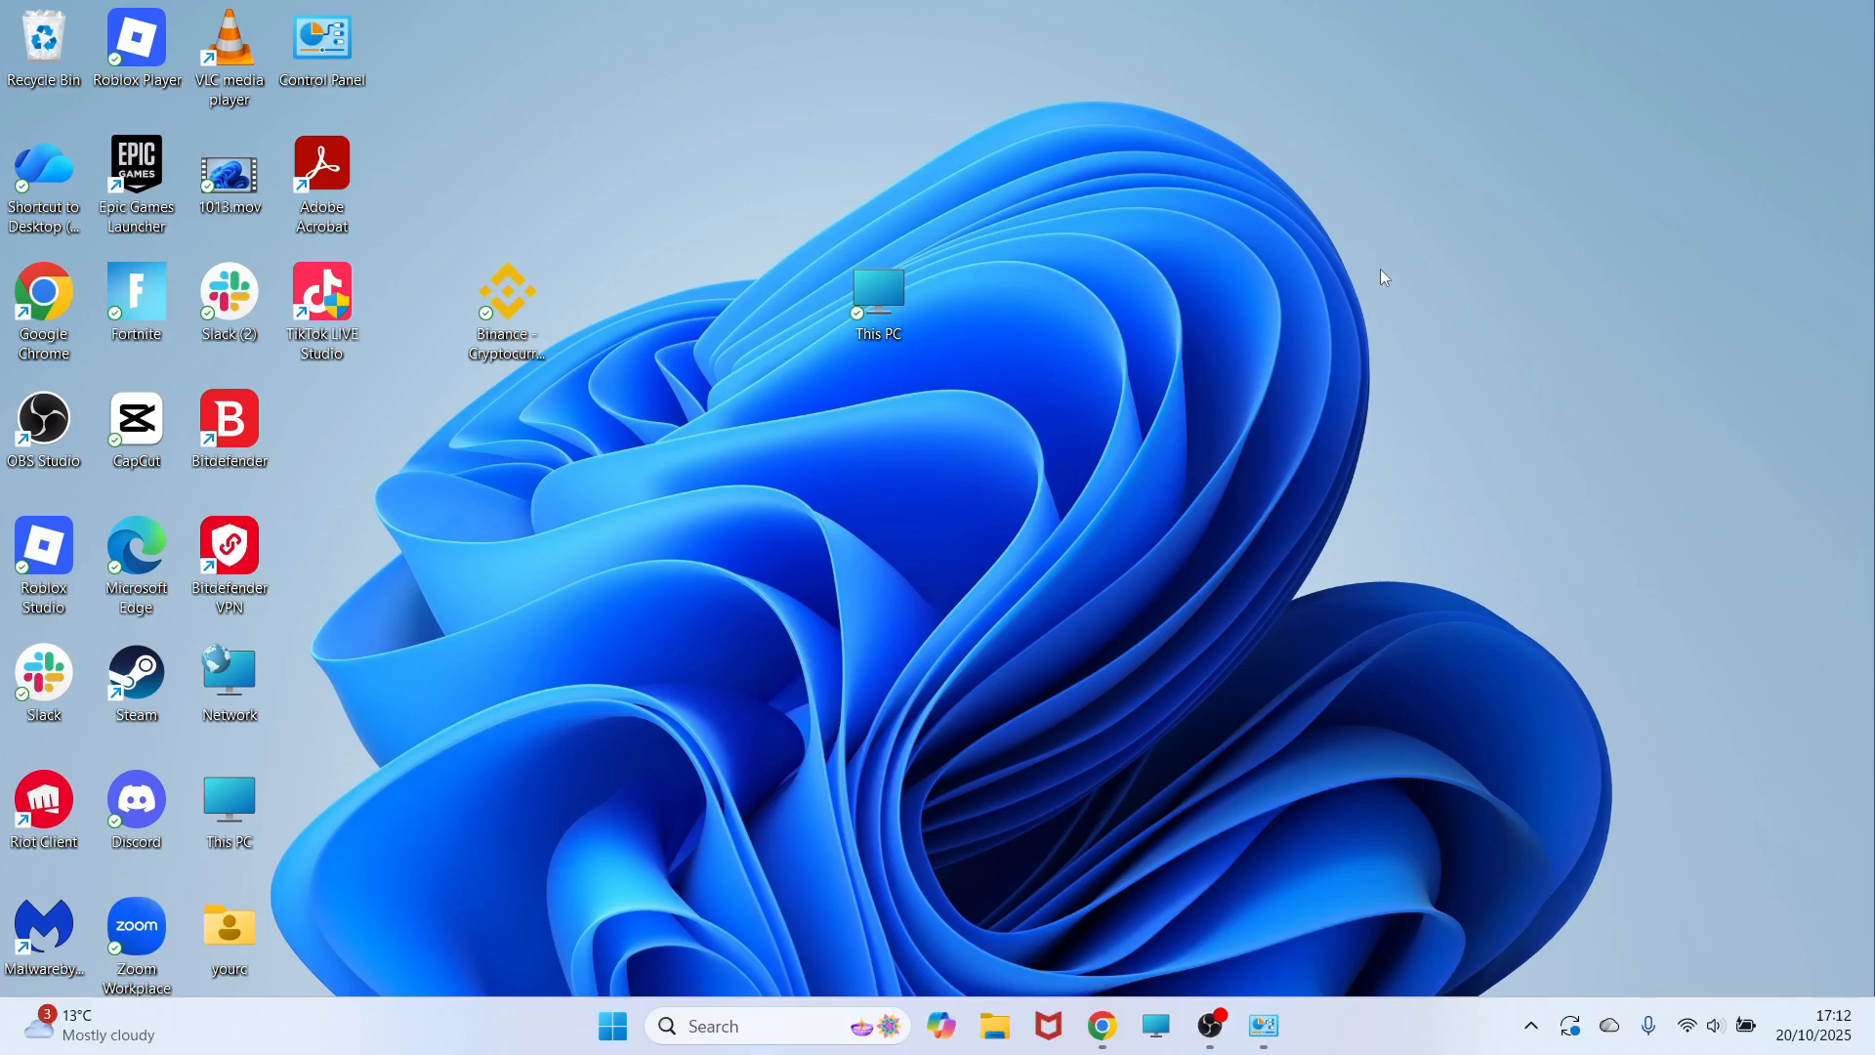
{"action": "mouse_move", "coordinate": [1133, 838]}
{"action": "type", "text": "intel"}
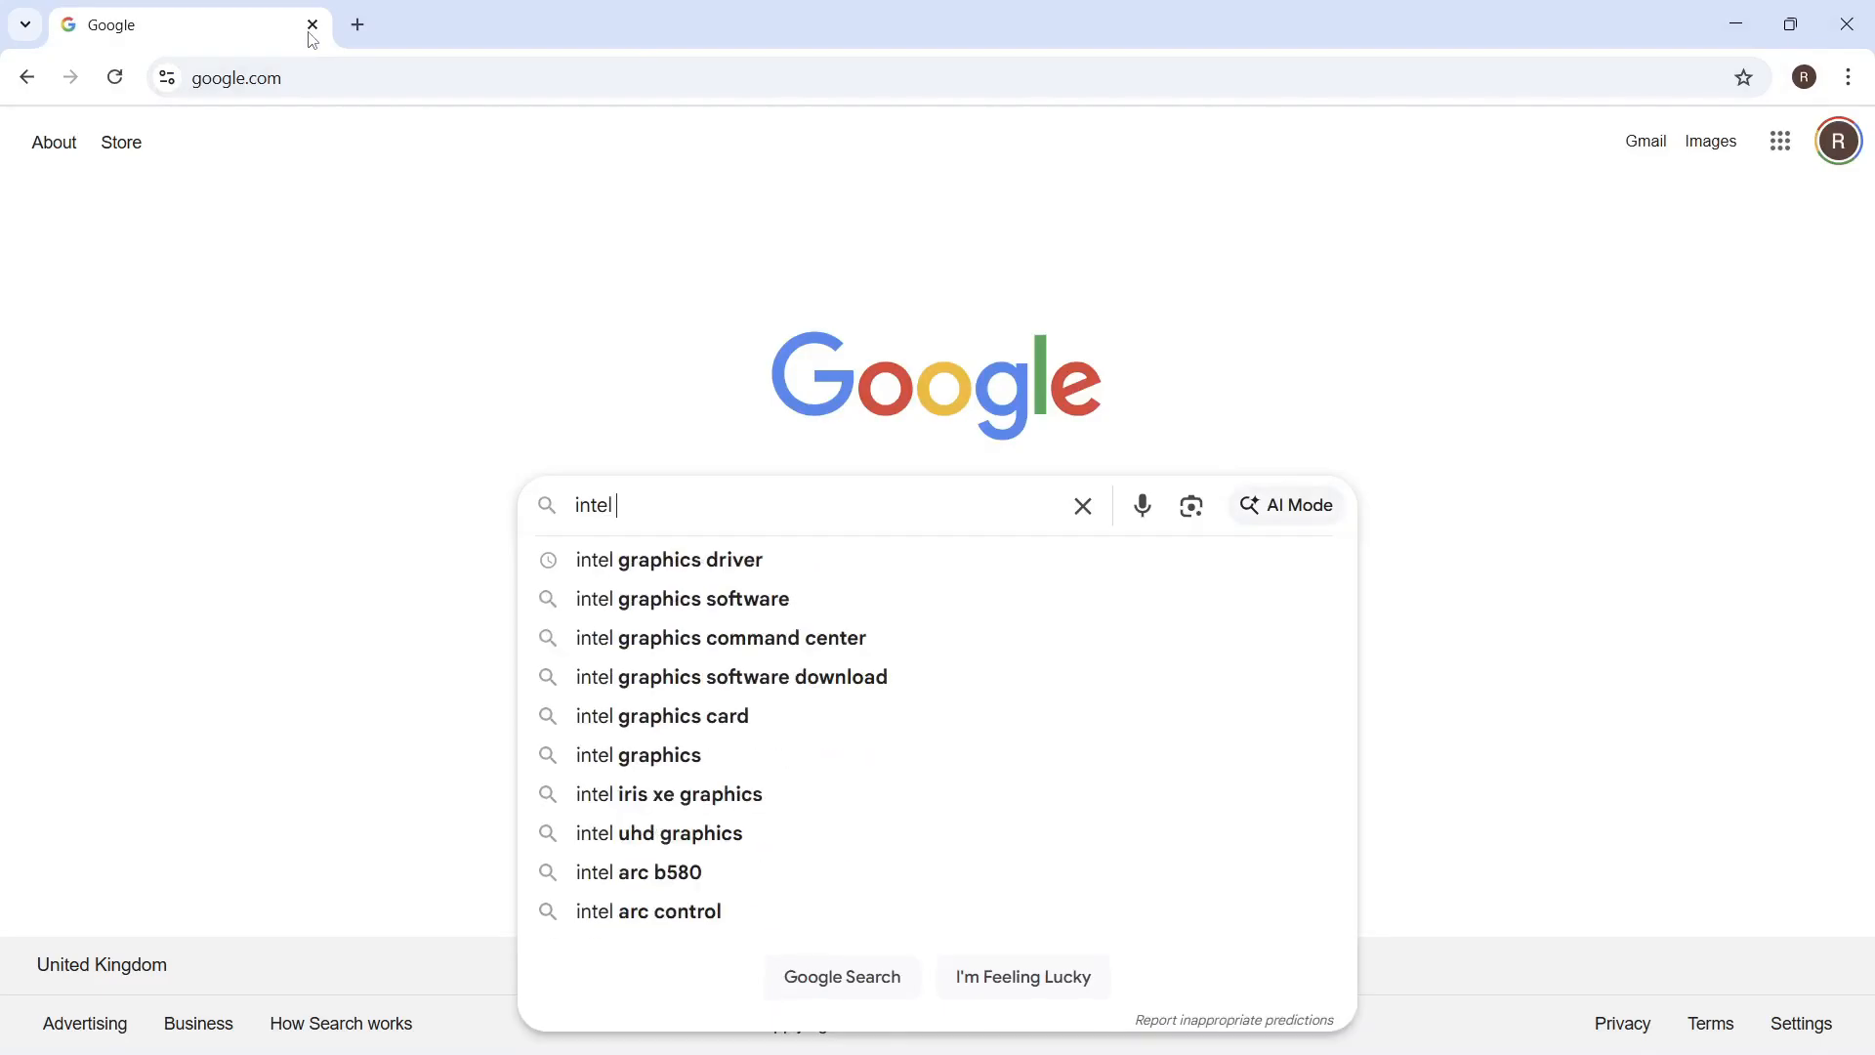
Search 'intel graphics drivers' and download the Driver & Support Assistant from Intel's Download Center
{"action": "type", "text": "graphi"}
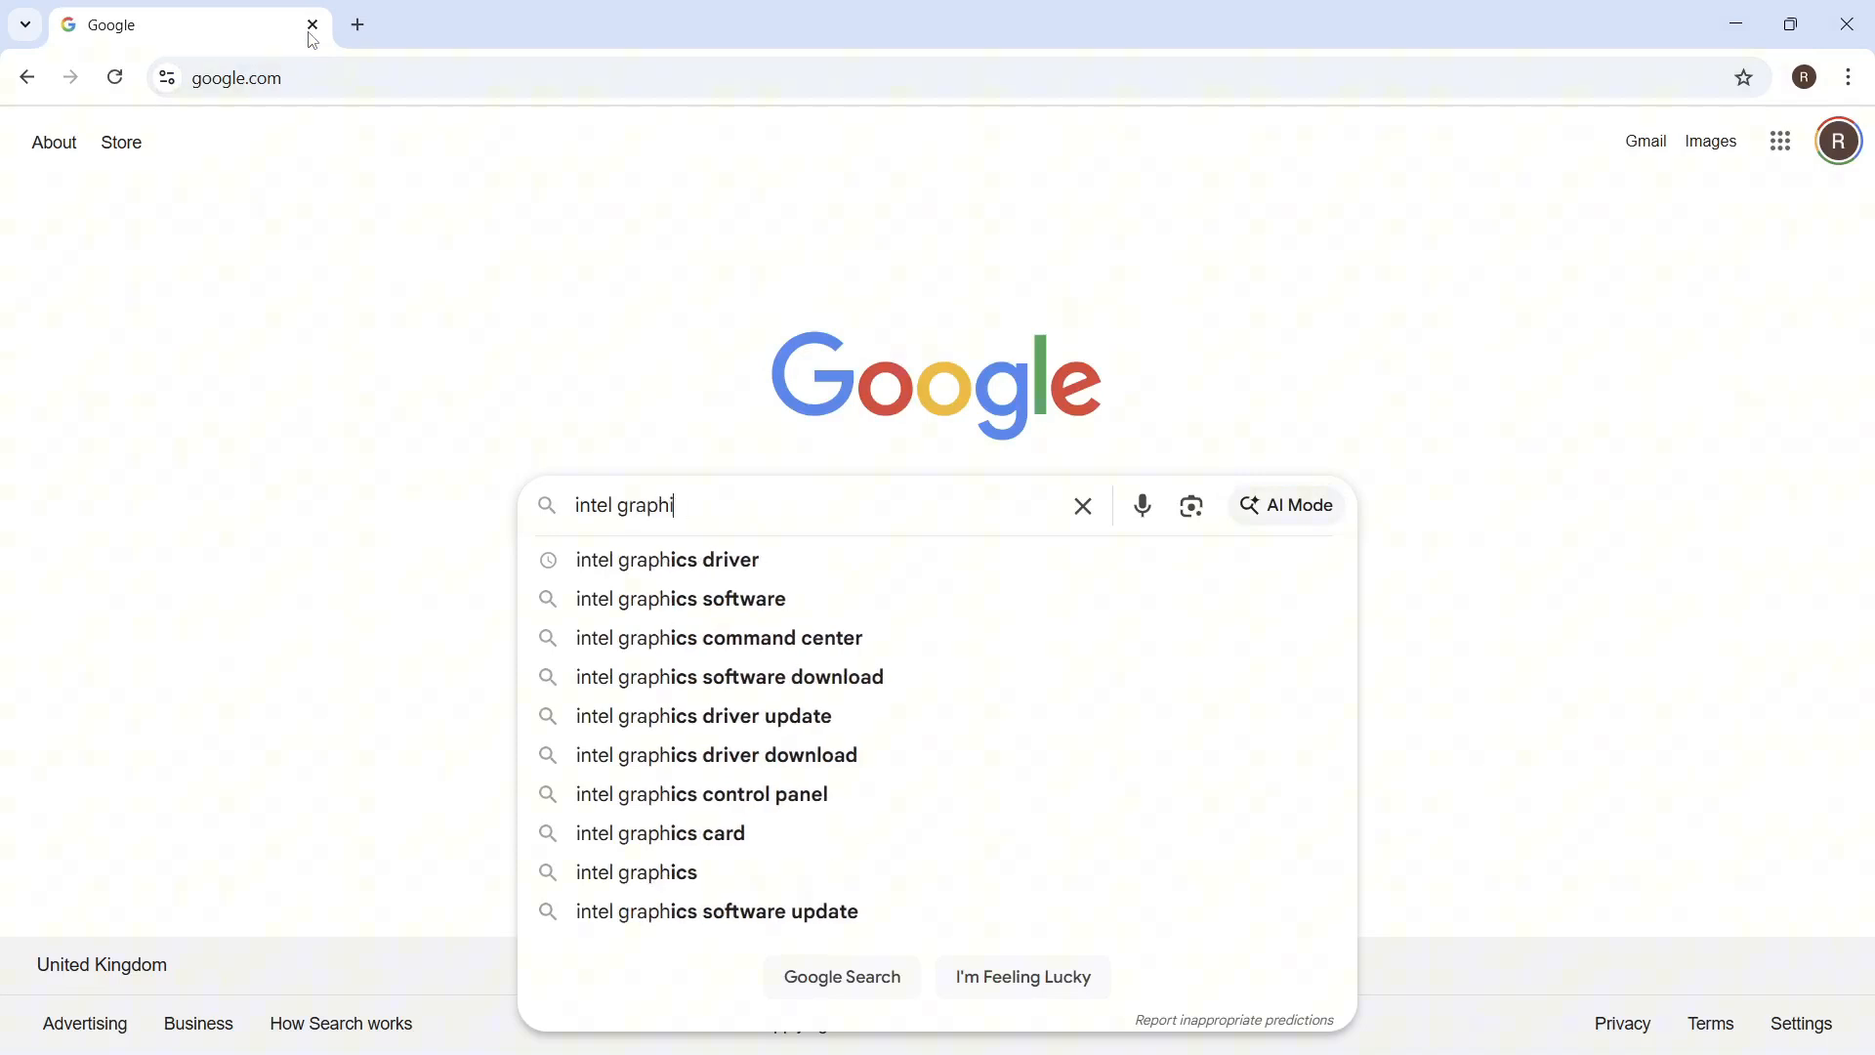
{"action": "type", "text": "cs drivers"}
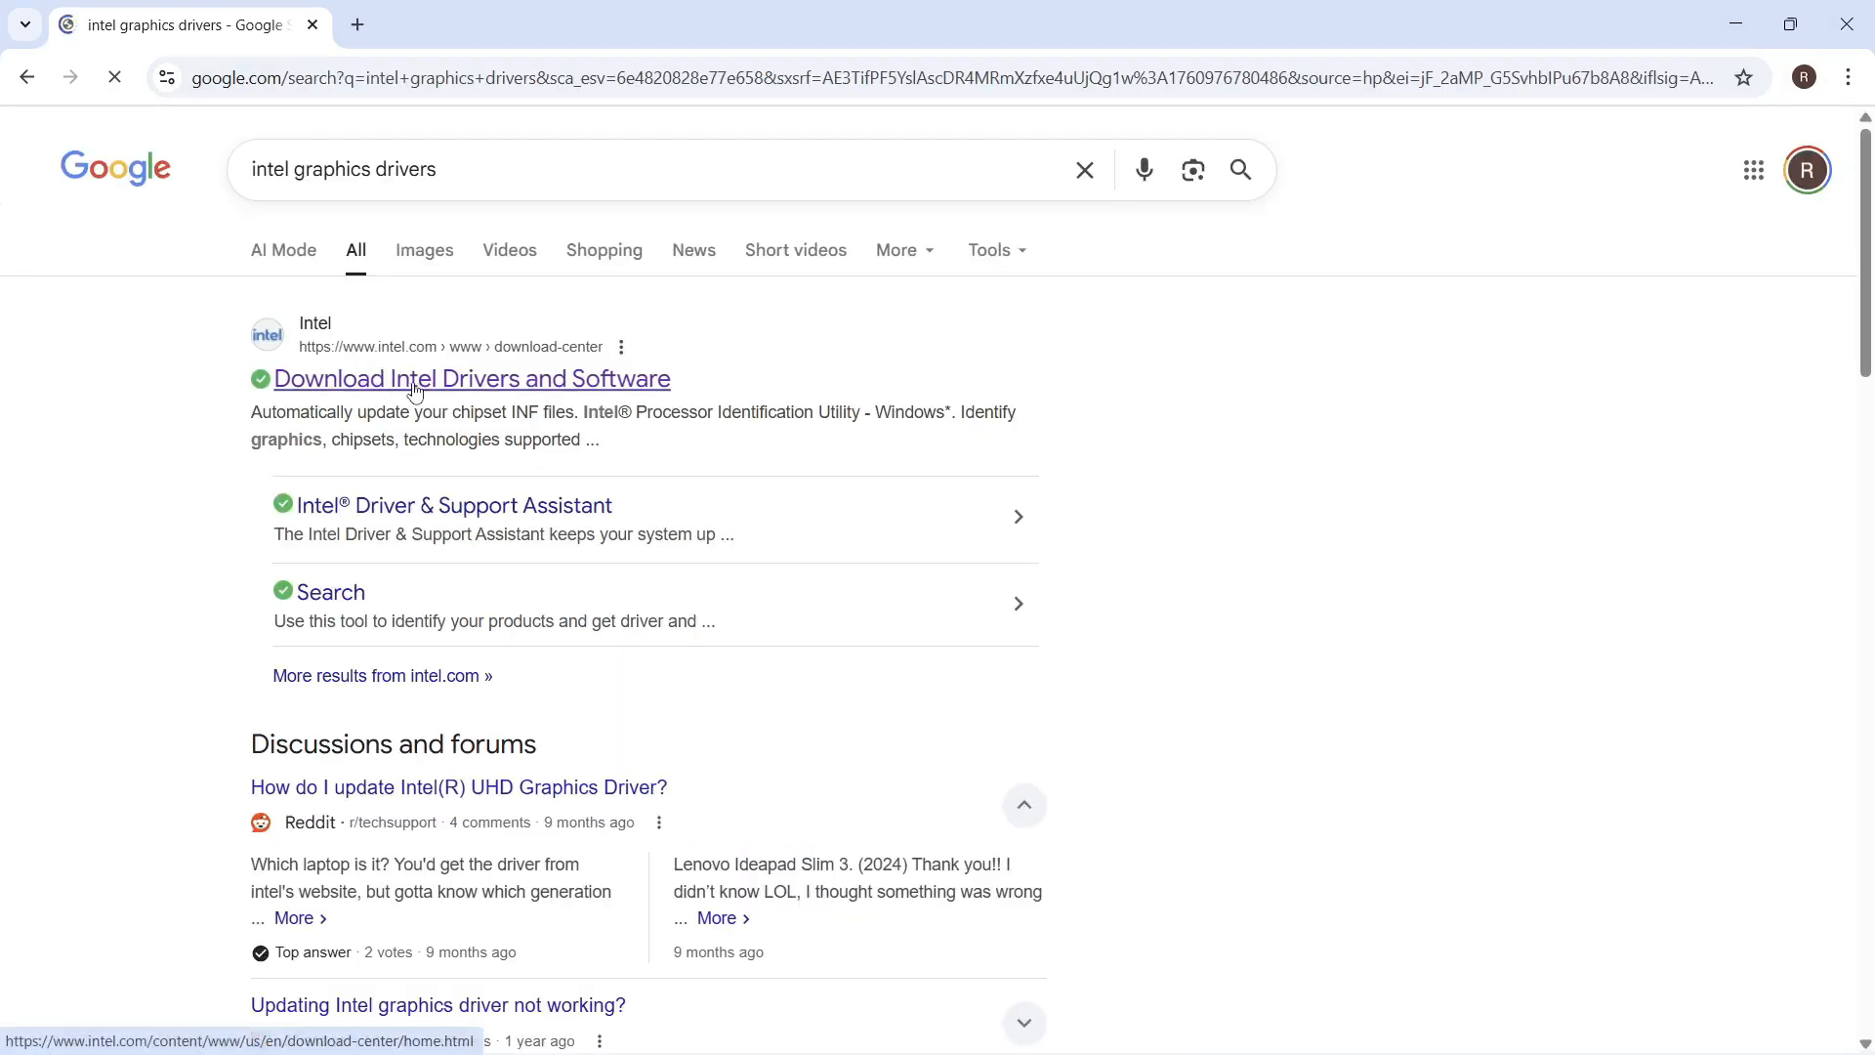
{"action": "left_click", "coordinate": [471, 377]}
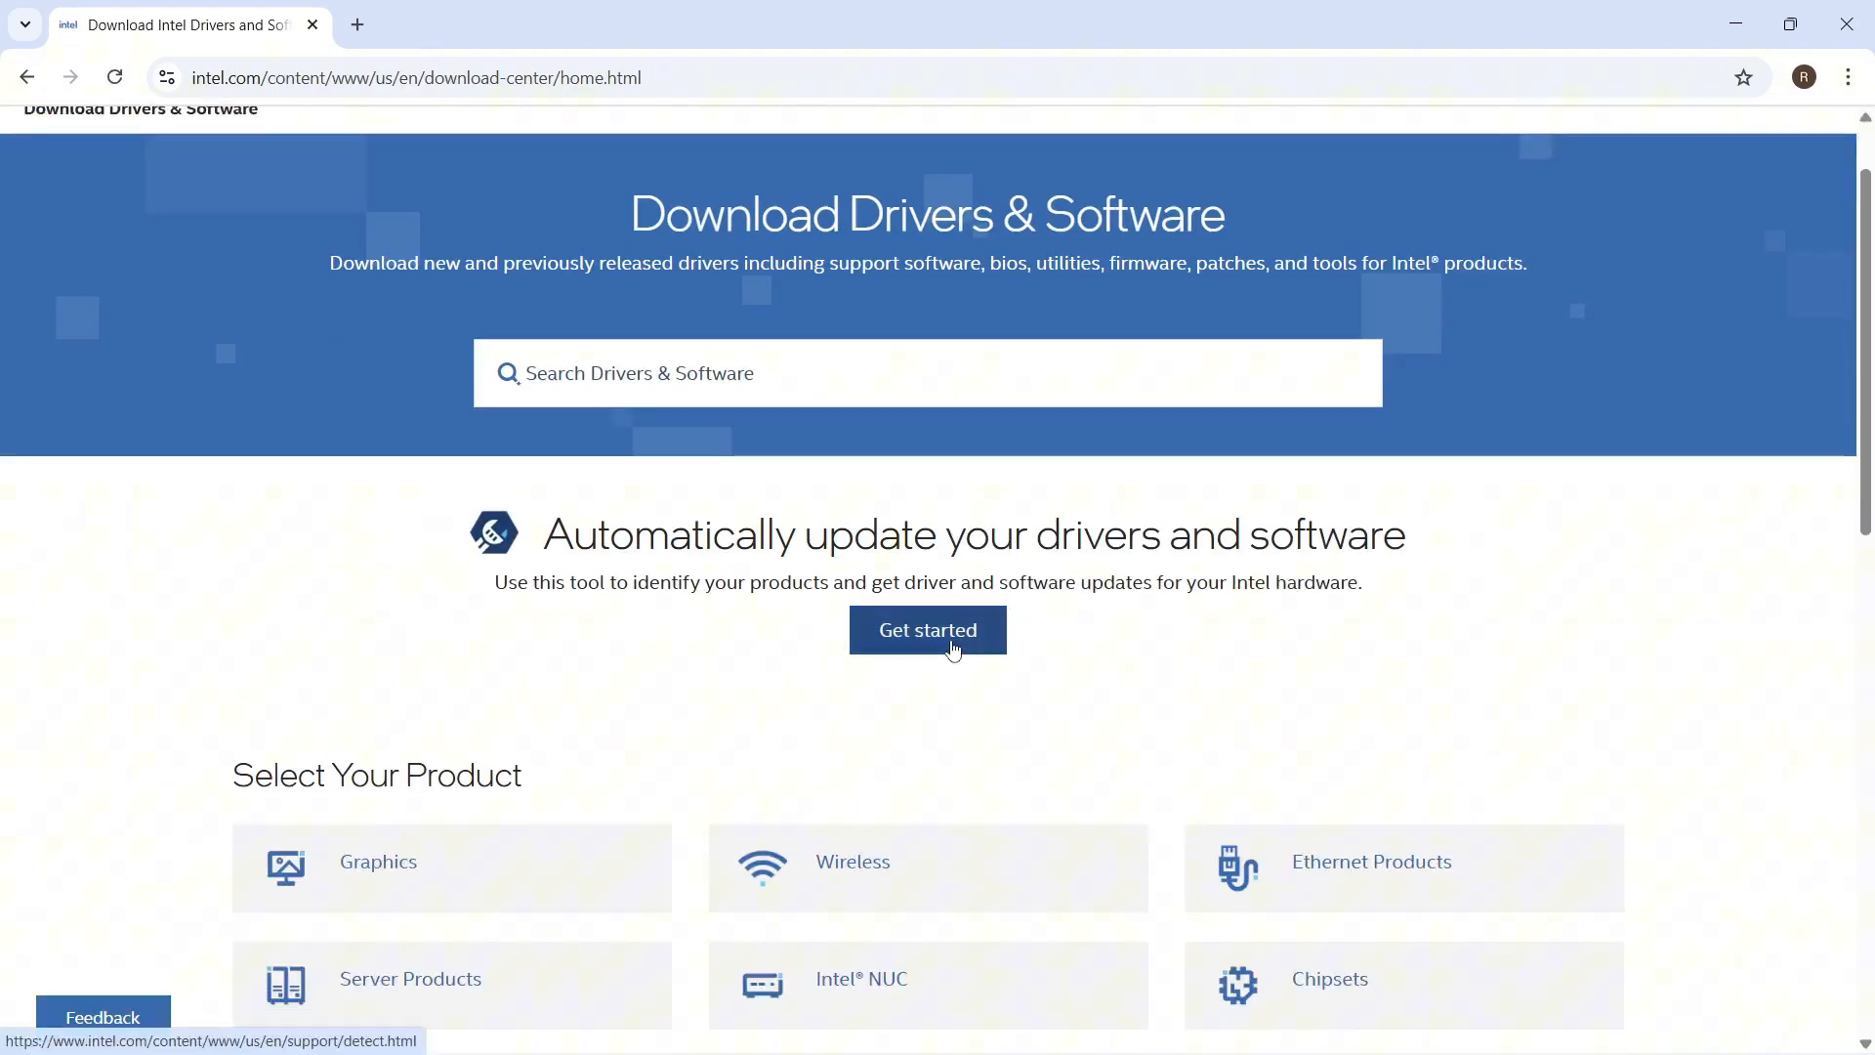
{"action": "left_click", "coordinate": [926, 631]}
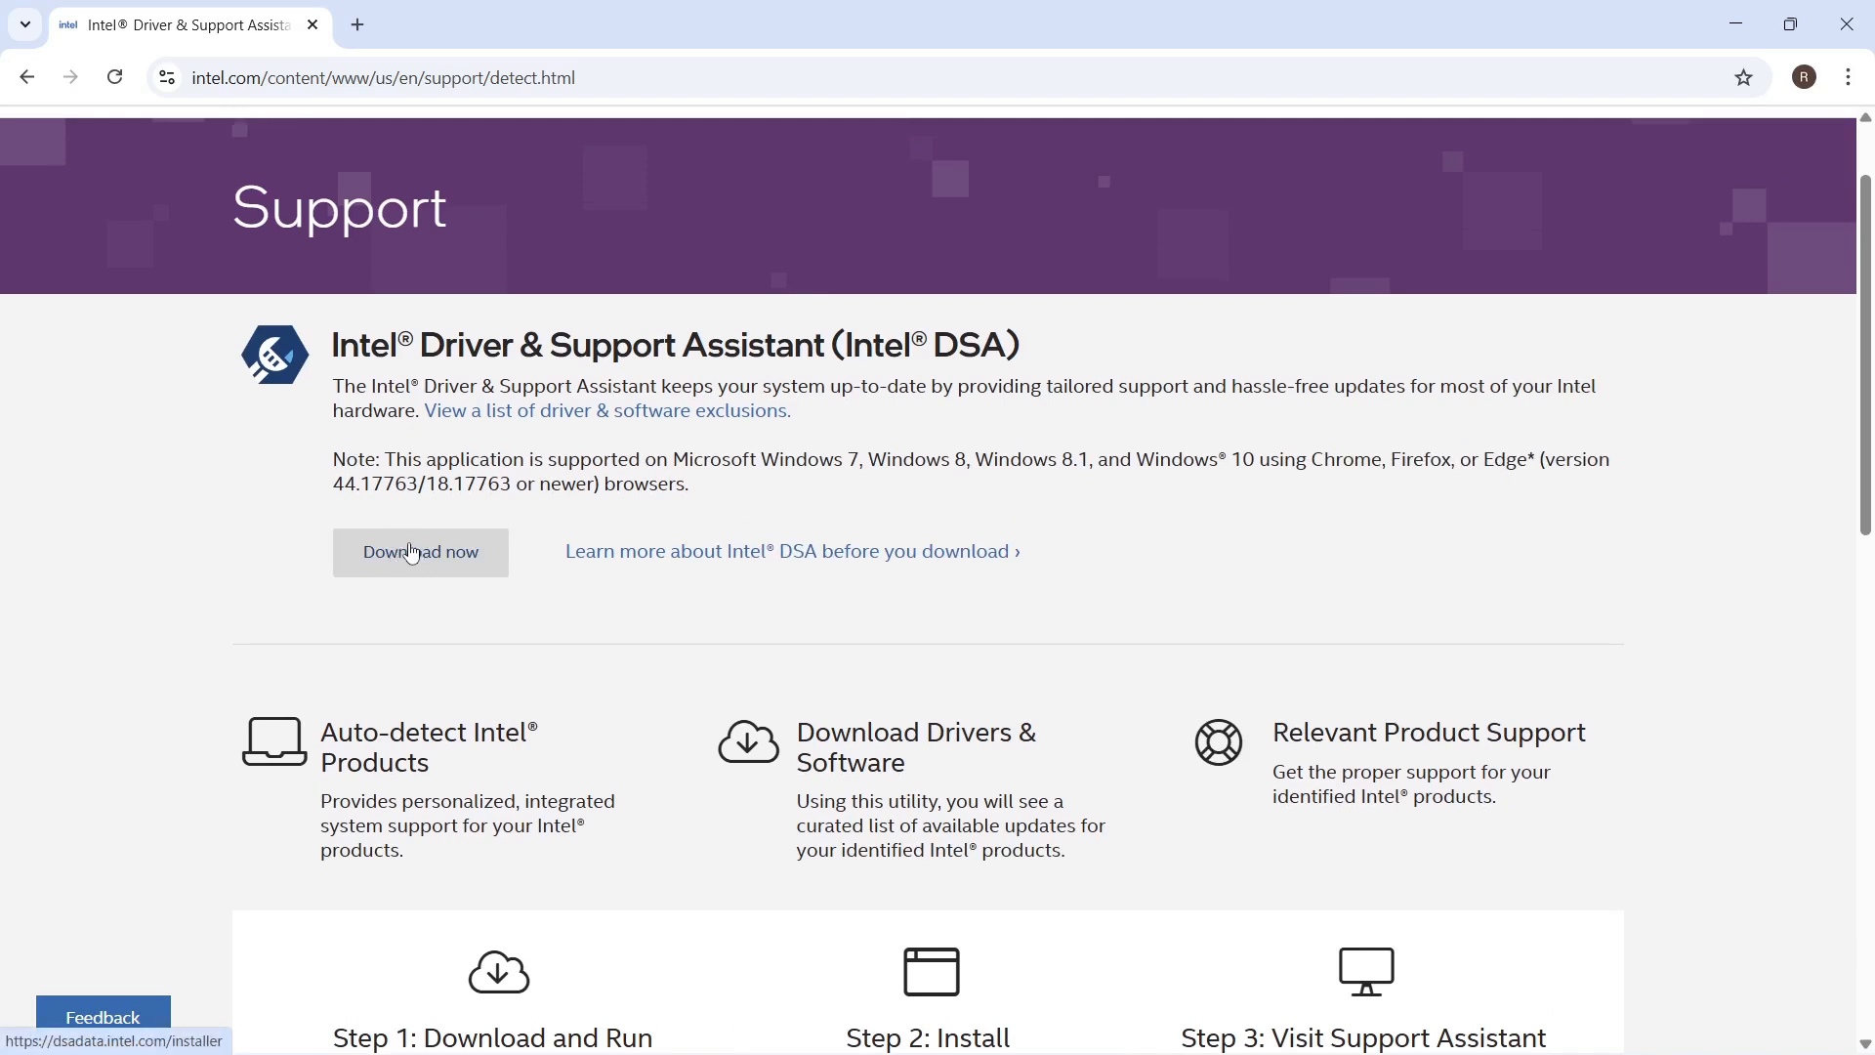
{"action": "left_click", "coordinate": [420, 551]}
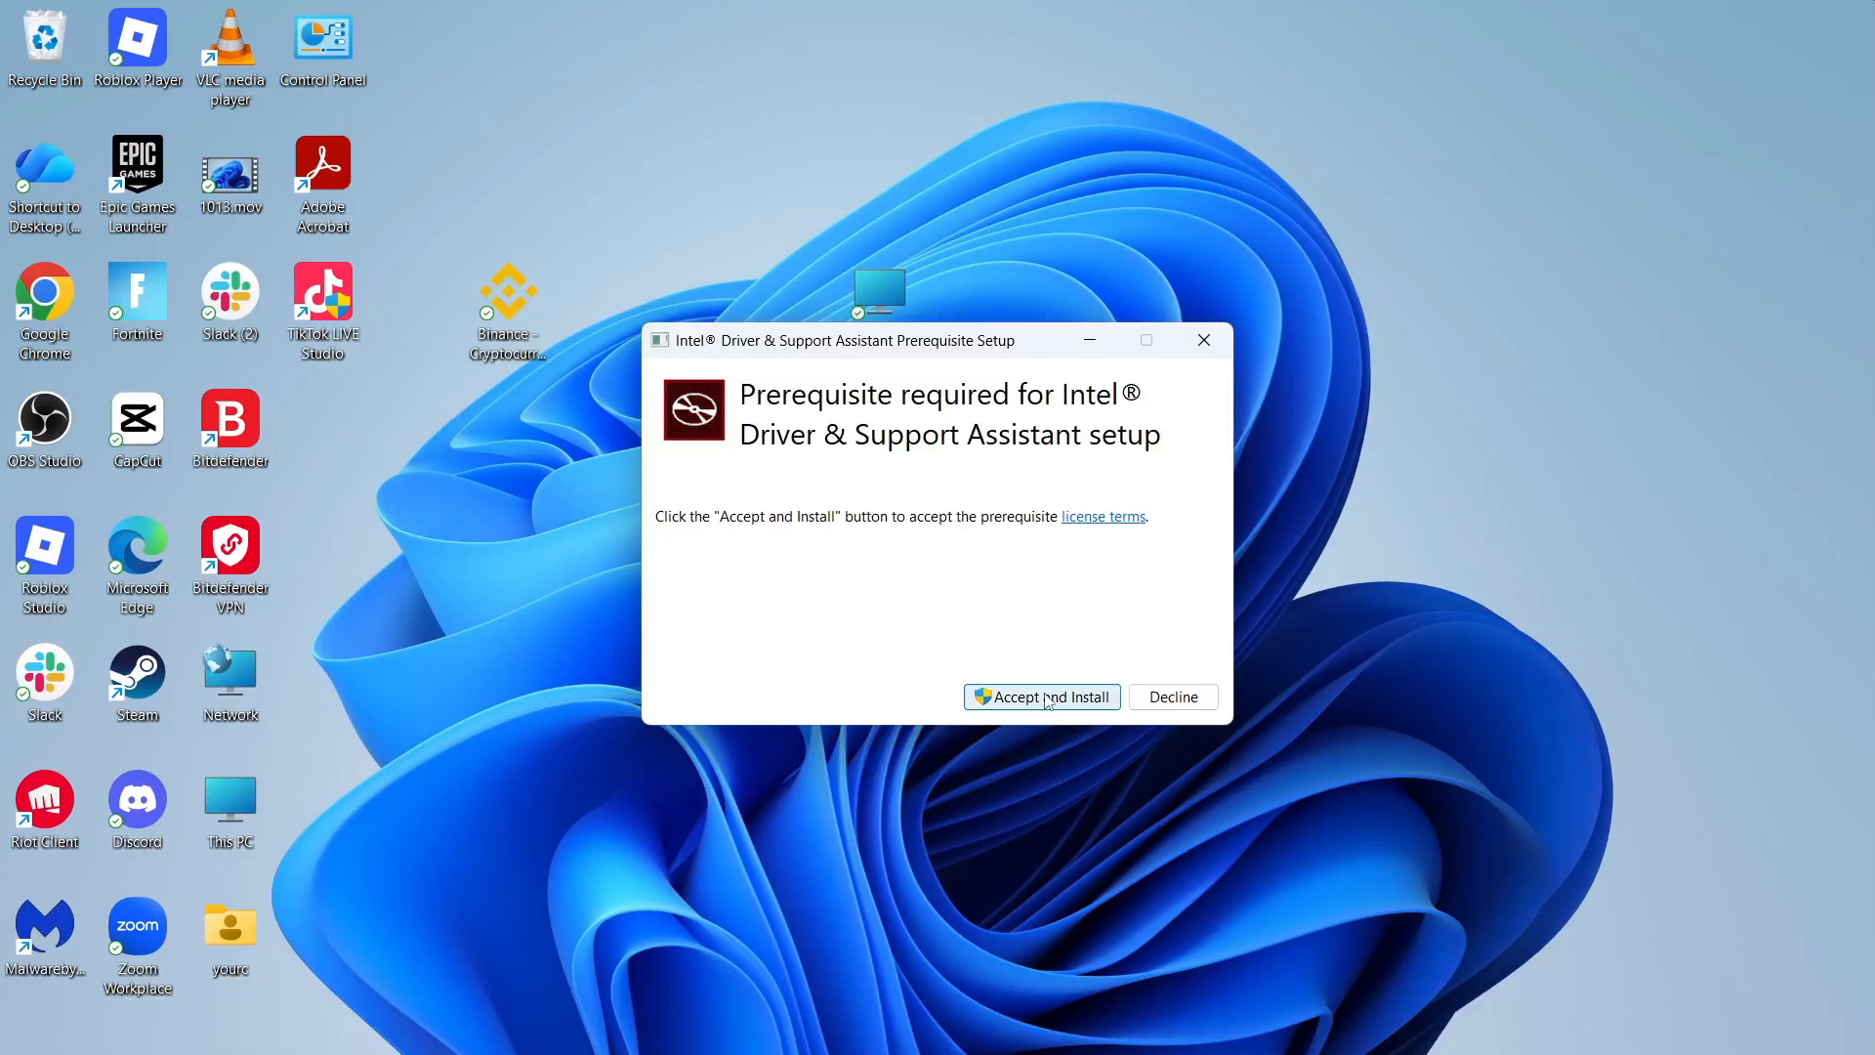
Accept prerequisites, agree to the license, install the assistant and launch it
{"action": "left_click", "coordinate": [1039, 695]}
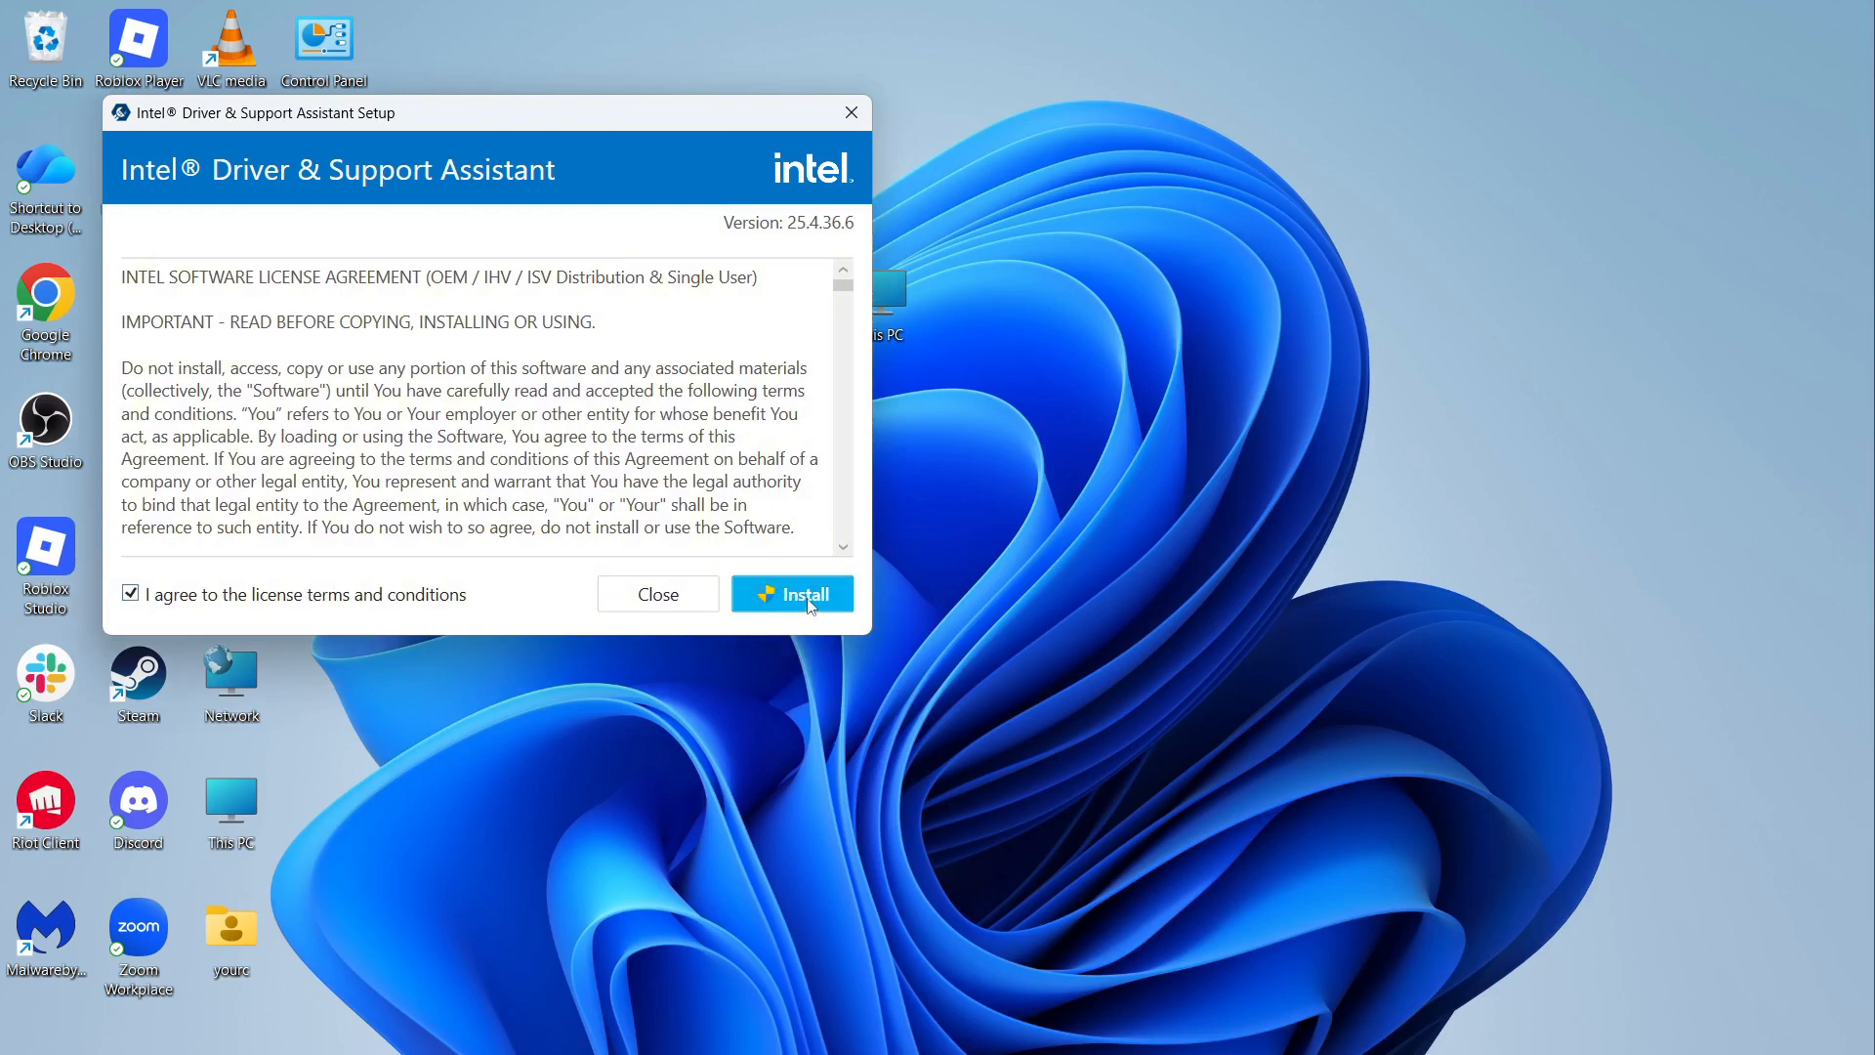
{"action": "left_click", "coordinate": [792, 594]}
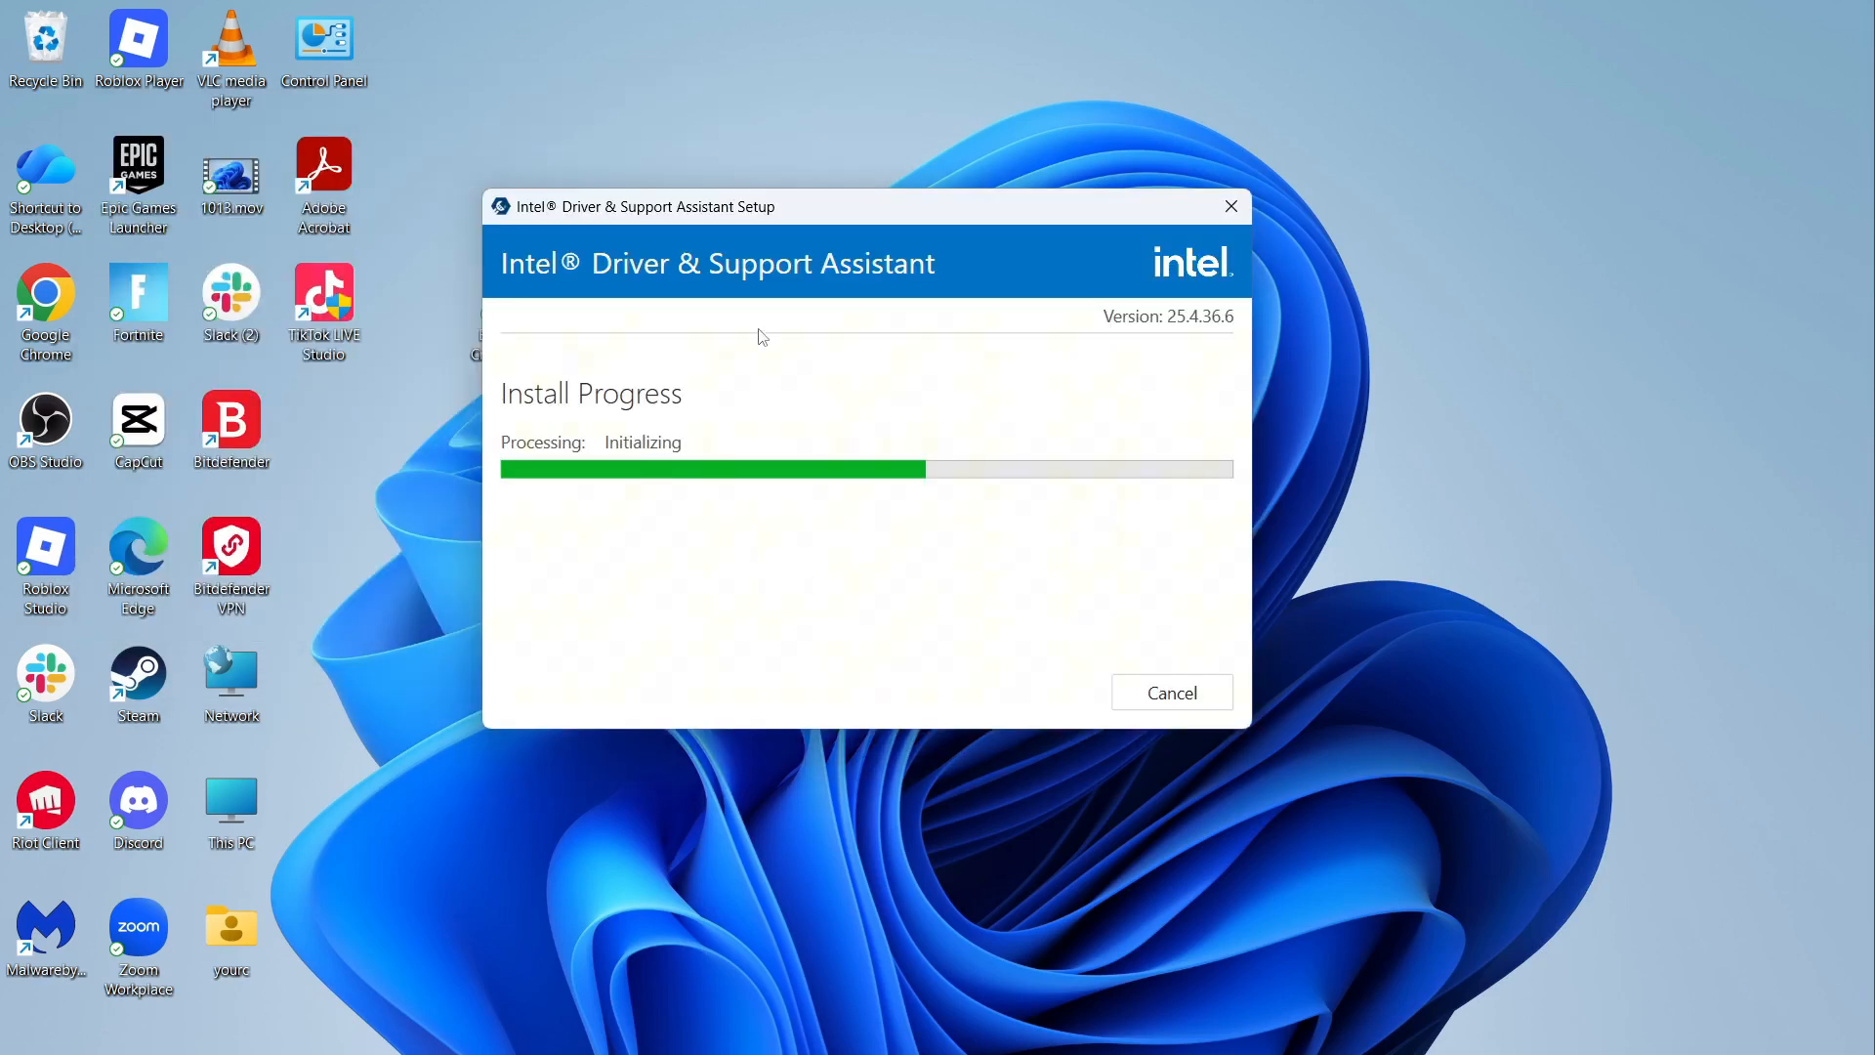
{"action": "mouse_move", "coordinate": [797, 394]}
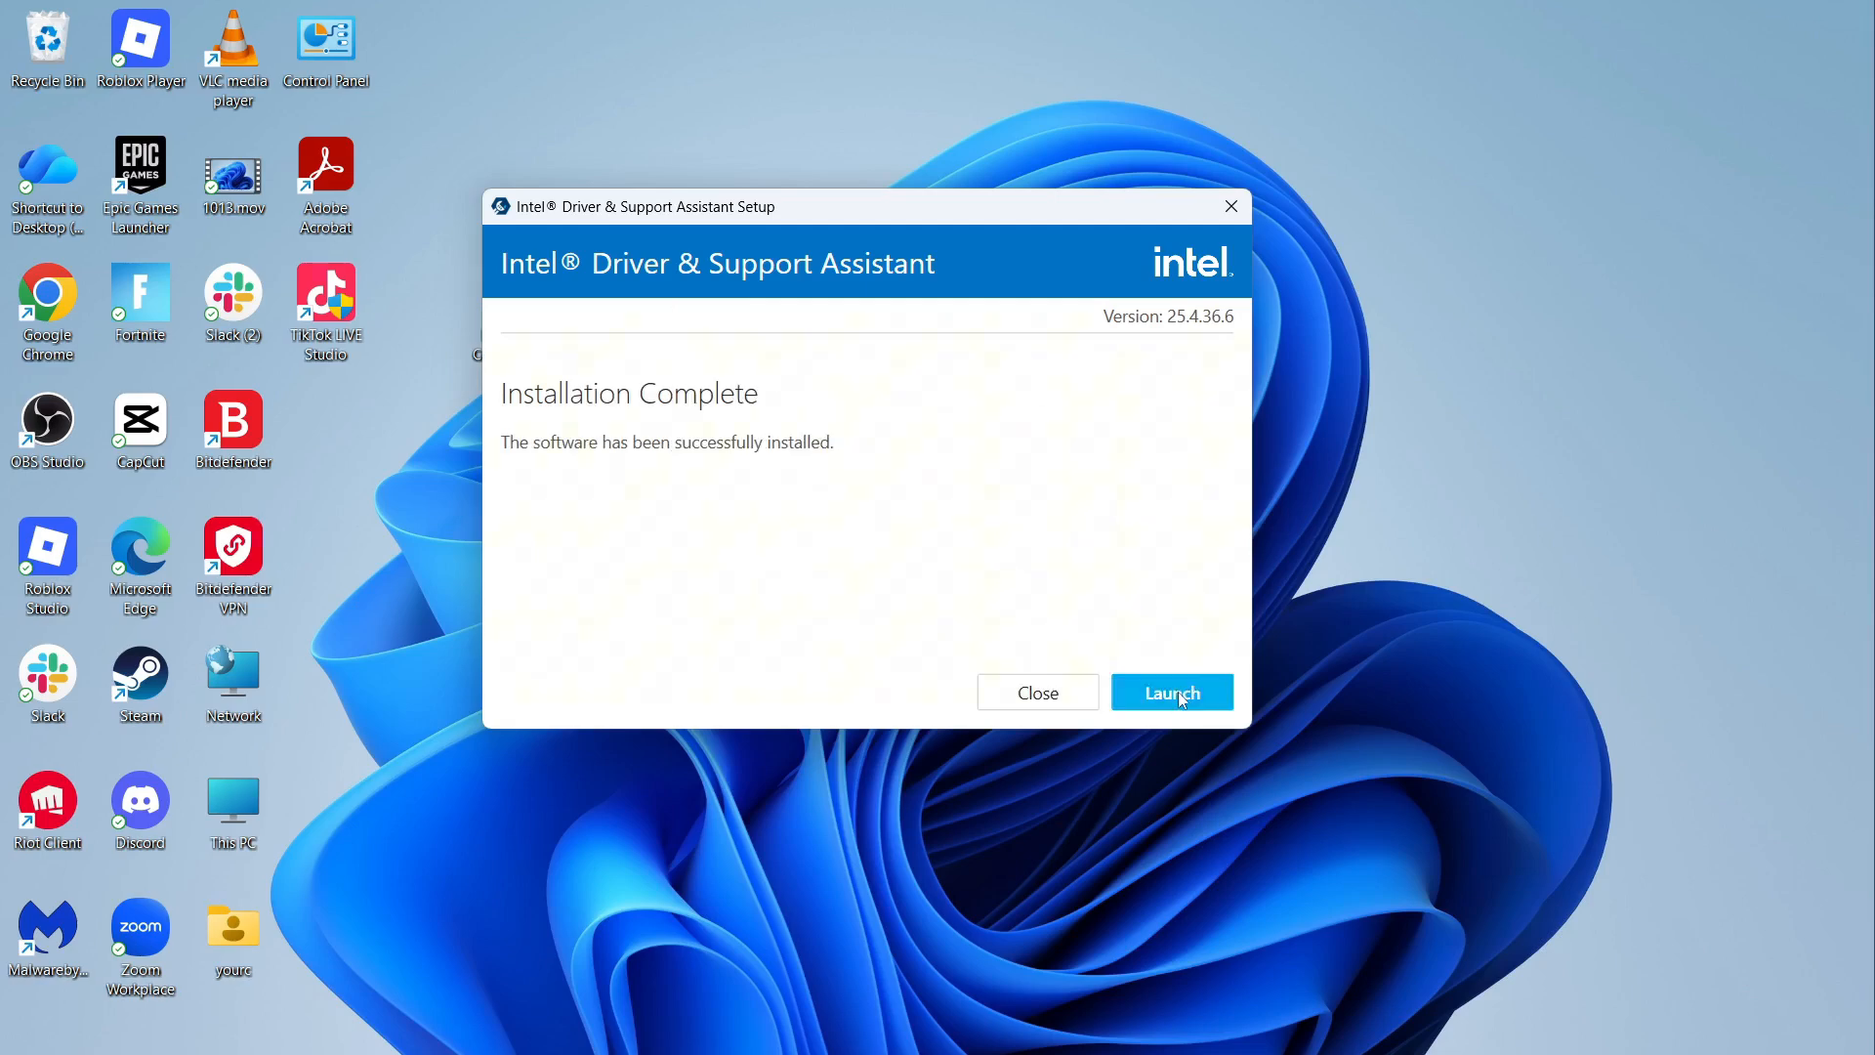
{"action": "left_click", "coordinate": [1170, 692]}
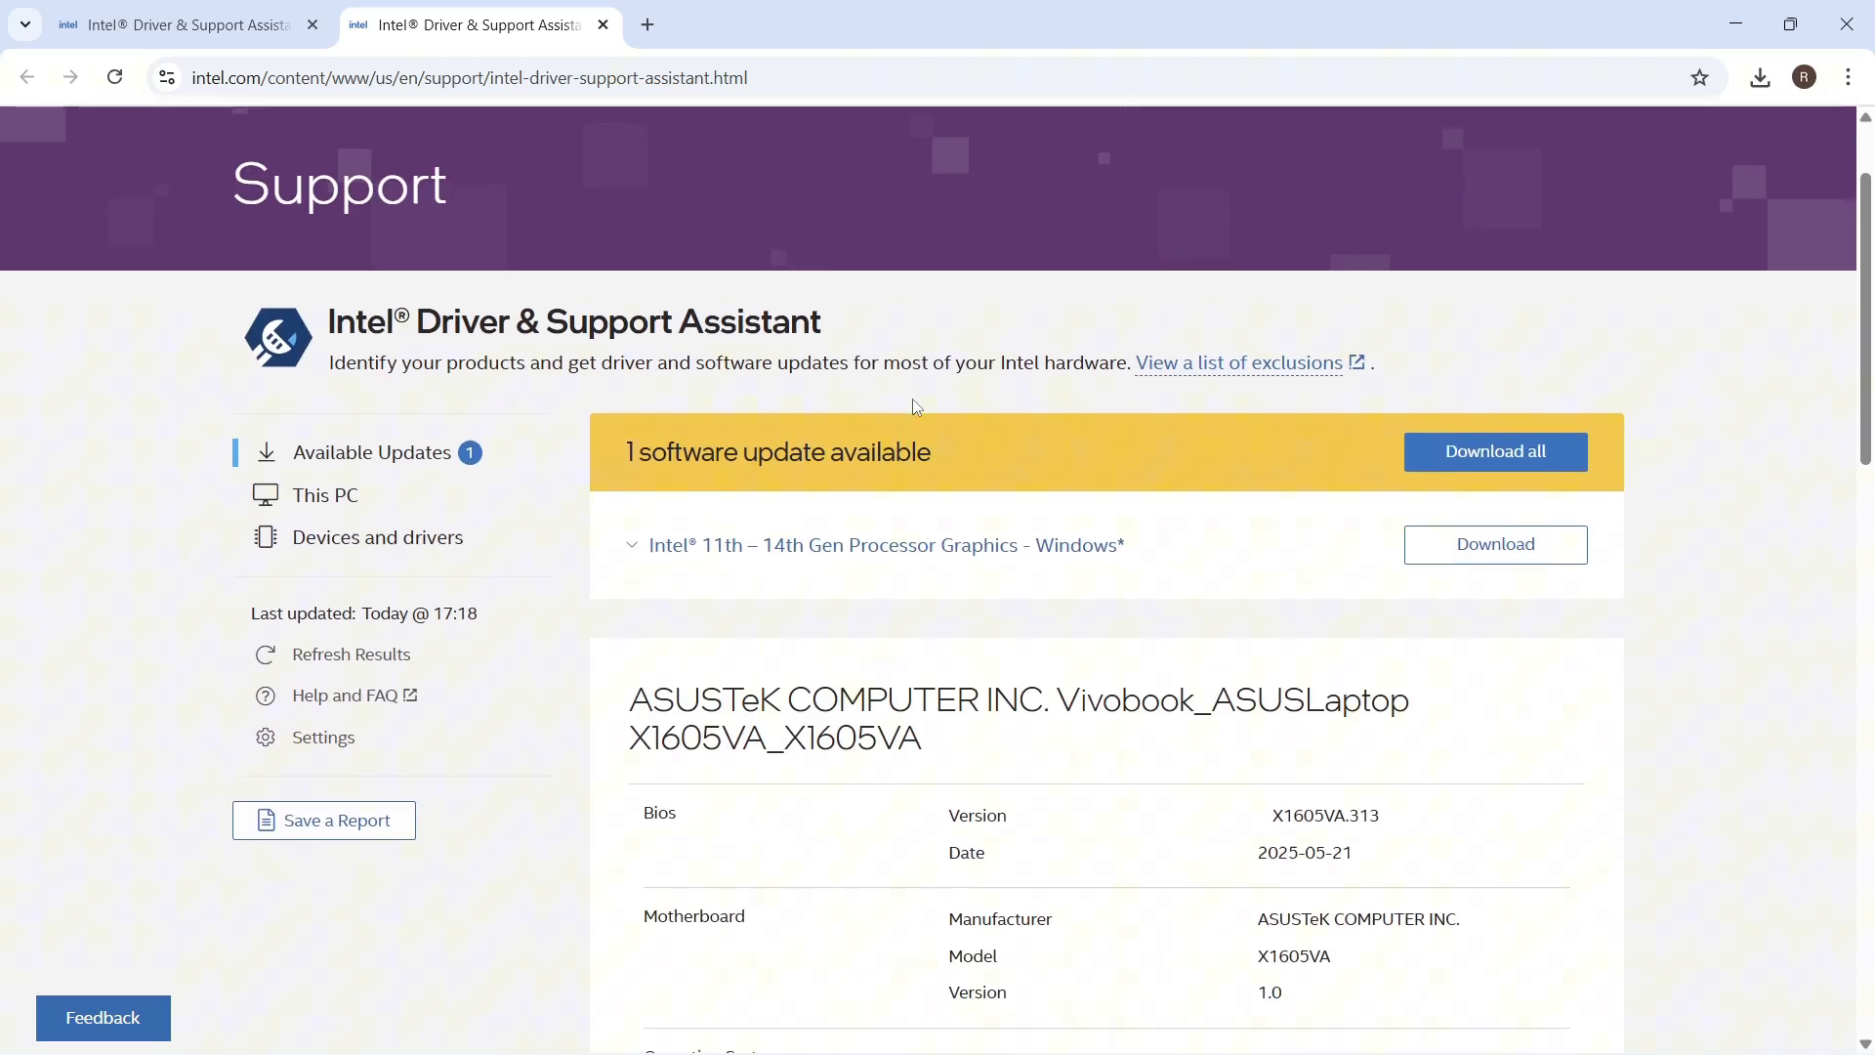
Review the one available graphics update, then close the browser to the desktop
{"action": "double_click", "coordinate": [682, 451]}
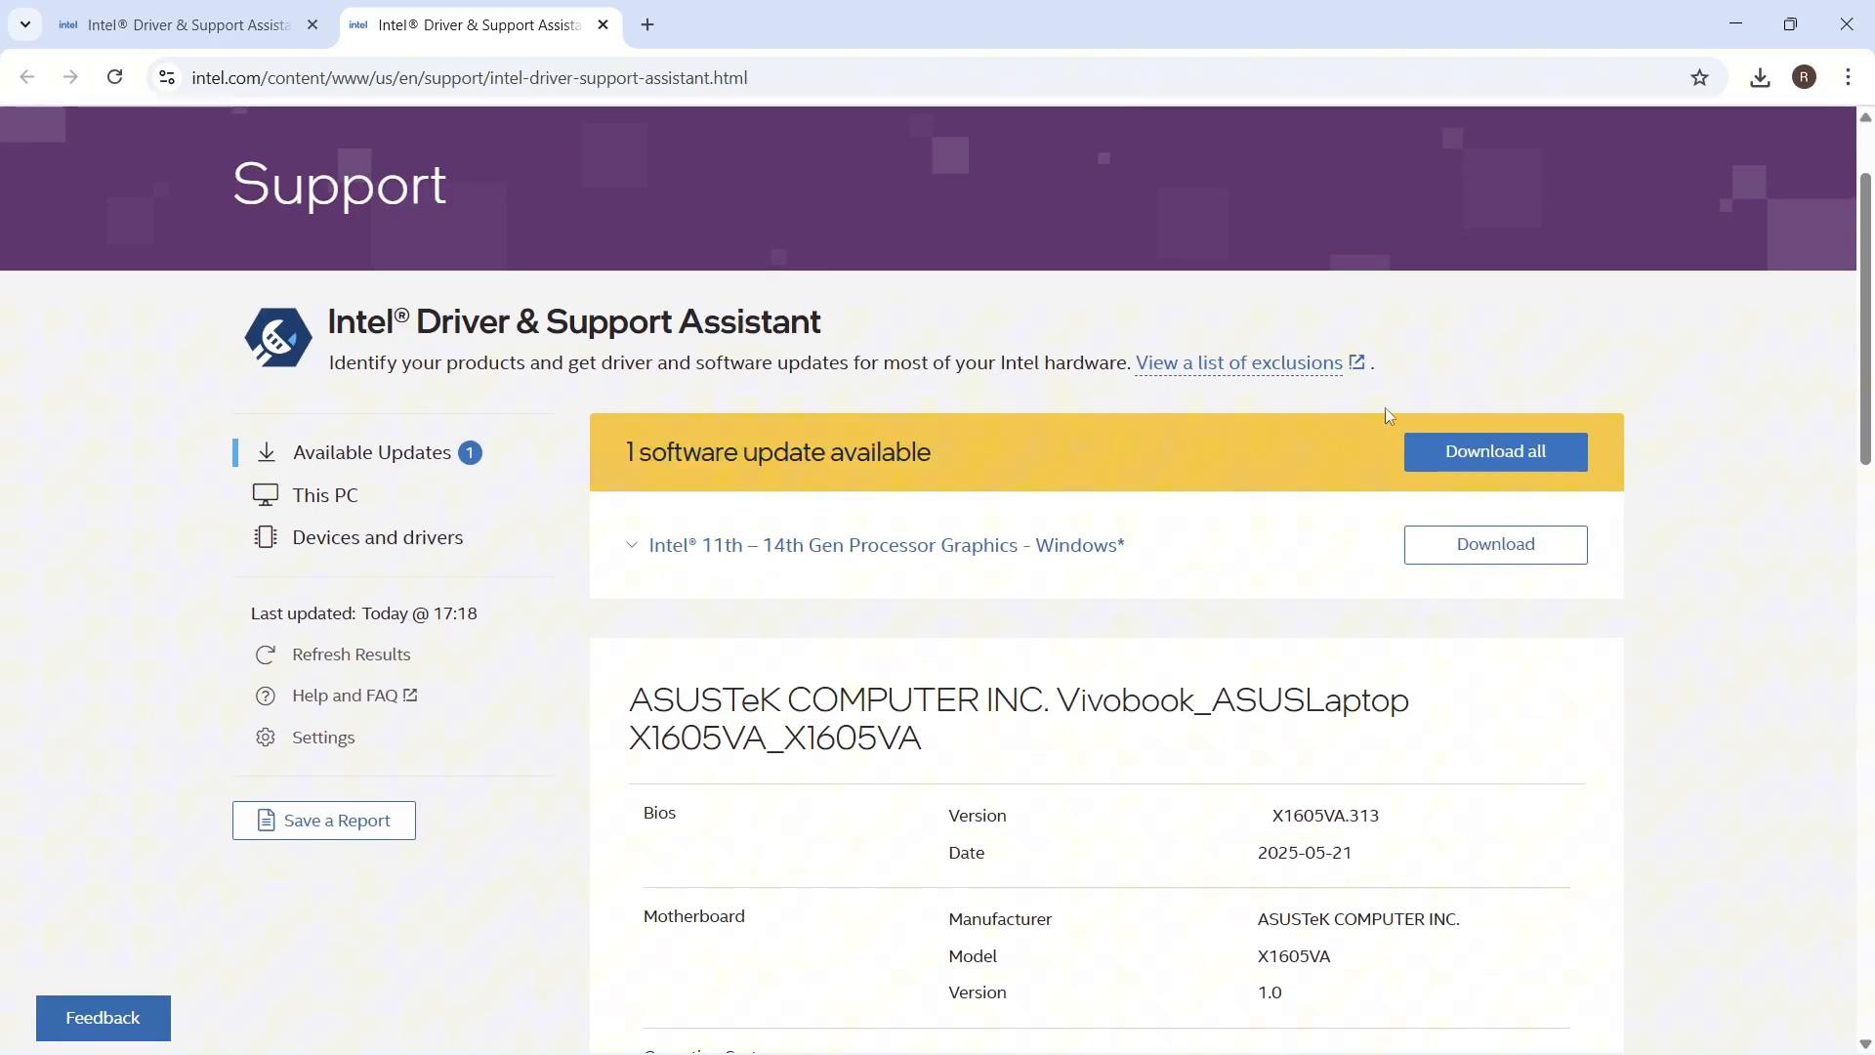
{"action": "mouse_move", "coordinate": [1016, 476]}
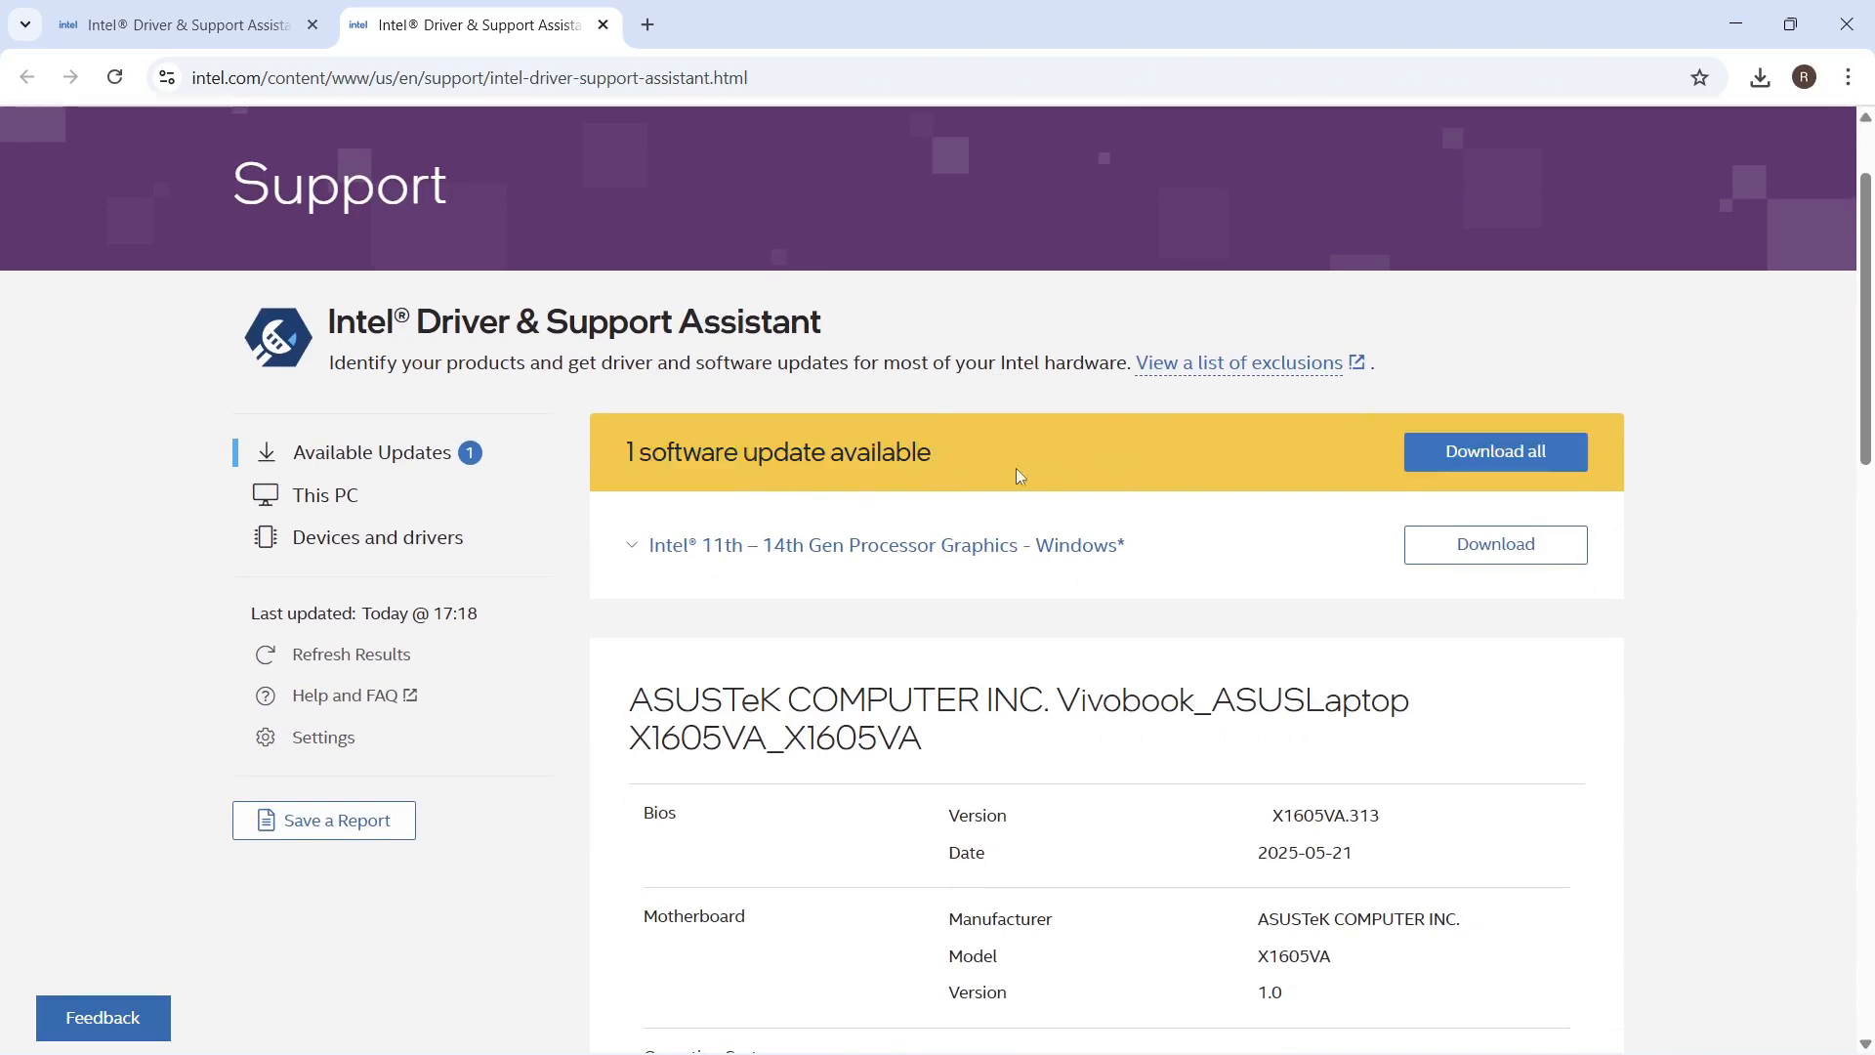
{"action": "mouse_move", "coordinate": [934, 527]}
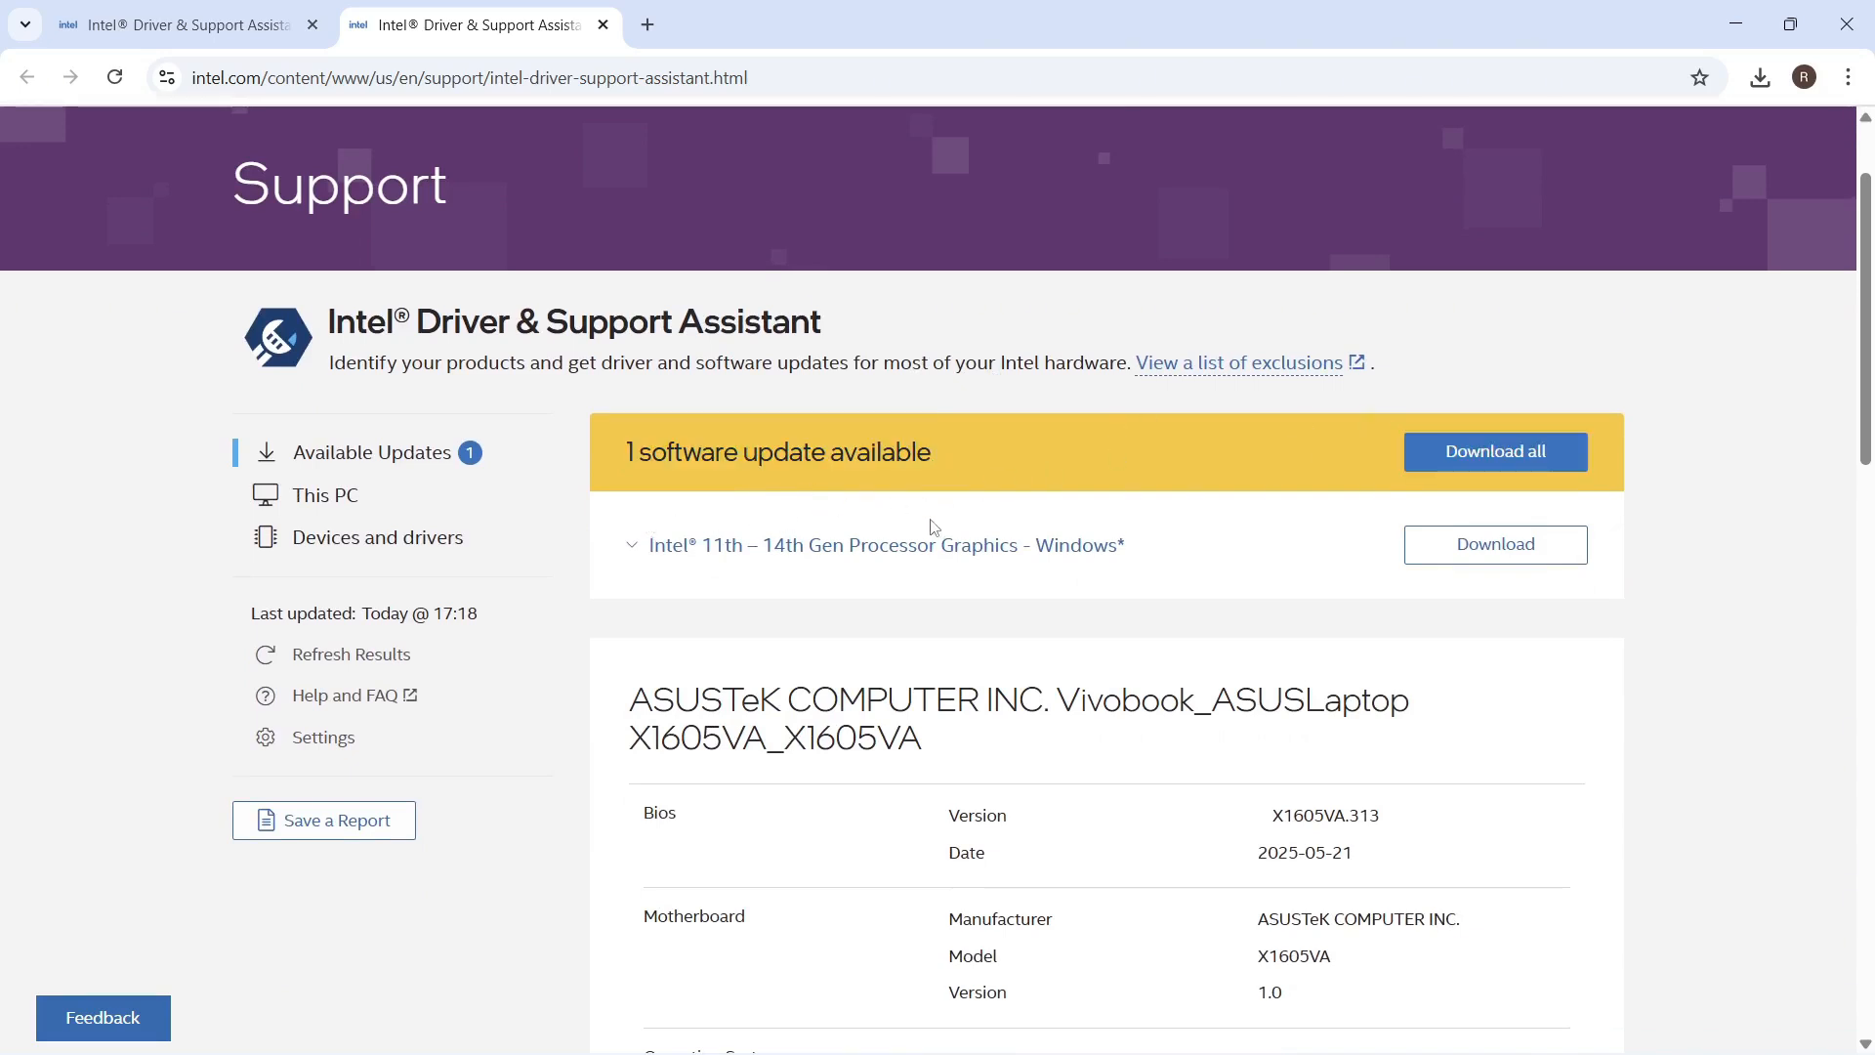
{"action": "mouse_move", "coordinate": [1402, 305]}
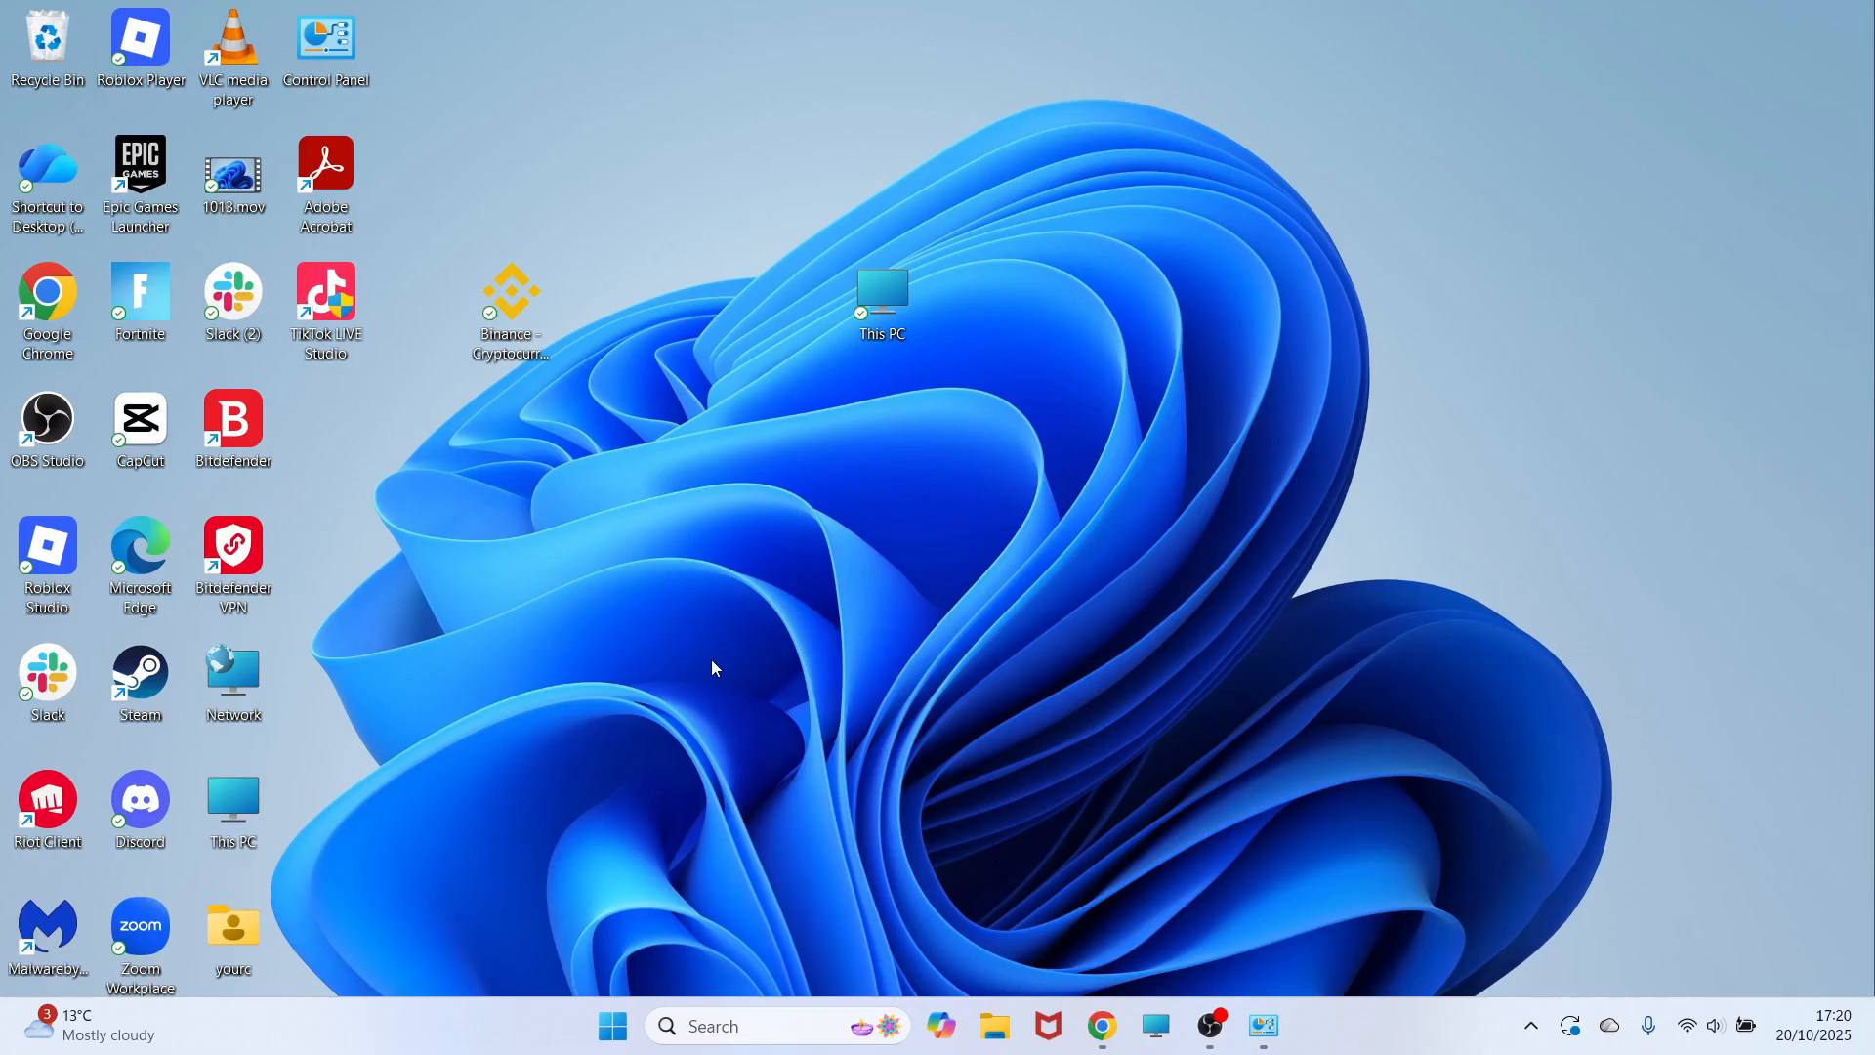
{"action": "mouse_move", "coordinate": [675, 690]}
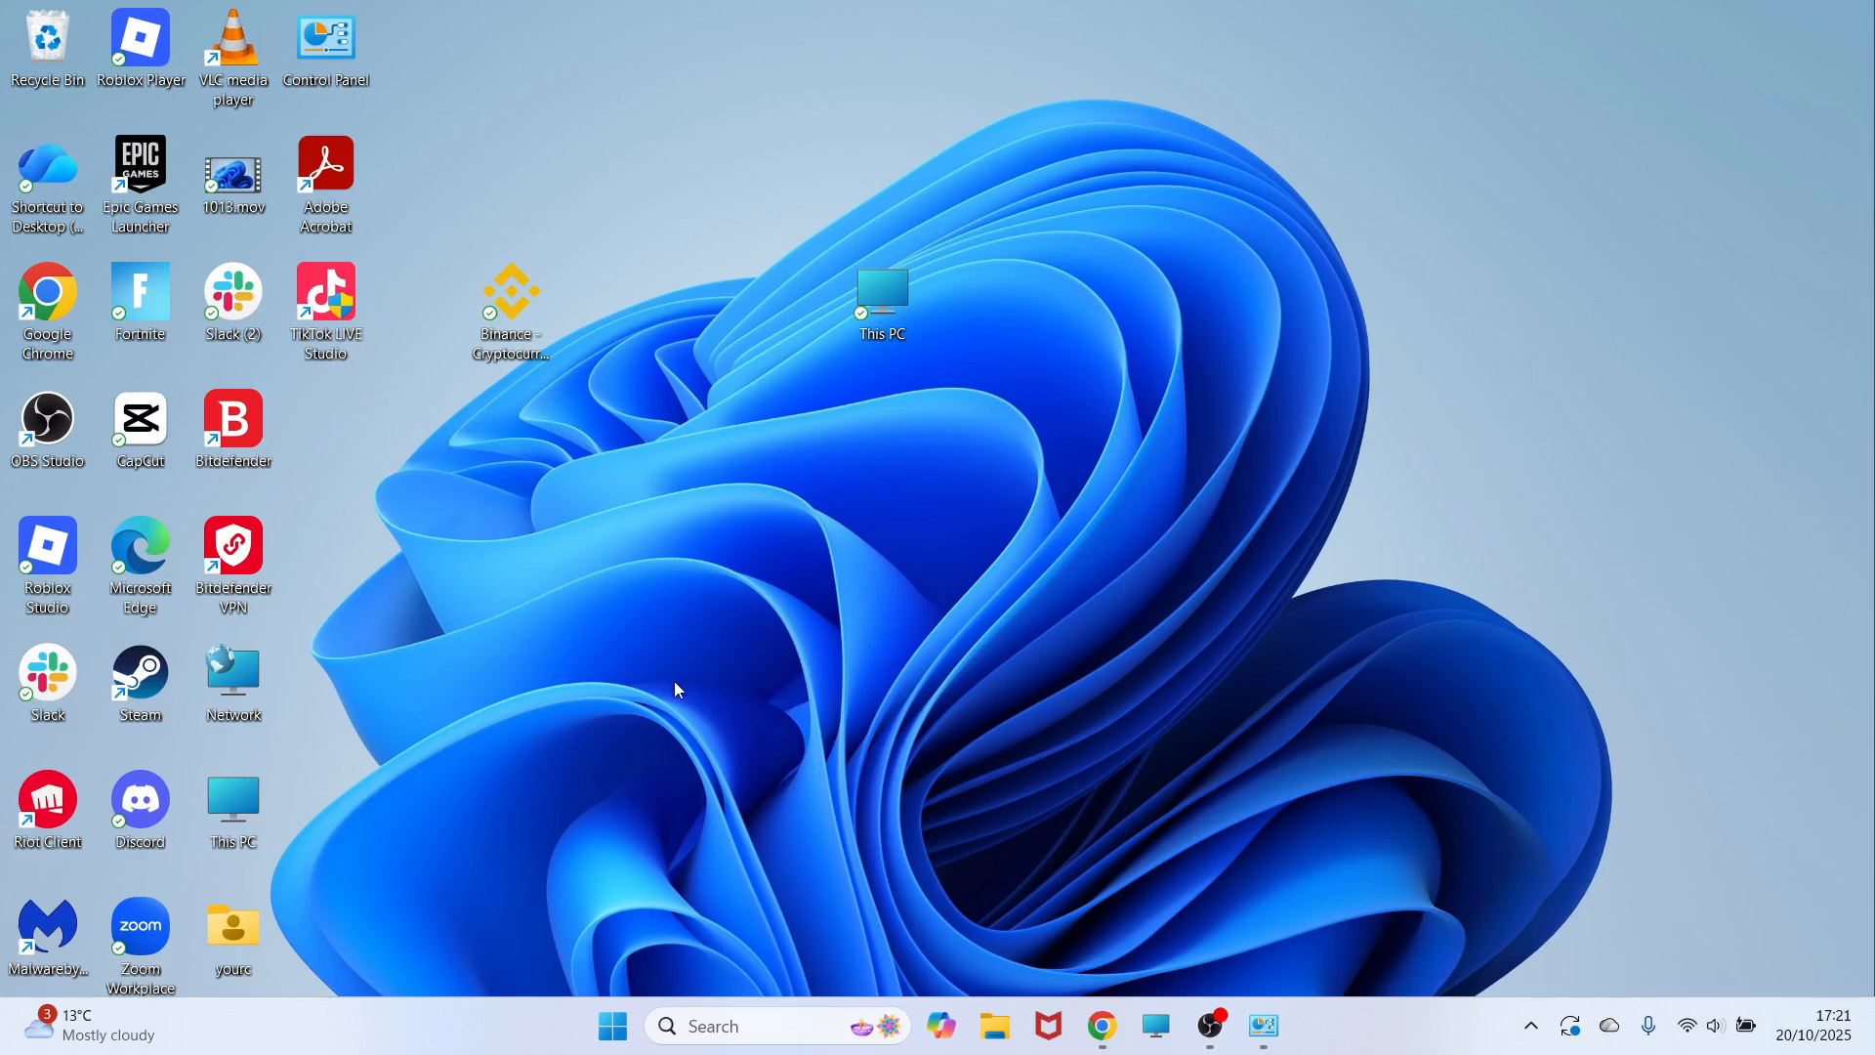
From Start, confirm Game Mode is On under Settings > Gaming, then move to Apps
{"action": "left_click", "coordinate": [612, 1026]}
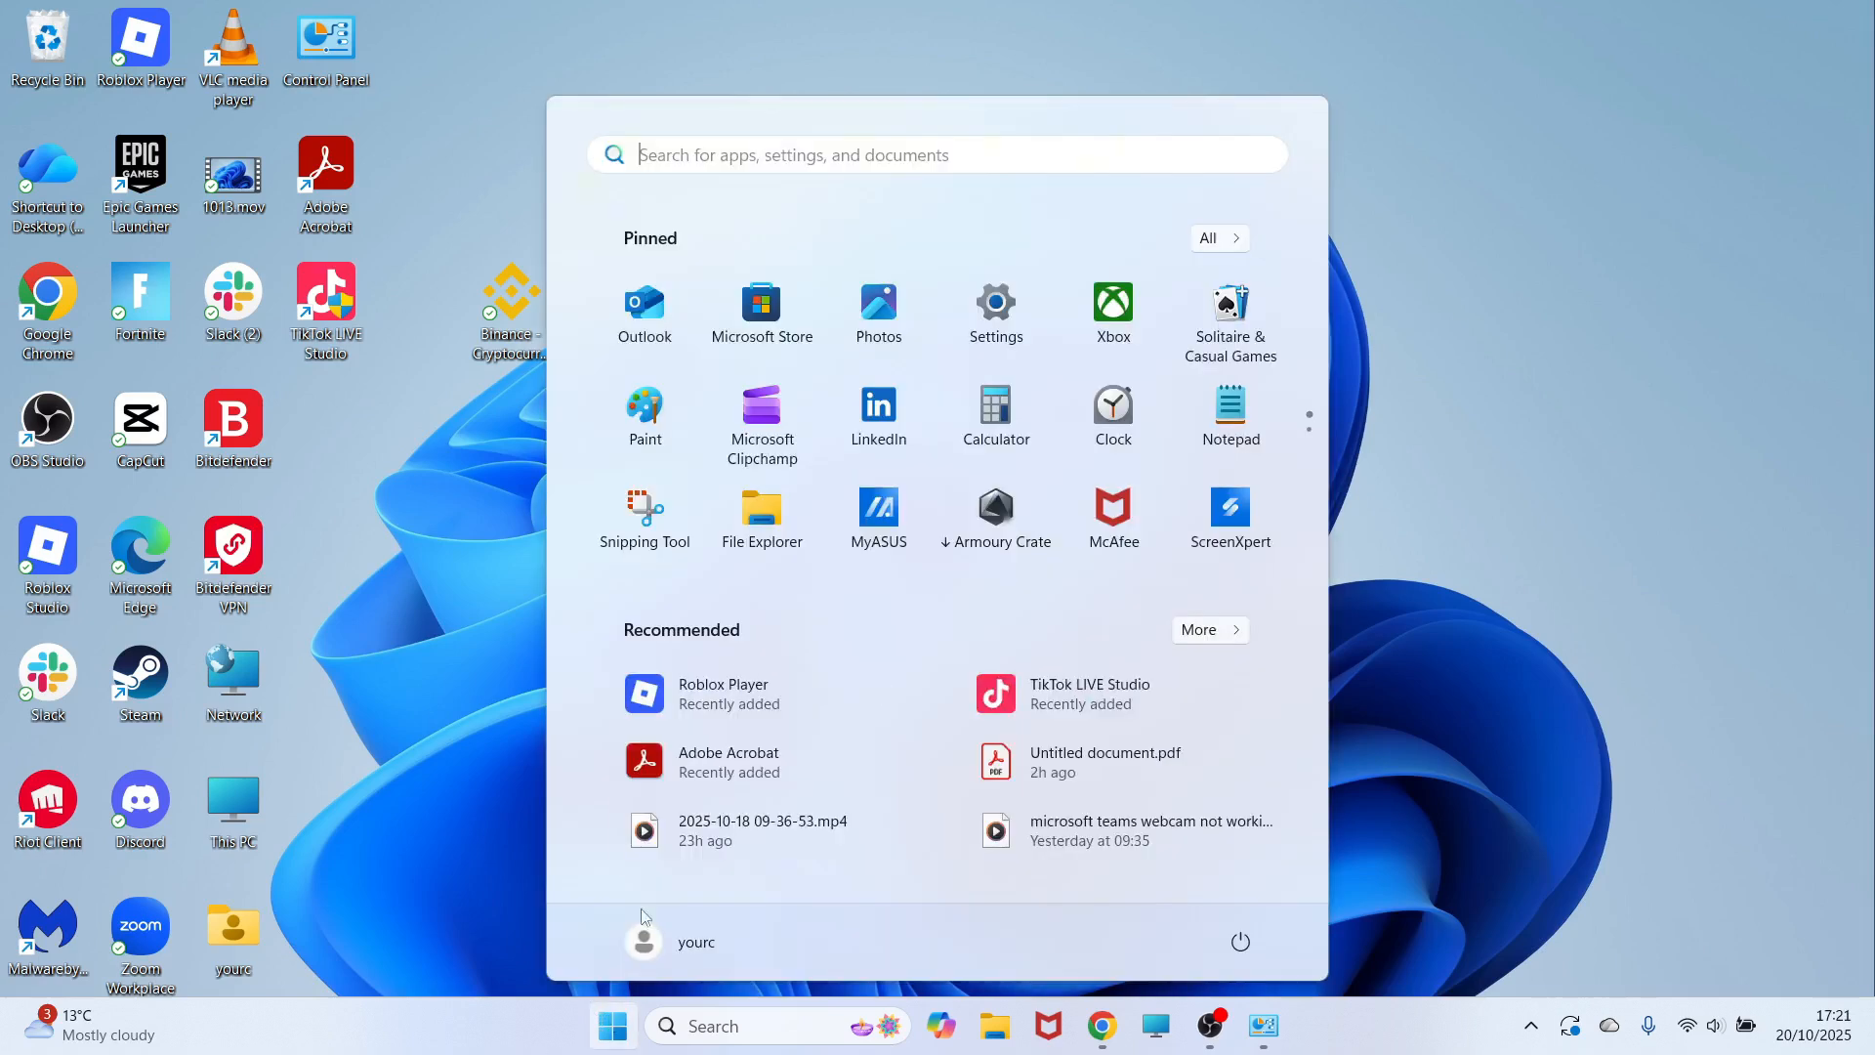
{"action": "left_click", "coordinate": [994, 305]}
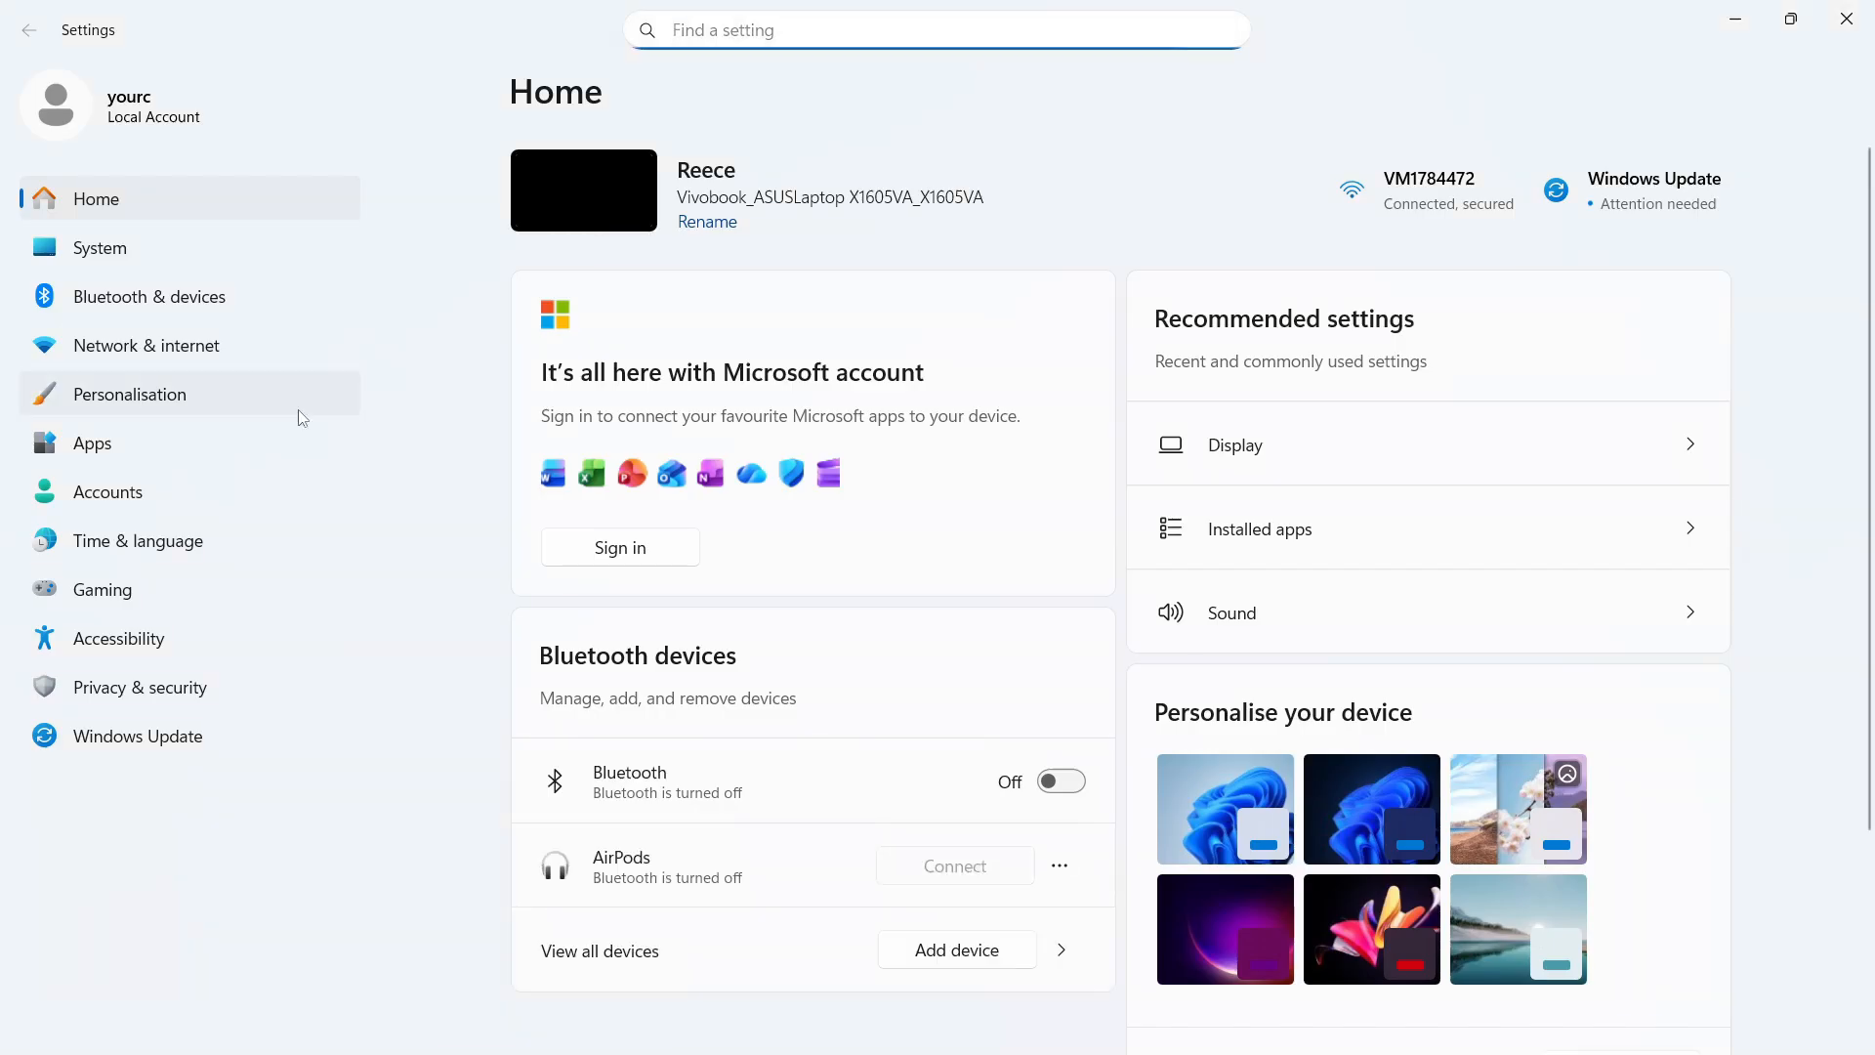
{"action": "left_click", "coordinate": [102, 588]}
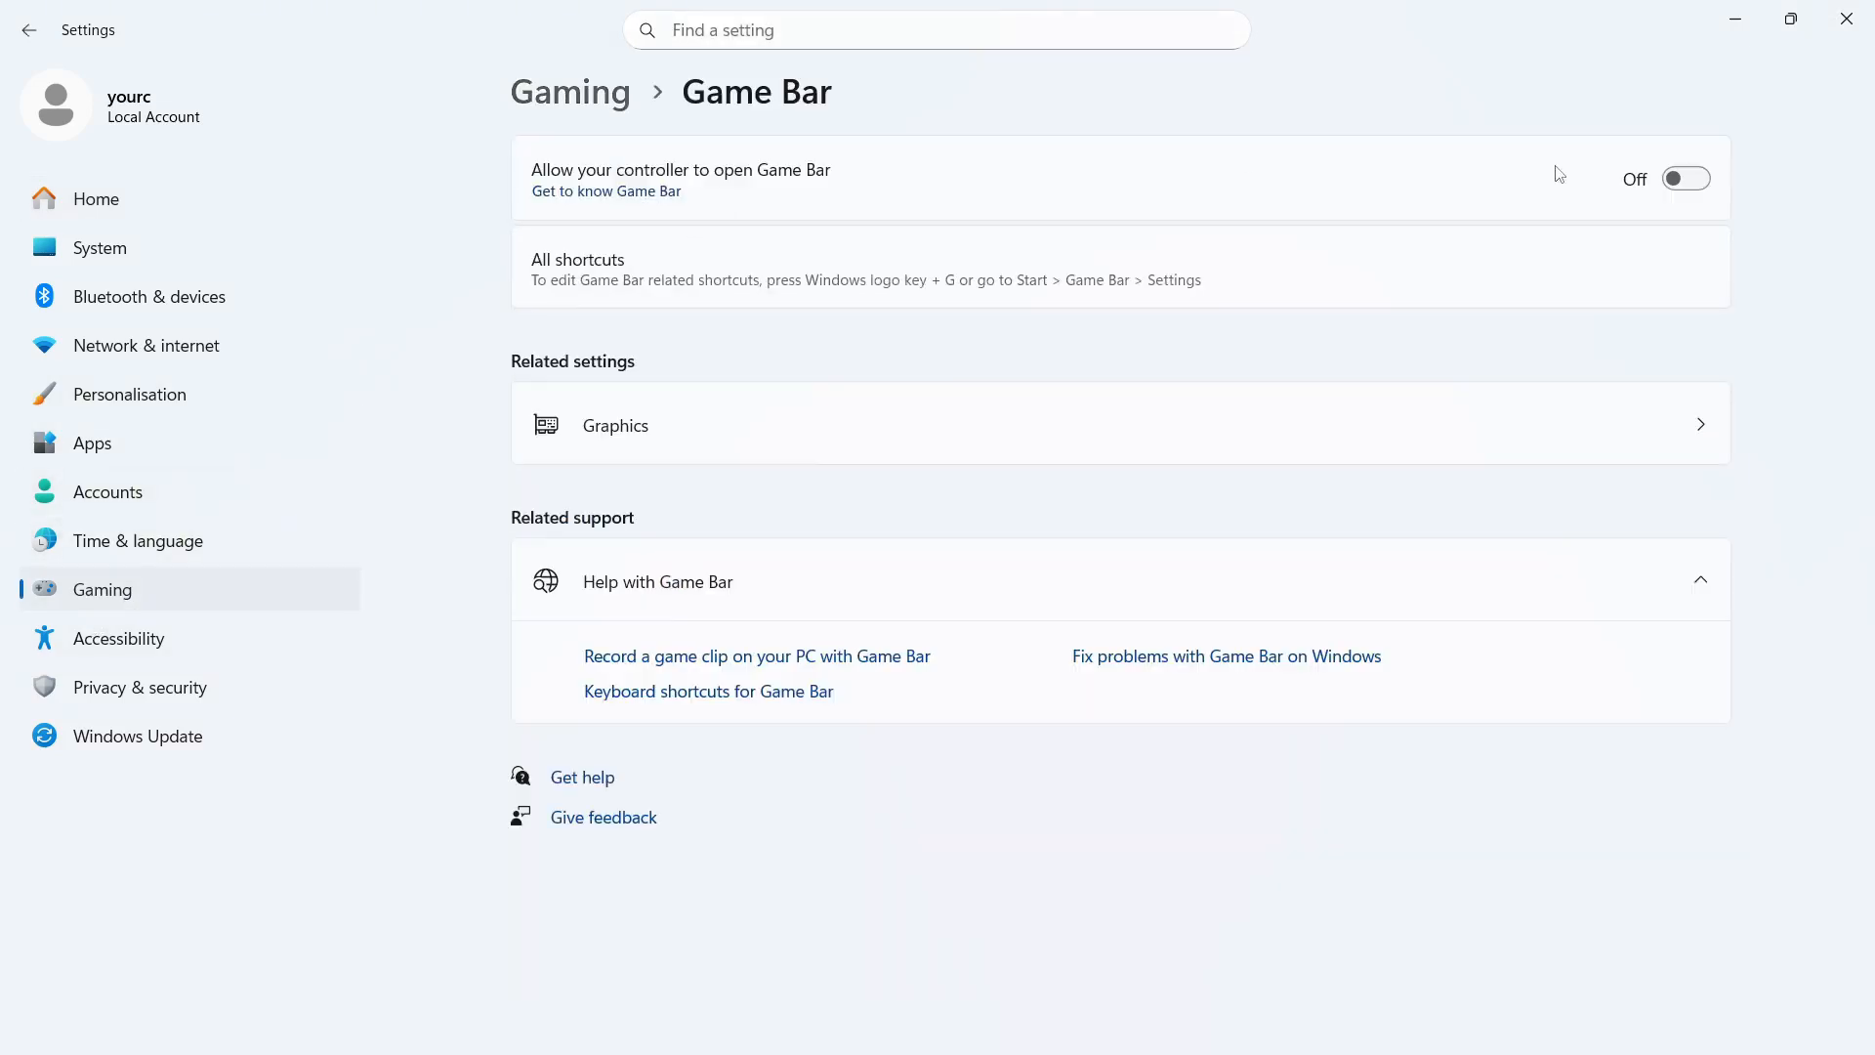
{"action": "mouse_move", "coordinate": [760, 67]}
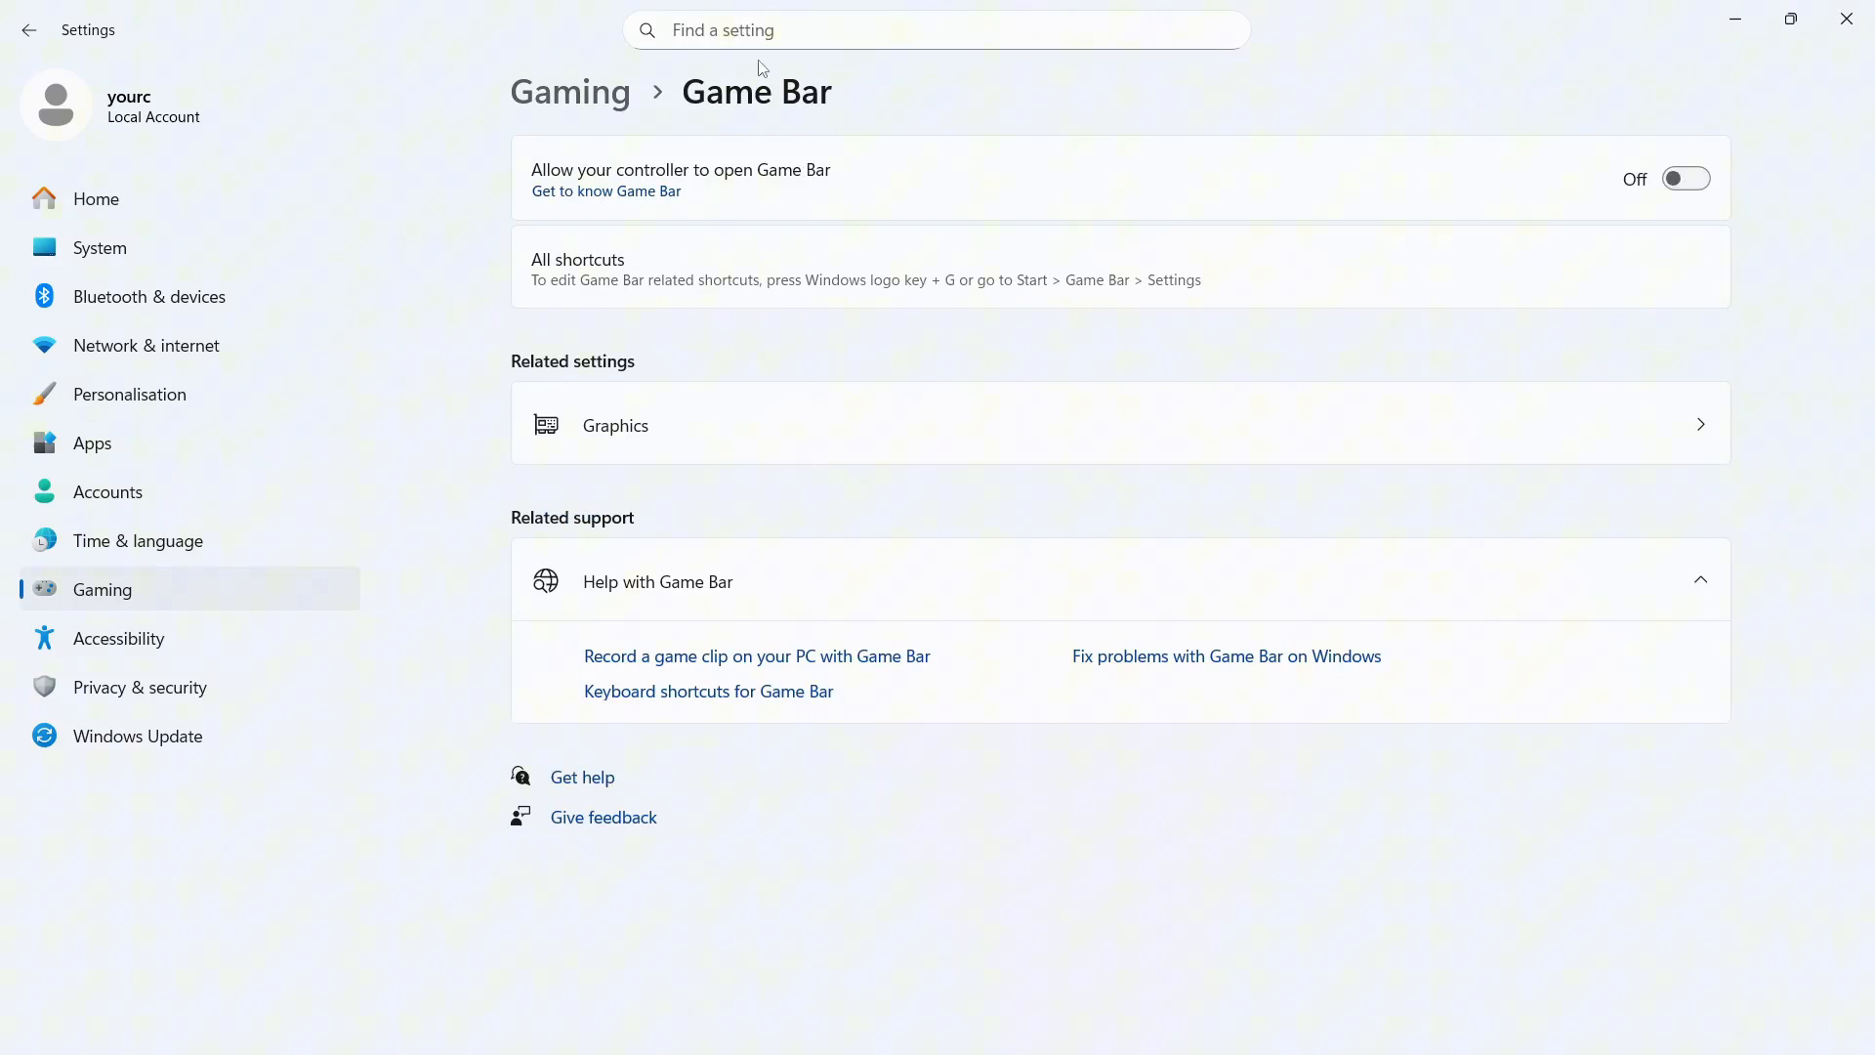
{"action": "left_click", "coordinate": [29, 29]}
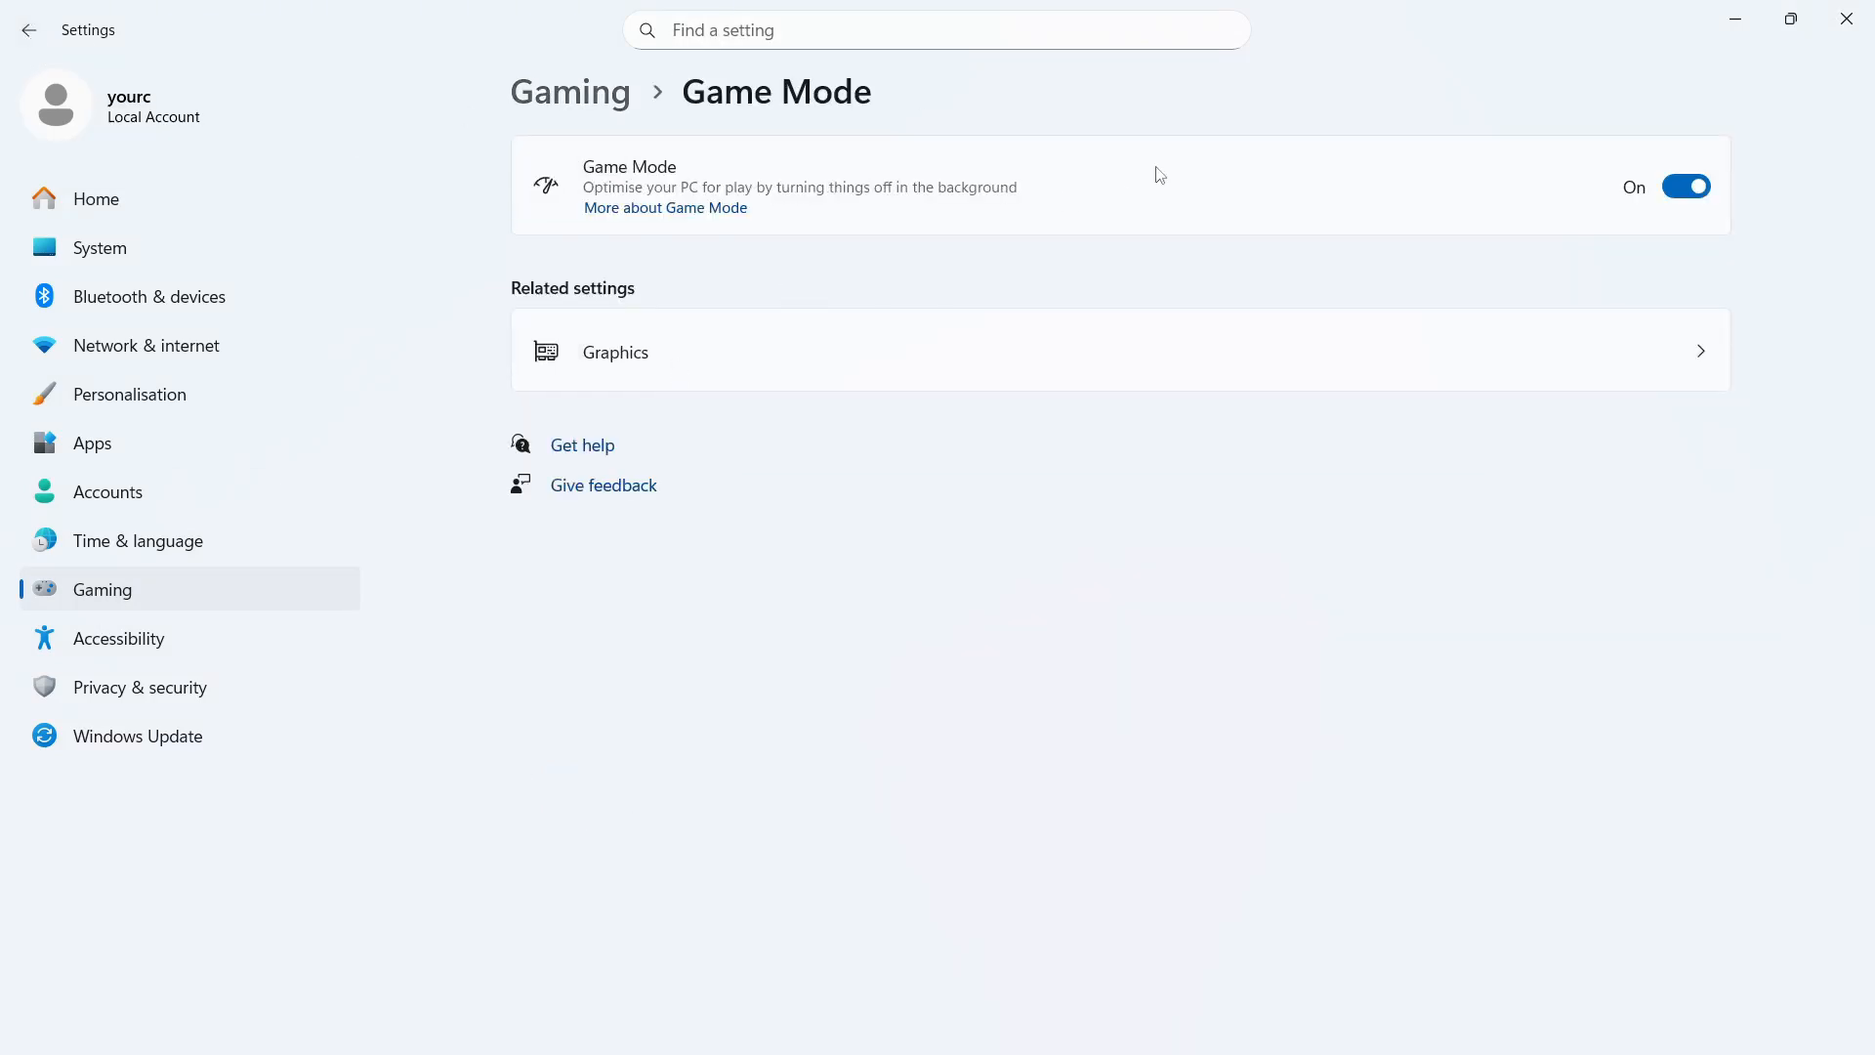
{"action": "mouse_move", "coordinate": [228, 385]}
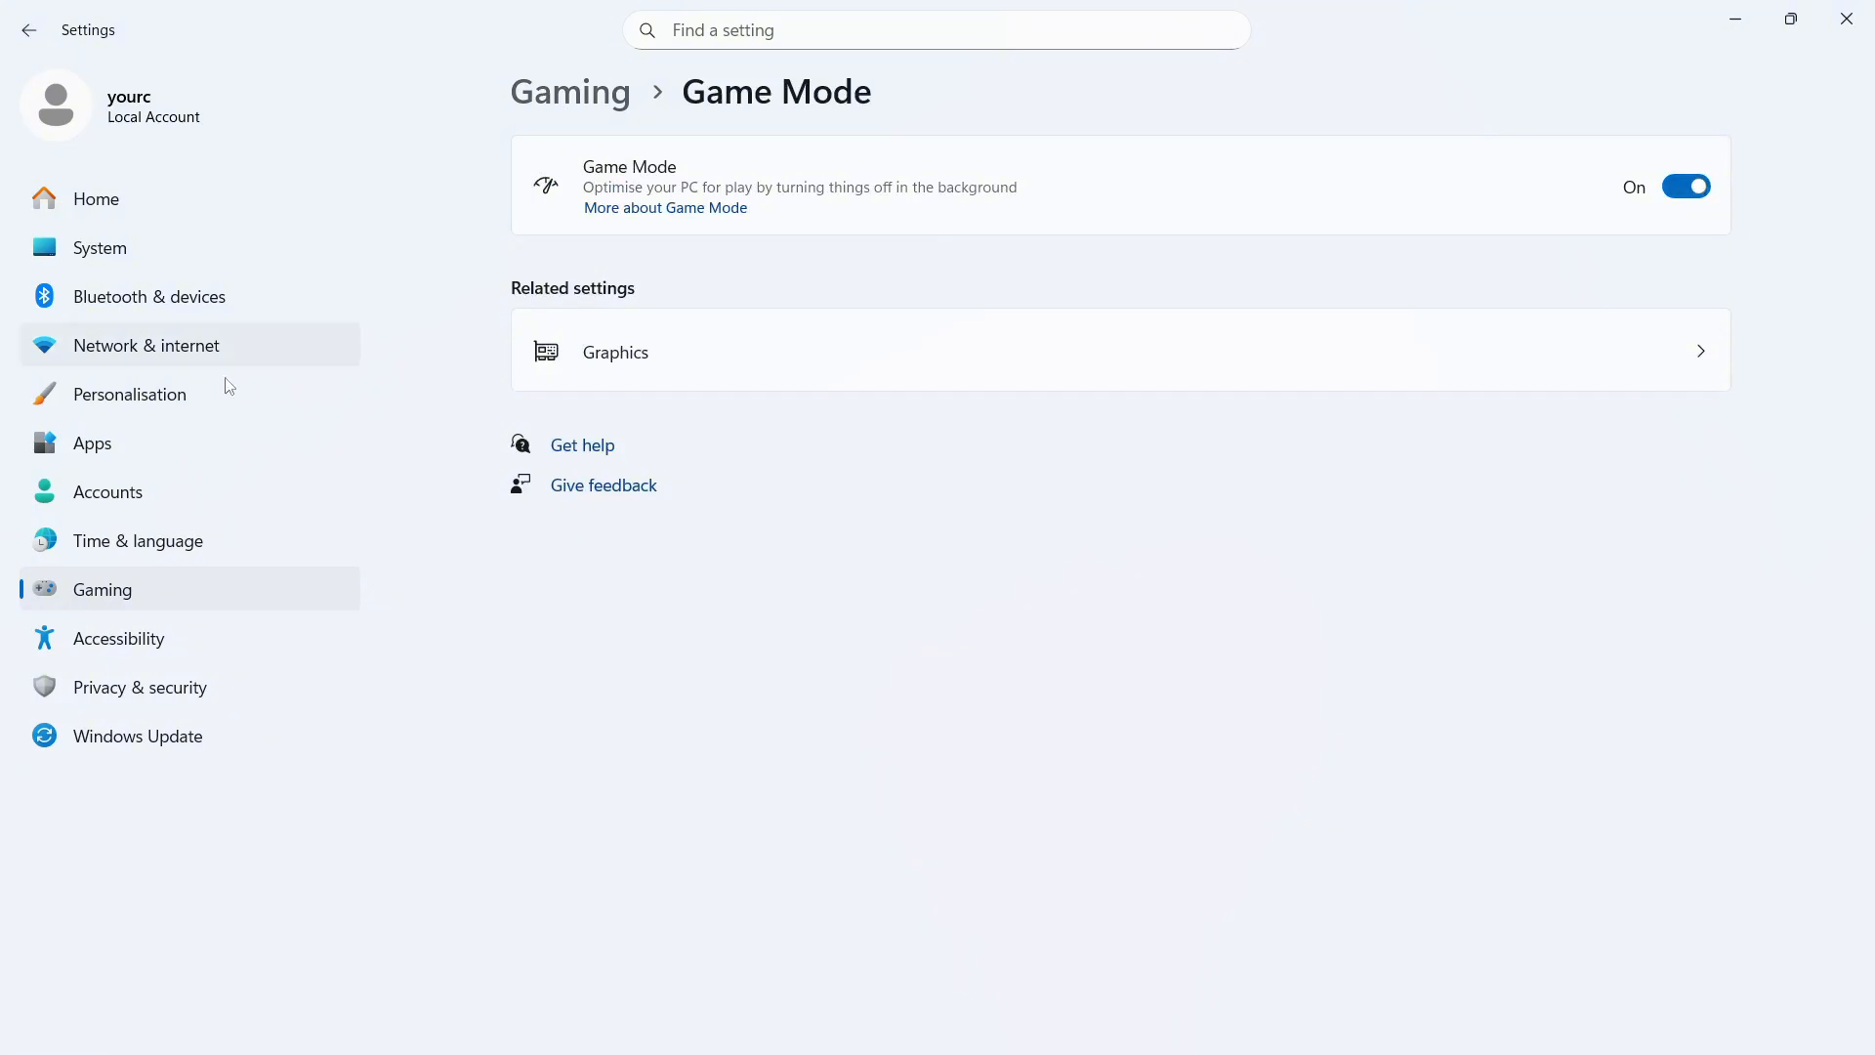
{"action": "left_click", "coordinate": [92, 444]}
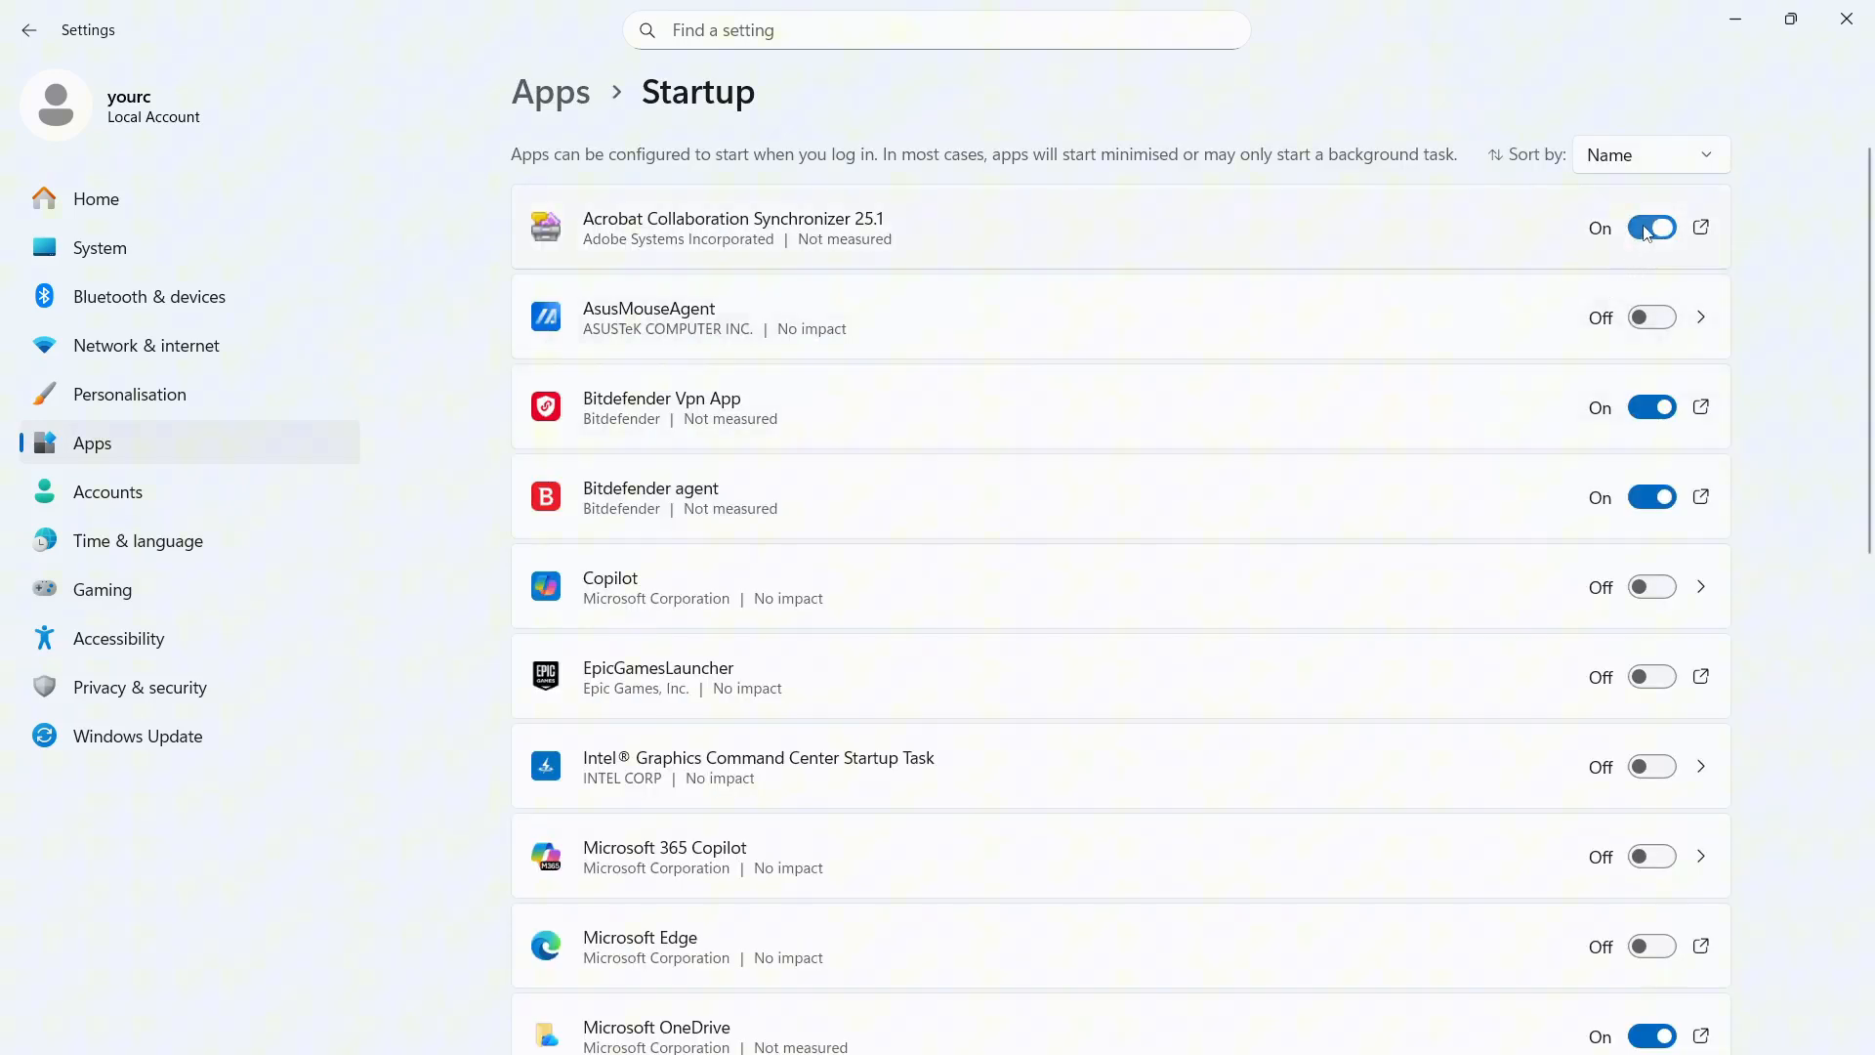
Switch off Acrobat Collaboration Synchronizer and other unneeded startup apps in Apps > Startup
{"action": "left_click", "coordinate": [1653, 226]}
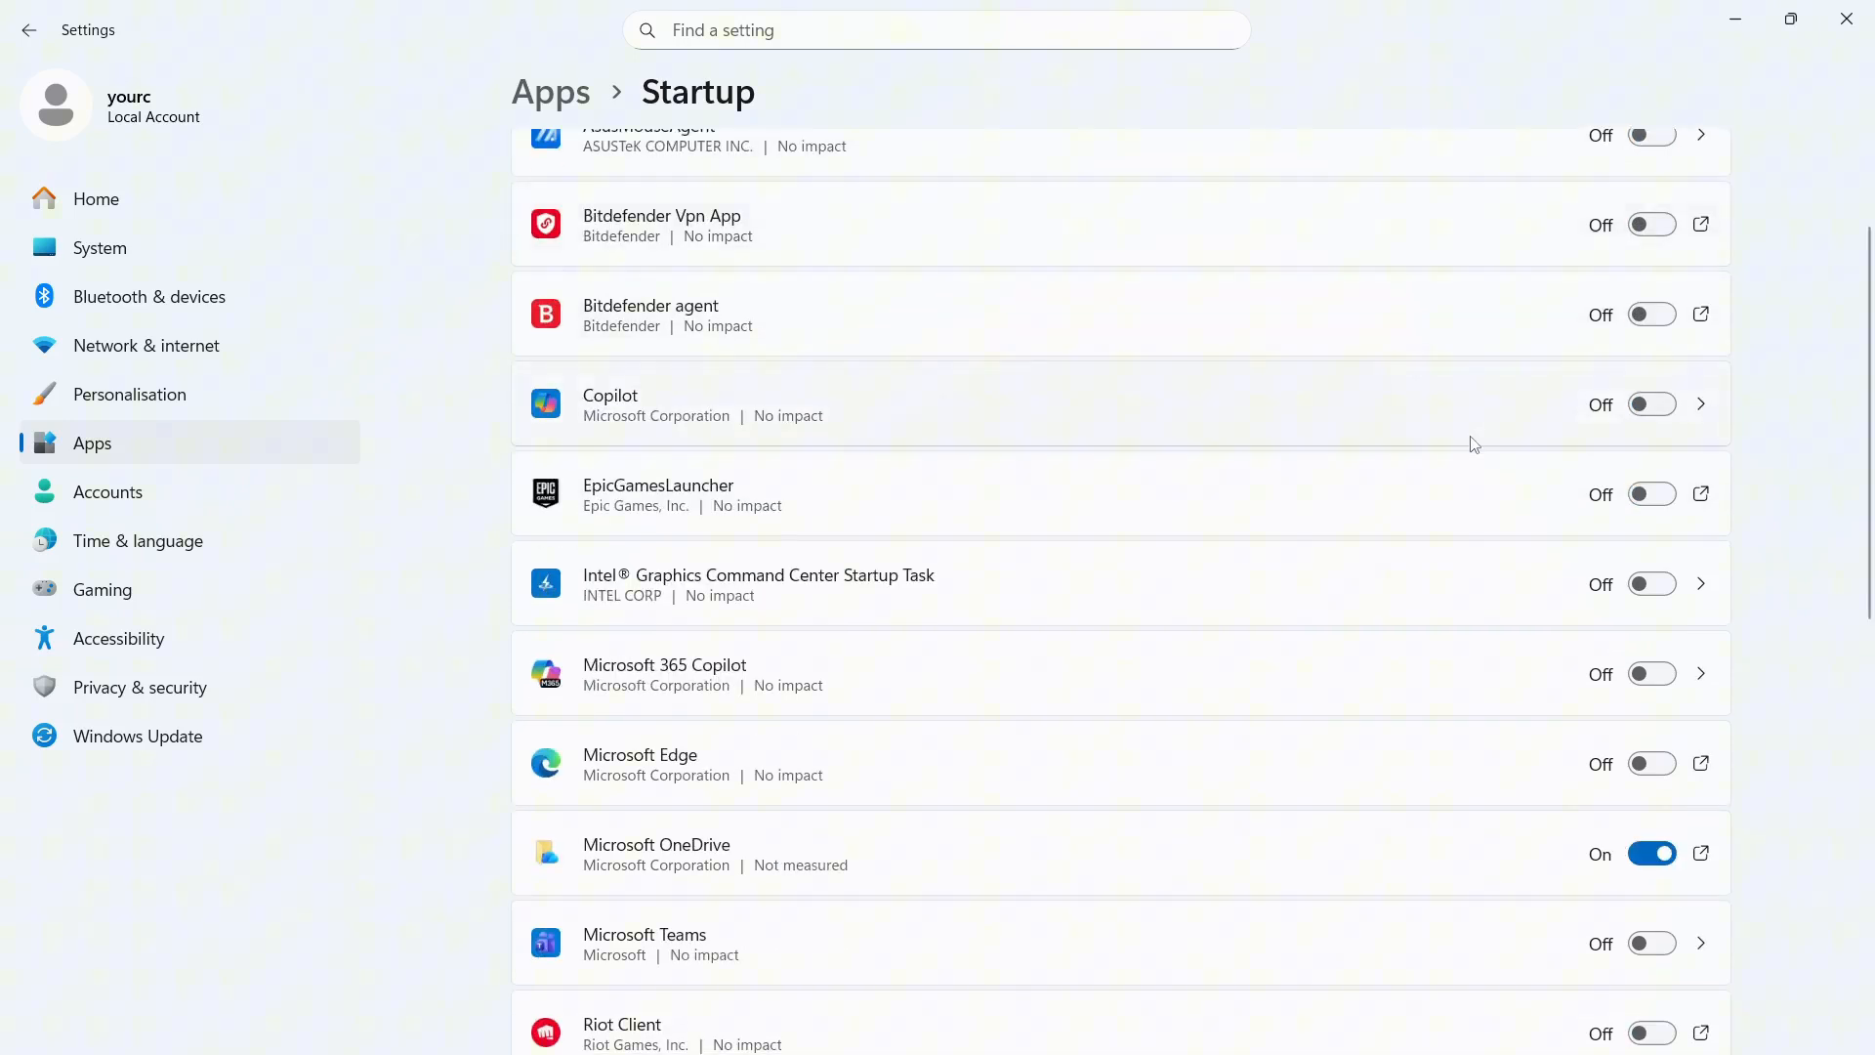
{"action": "scroll", "scroll_direction": "down", "scroll_amount": 3}
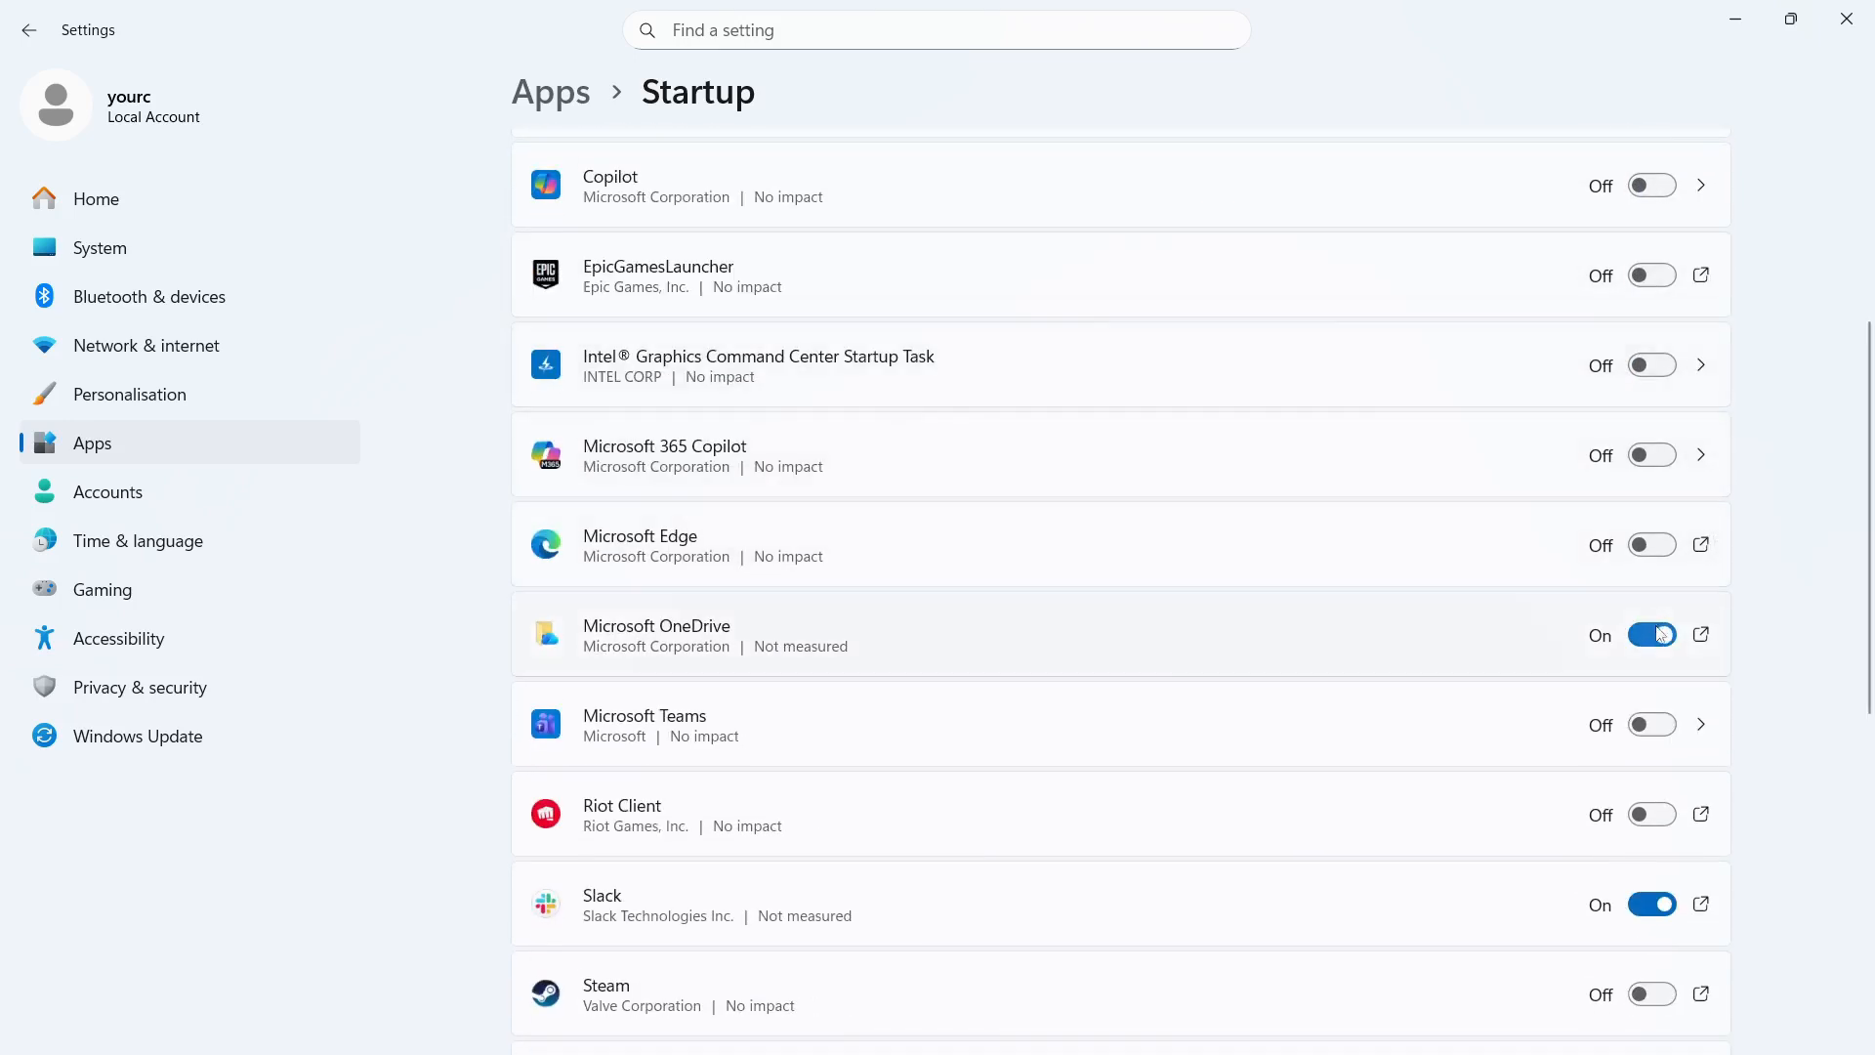
{"action": "scroll", "scroll_direction": "down", "scroll_amount": 3}
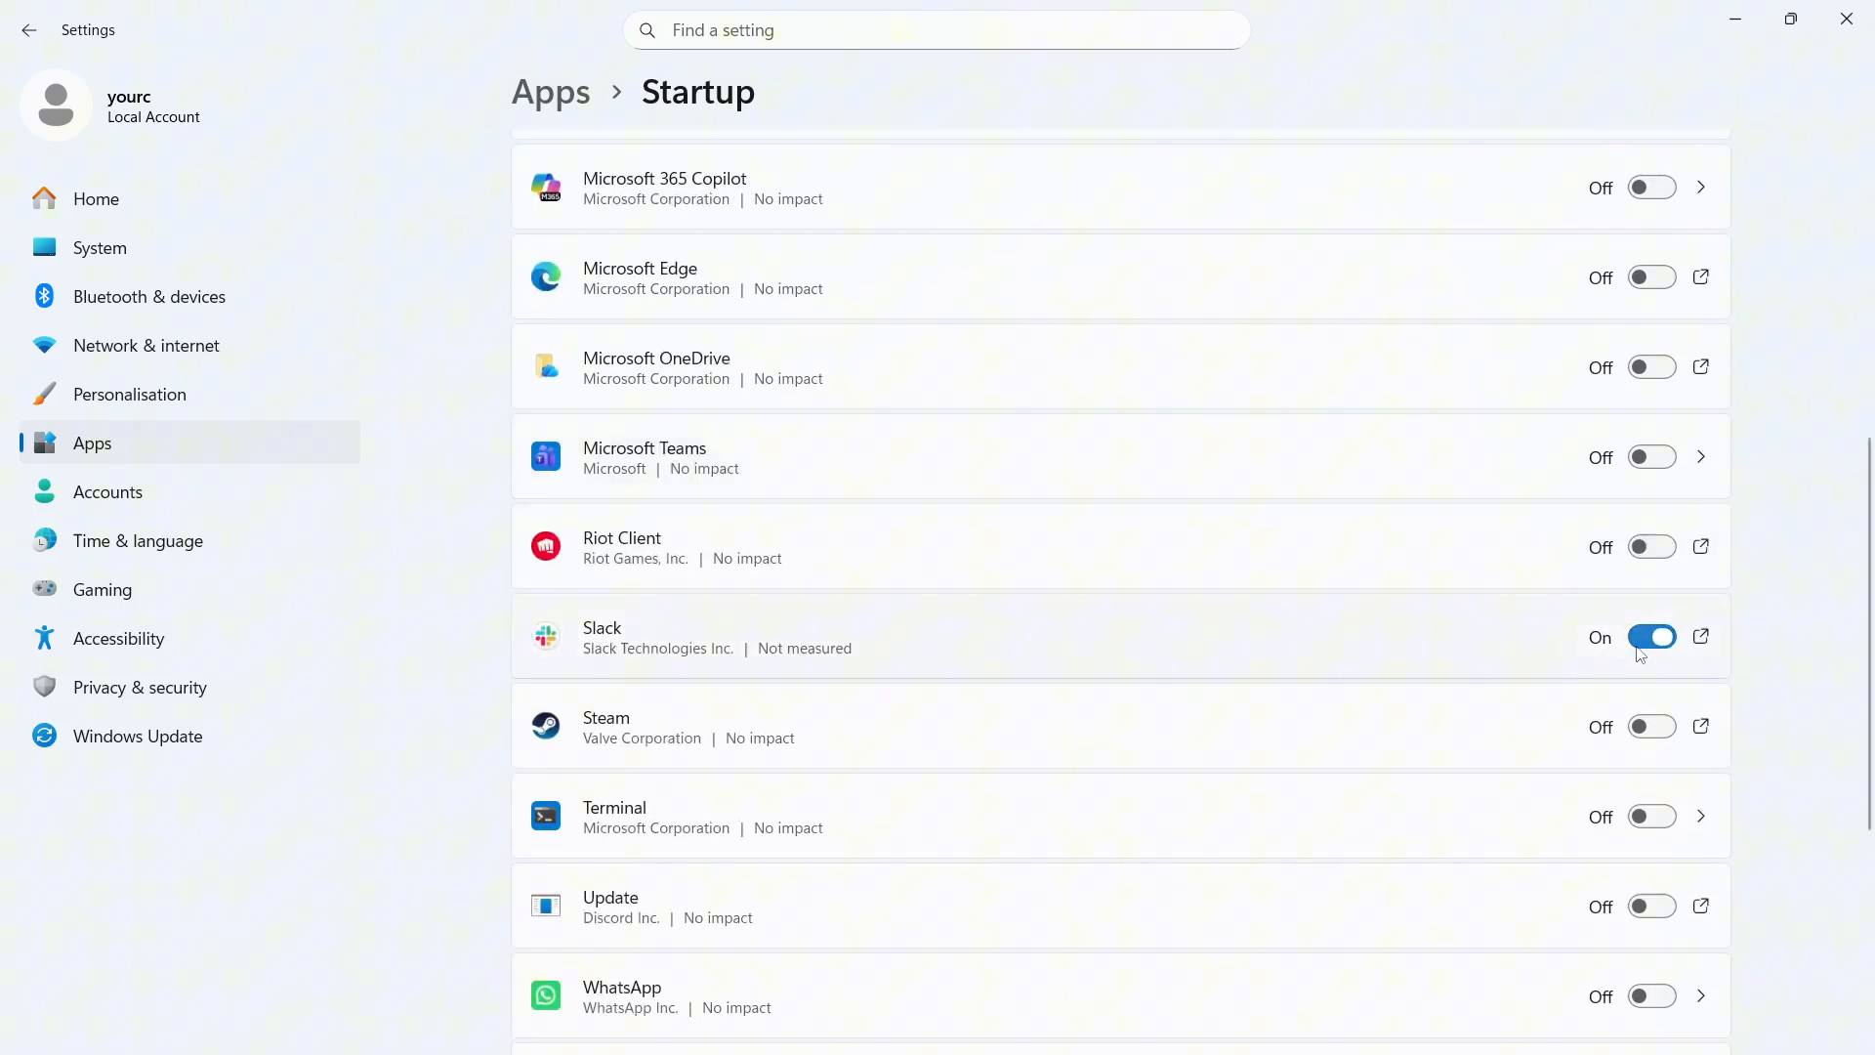
{"action": "scroll", "scroll_direction": "down", "scroll_amount": 3}
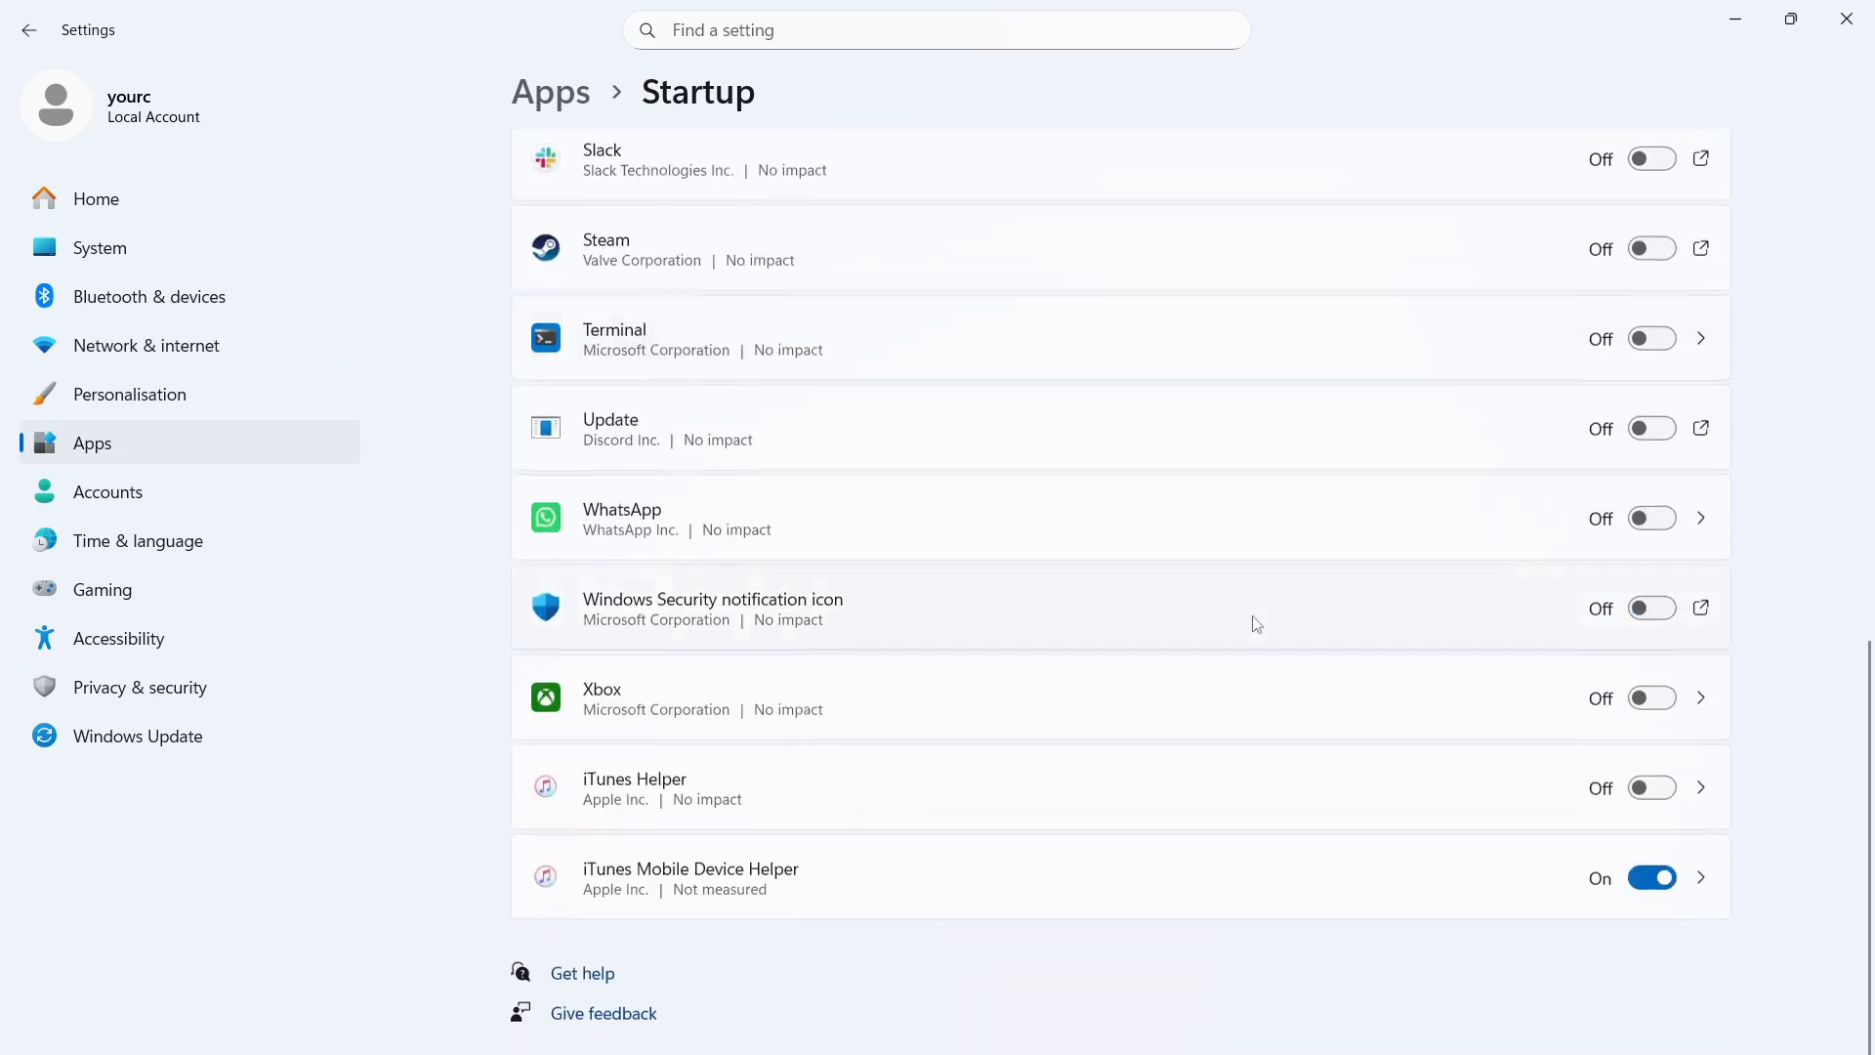
{"action": "scroll", "scroll_direction": "up", "scroll_amount": 3}
{"action": "type", "text": "adjust the"}
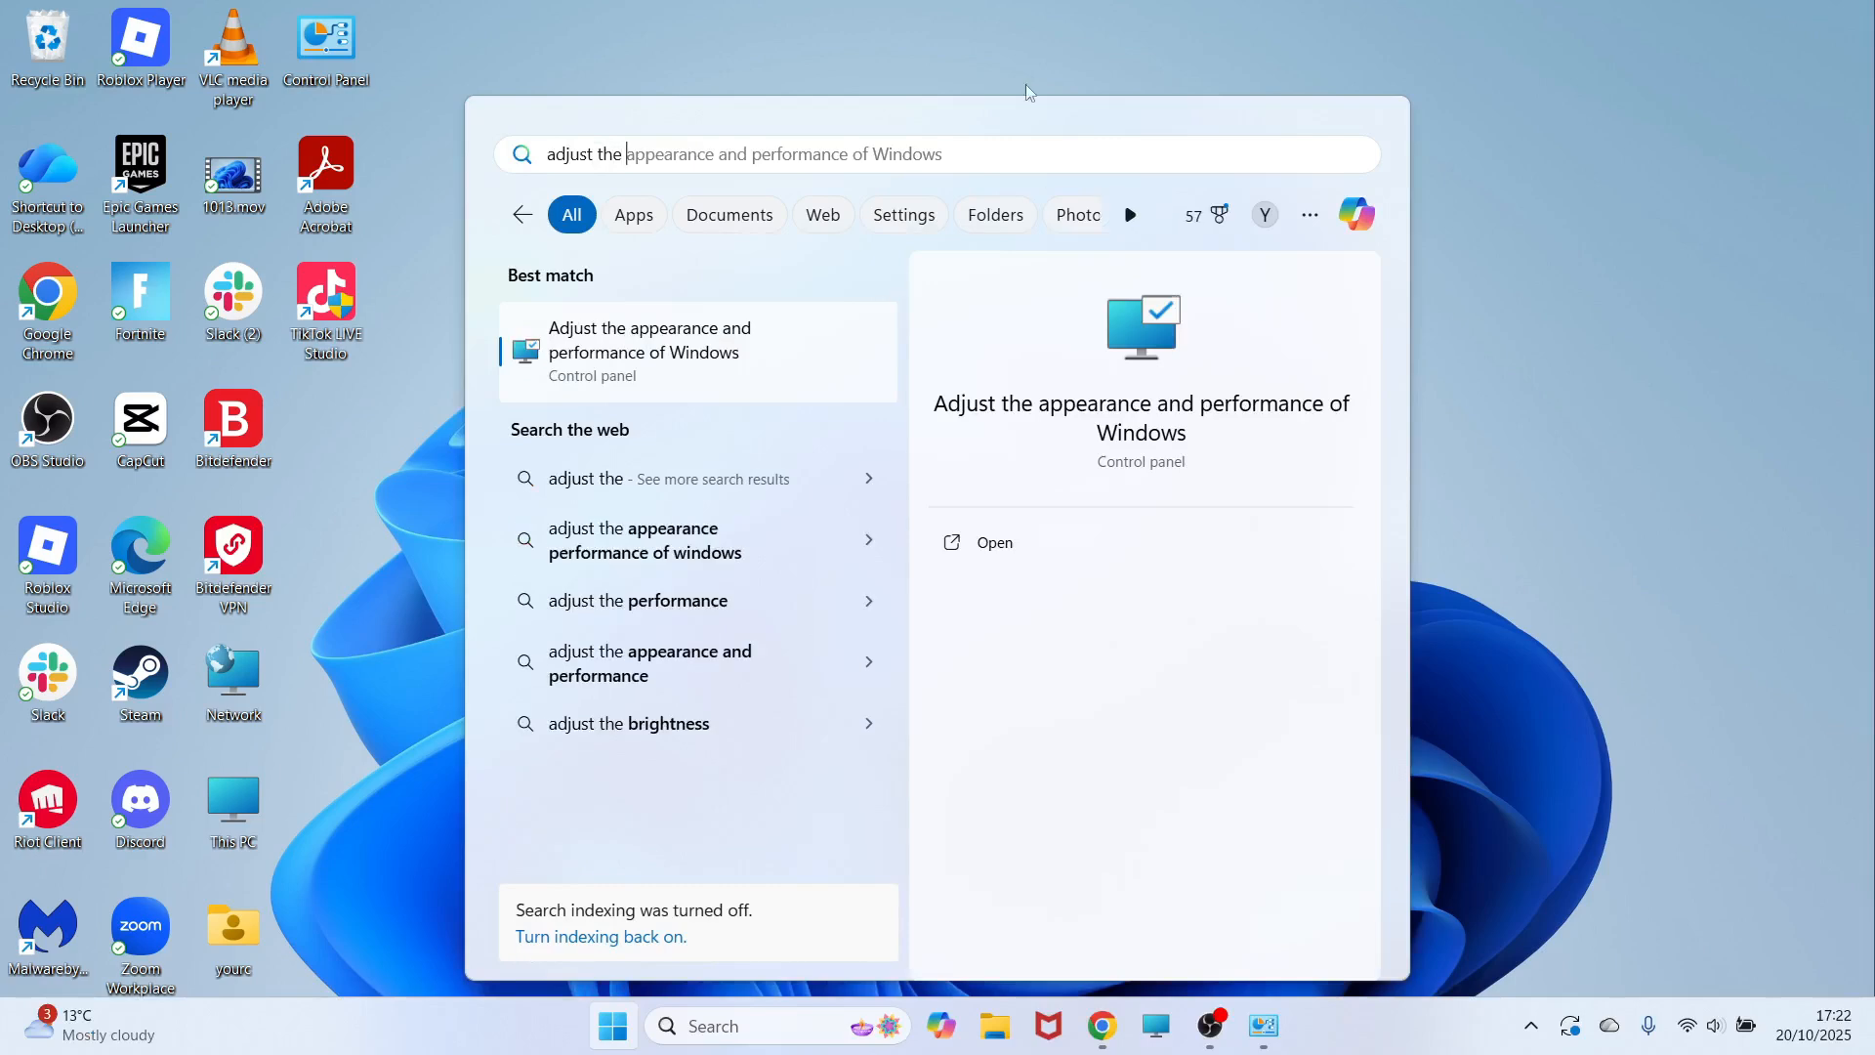
{"action": "mouse_move", "coordinate": [748, 366]}
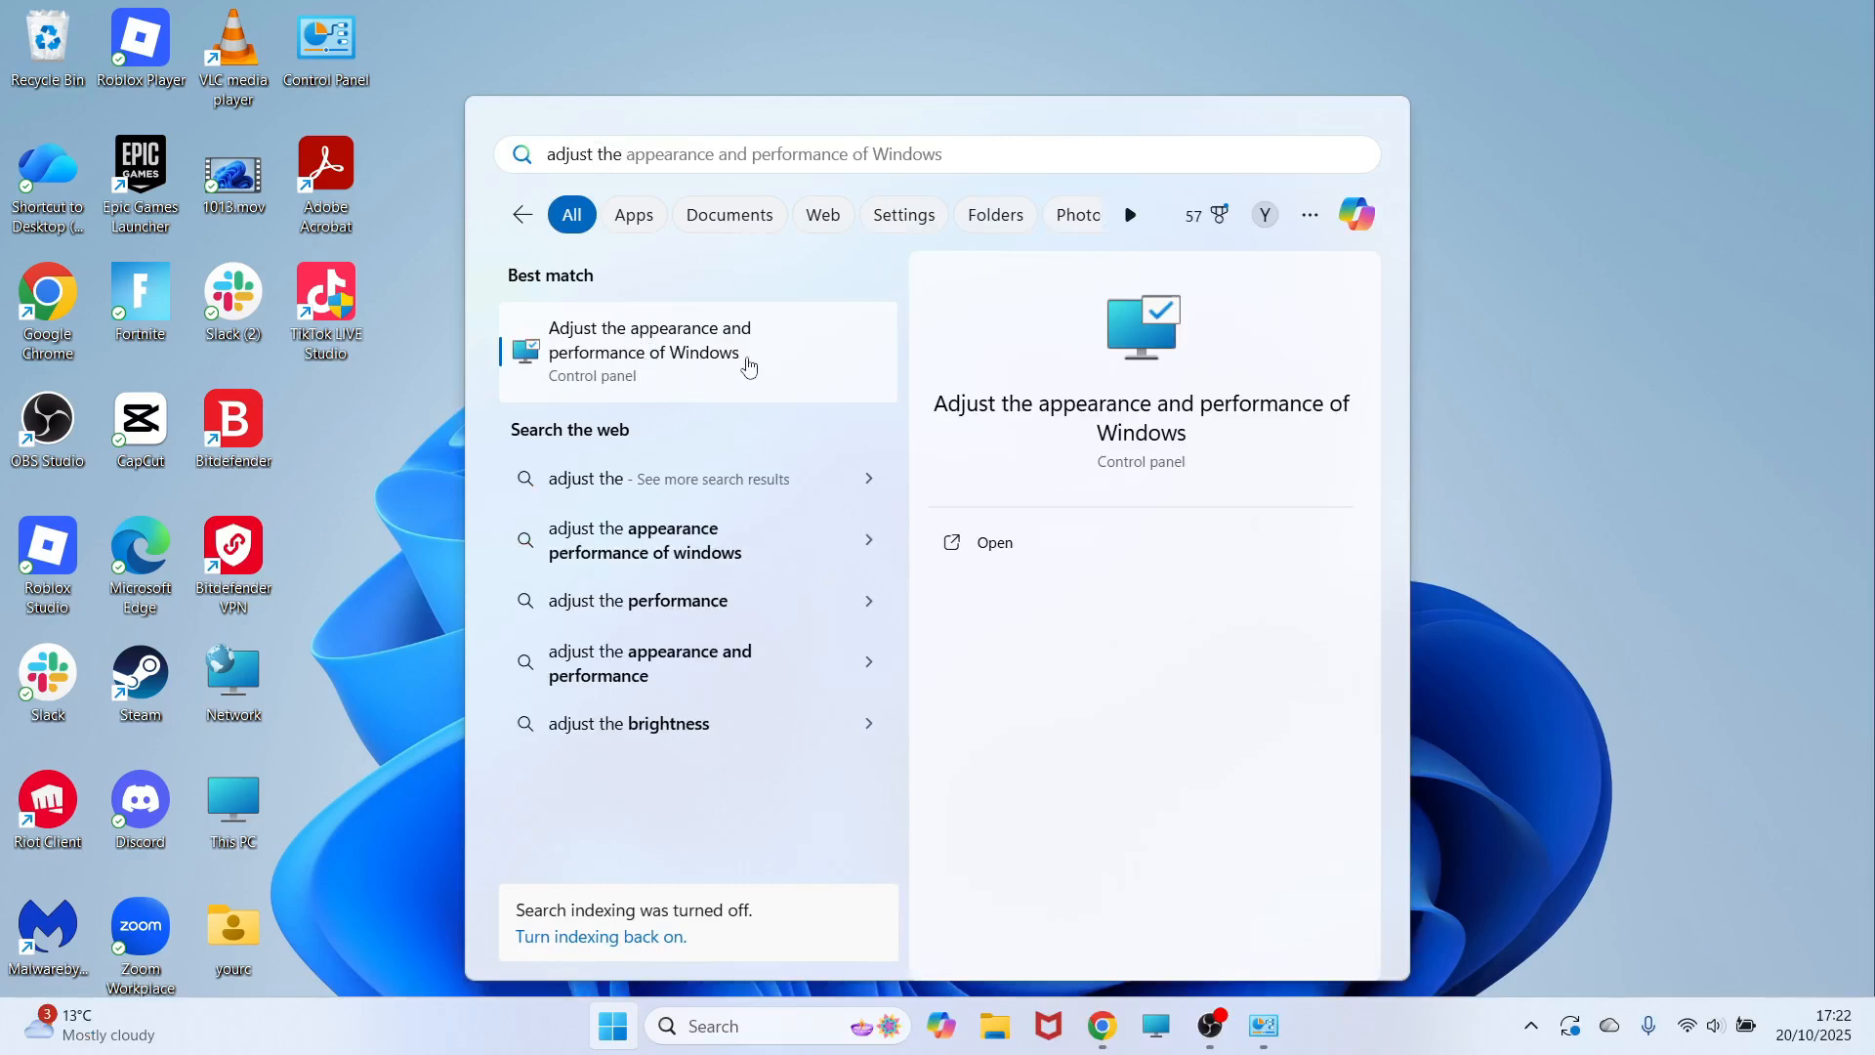
Adjust visual effects for best performance, keeping only Show thumbnails instead of icons, and apply
{"action": "left_click", "coordinate": [995, 541]}
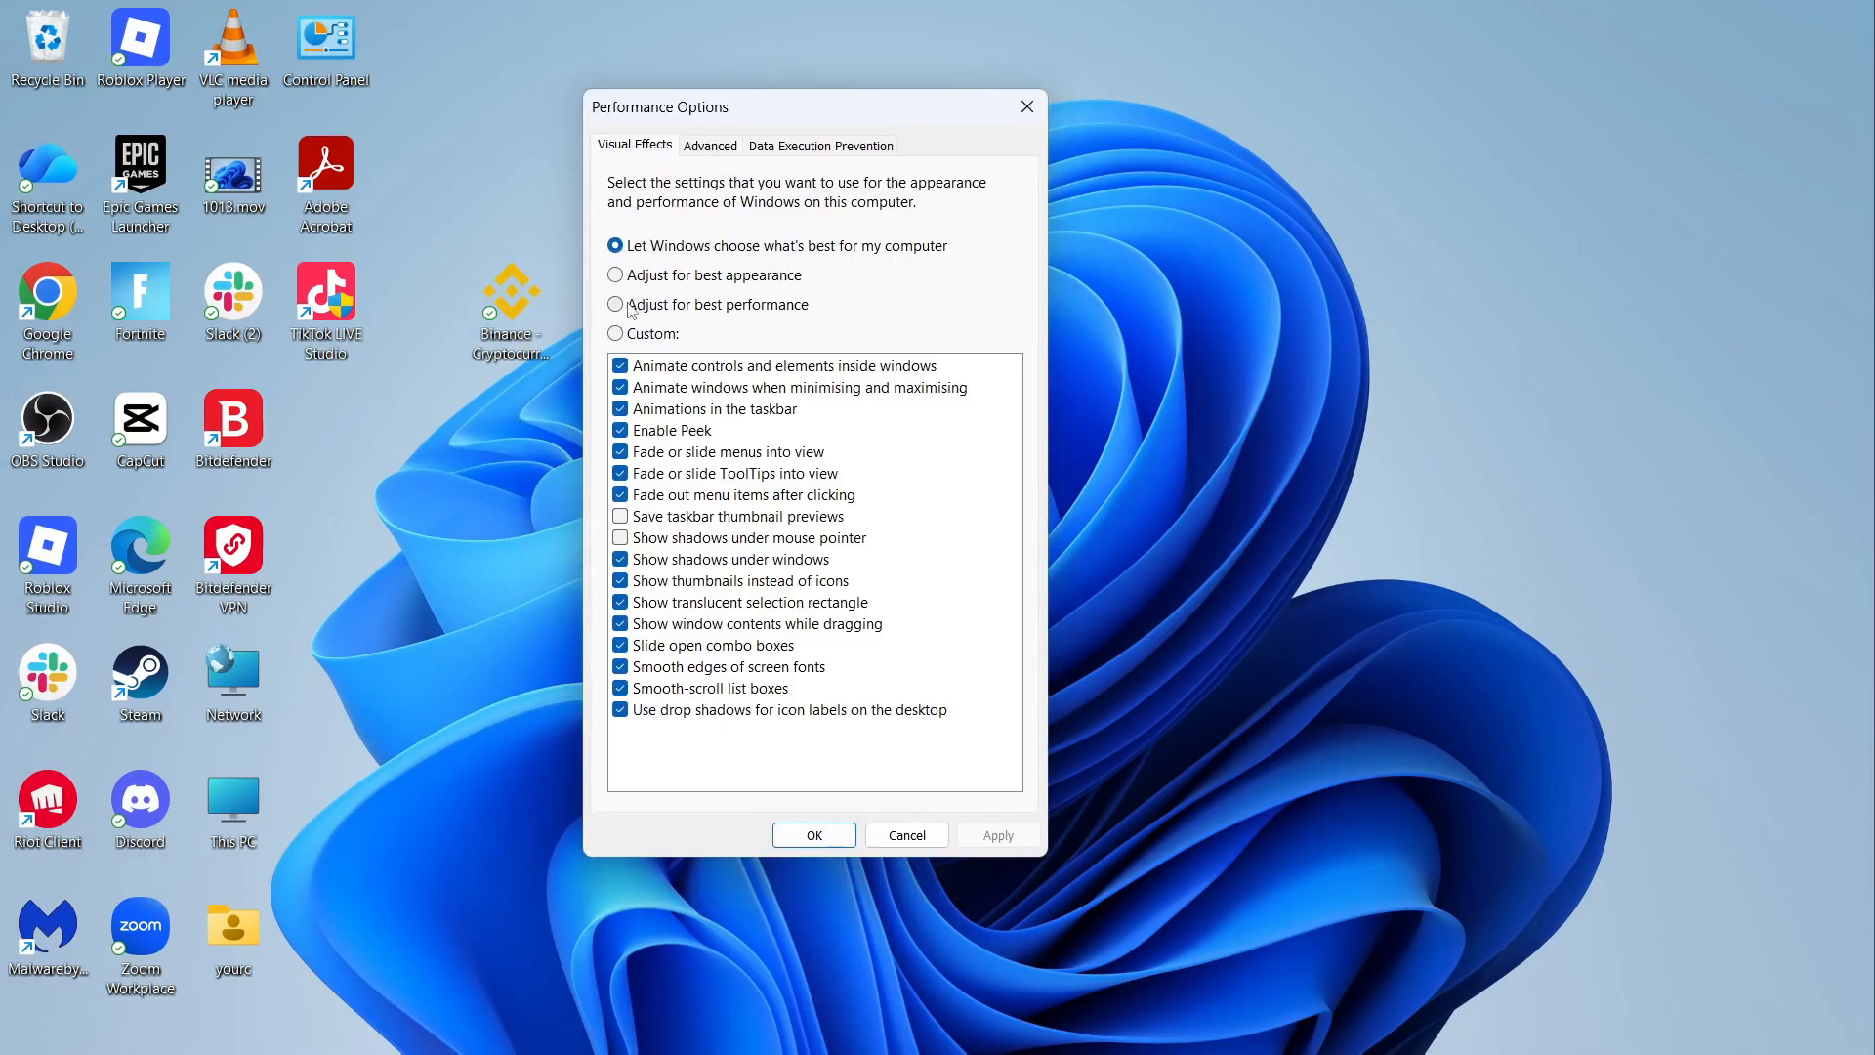
{"action": "left_click", "coordinate": [615, 305]}
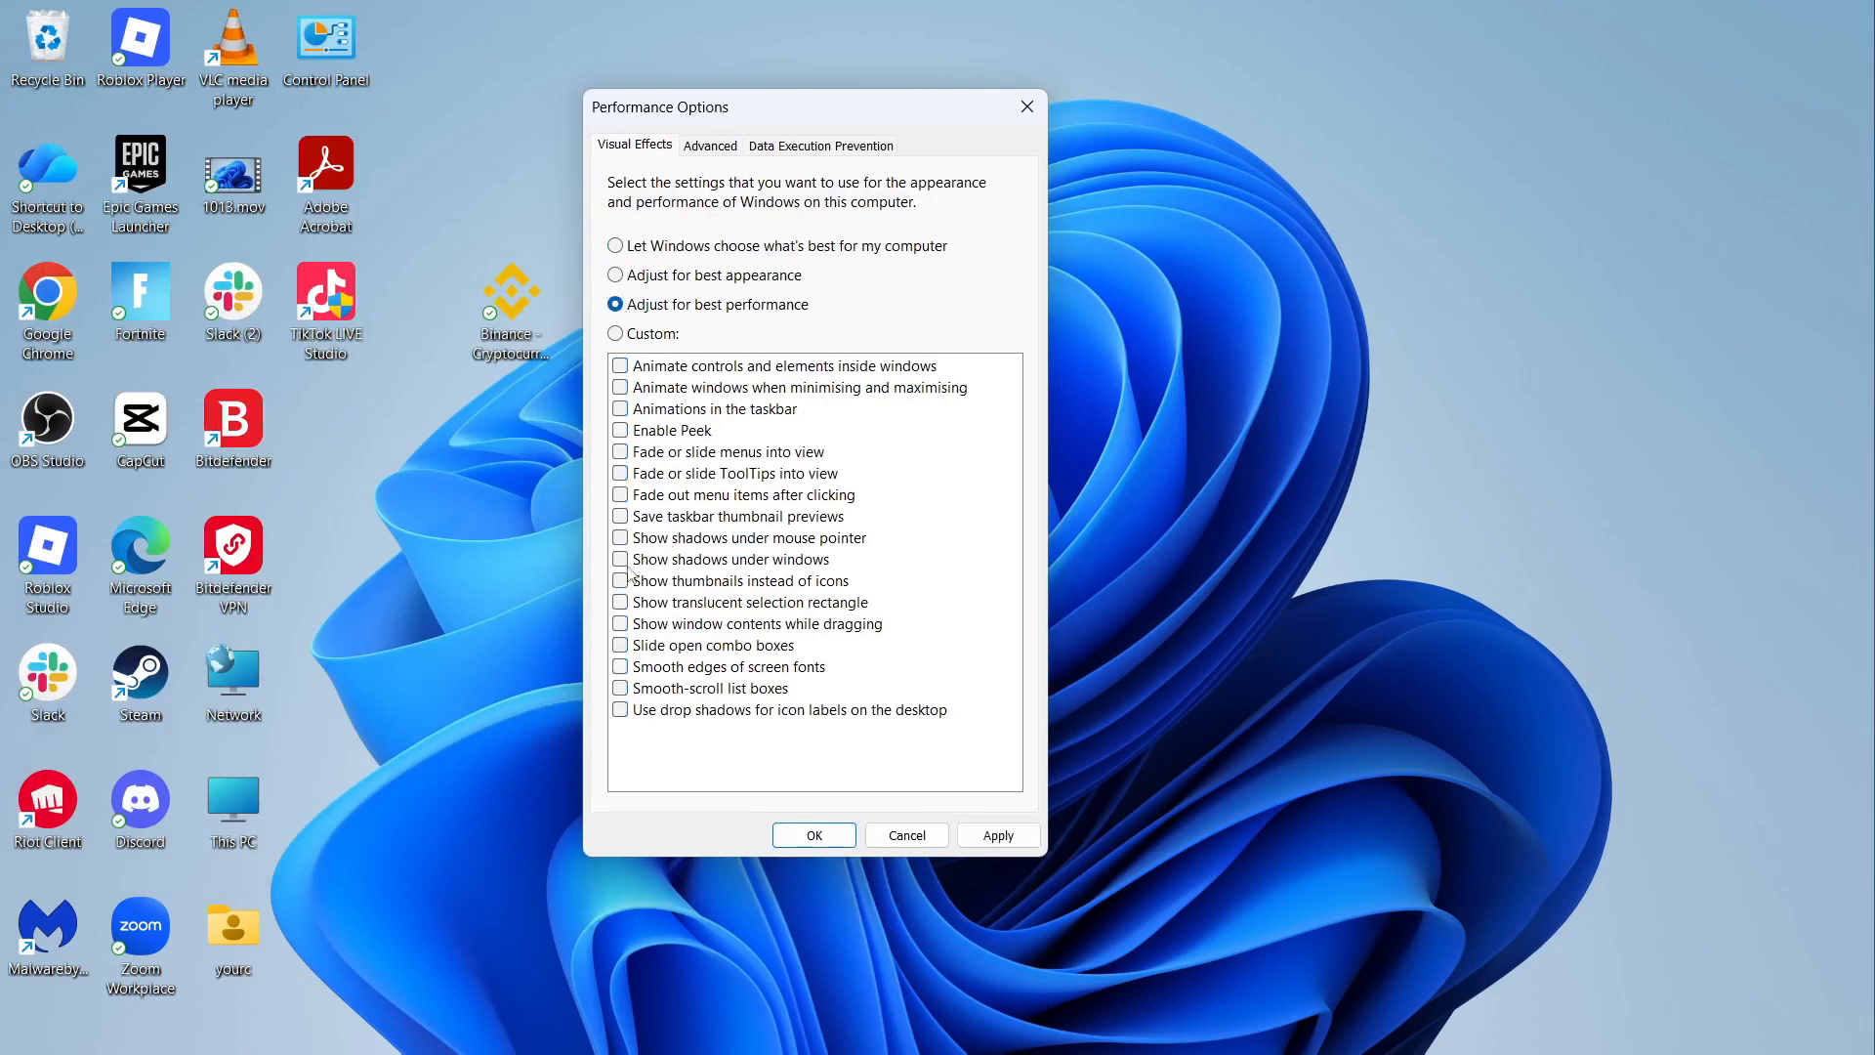
{"action": "left_click", "coordinate": [620, 580]}
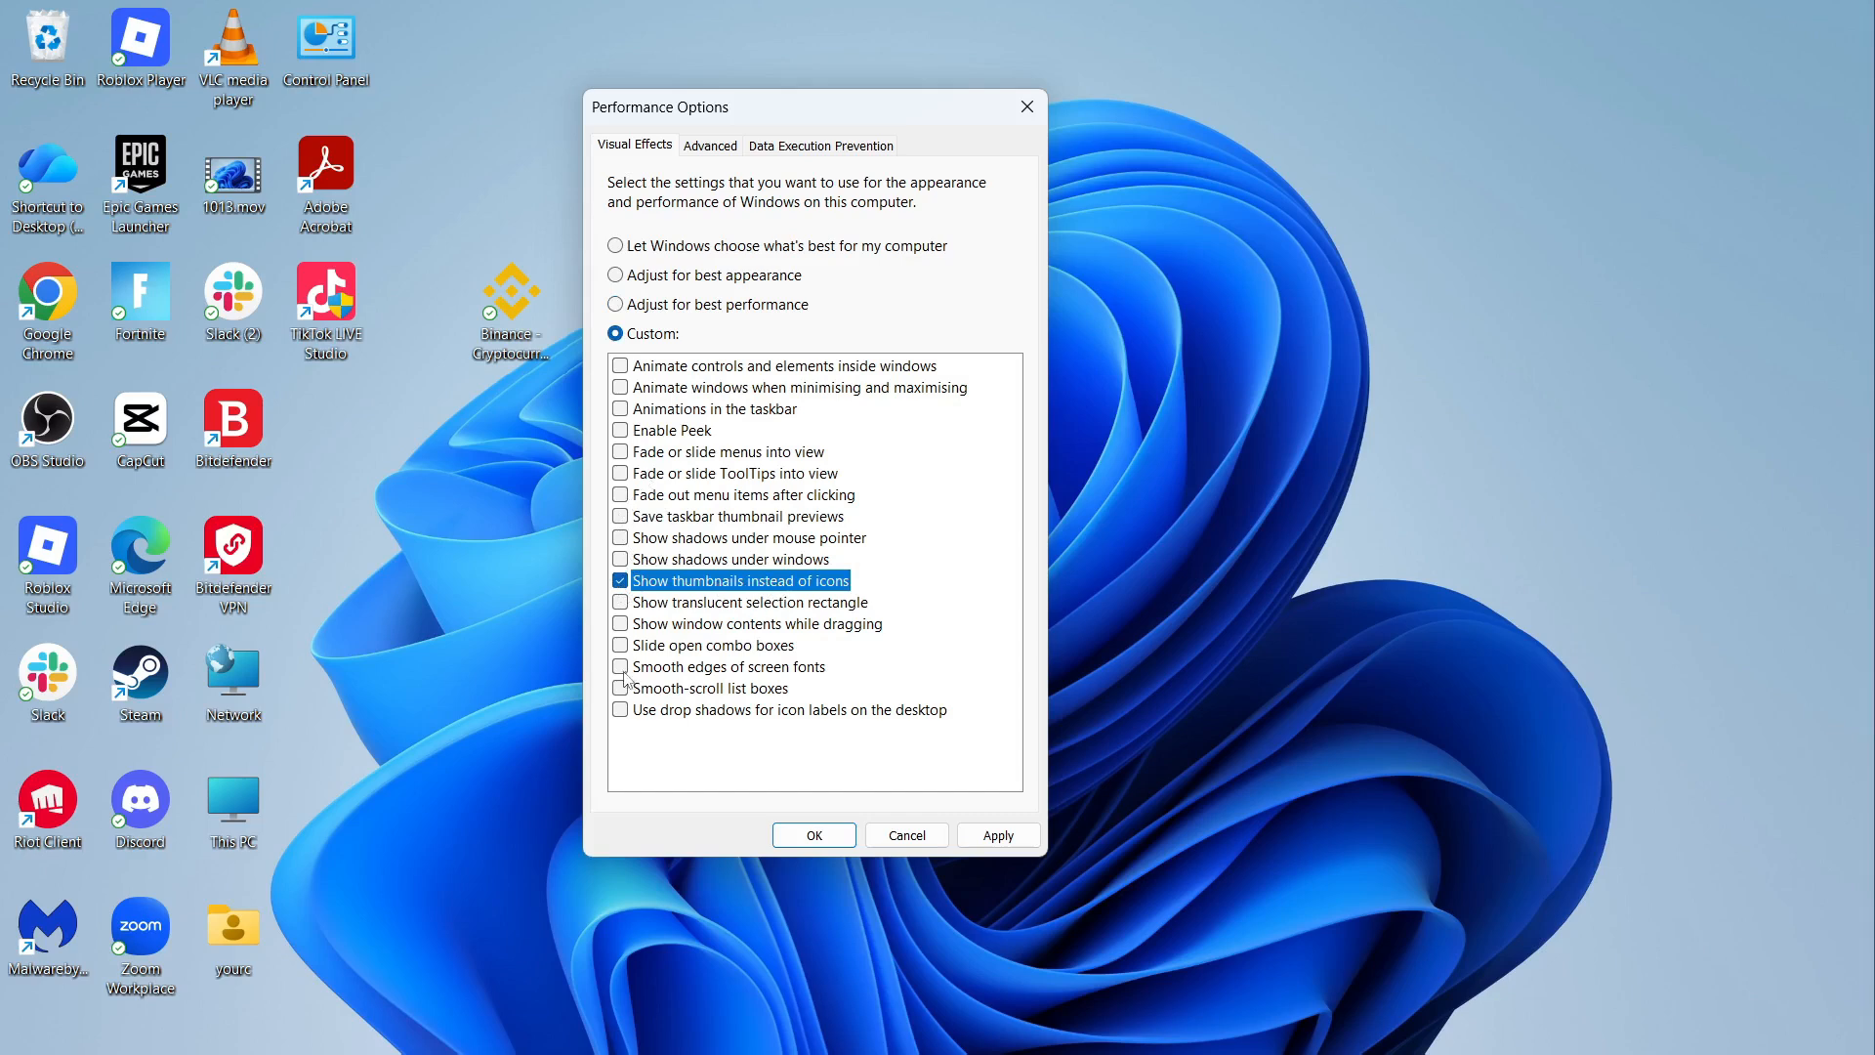
{"action": "left_click", "coordinate": [621, 666]}
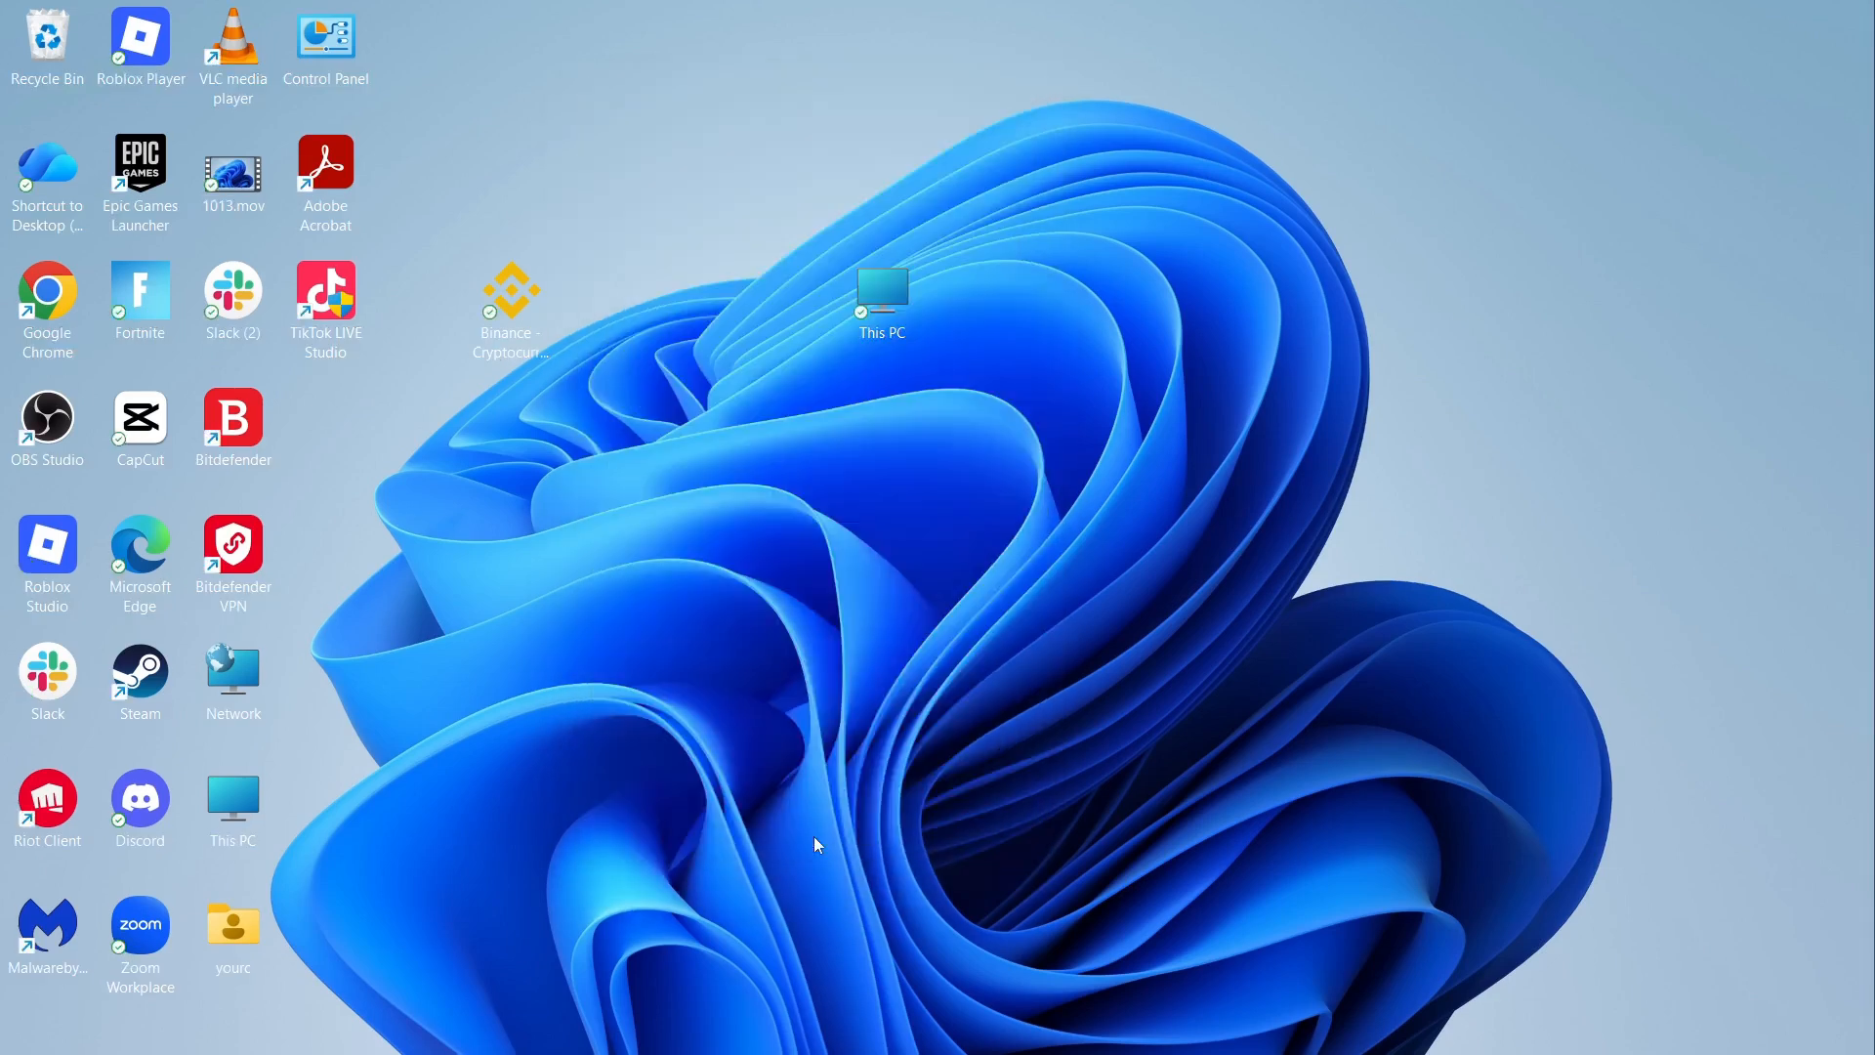
Run Disk Clean-up on drive C: with every file category ticked and confirm deletion
{"action": "type", "text": "disk clea"}
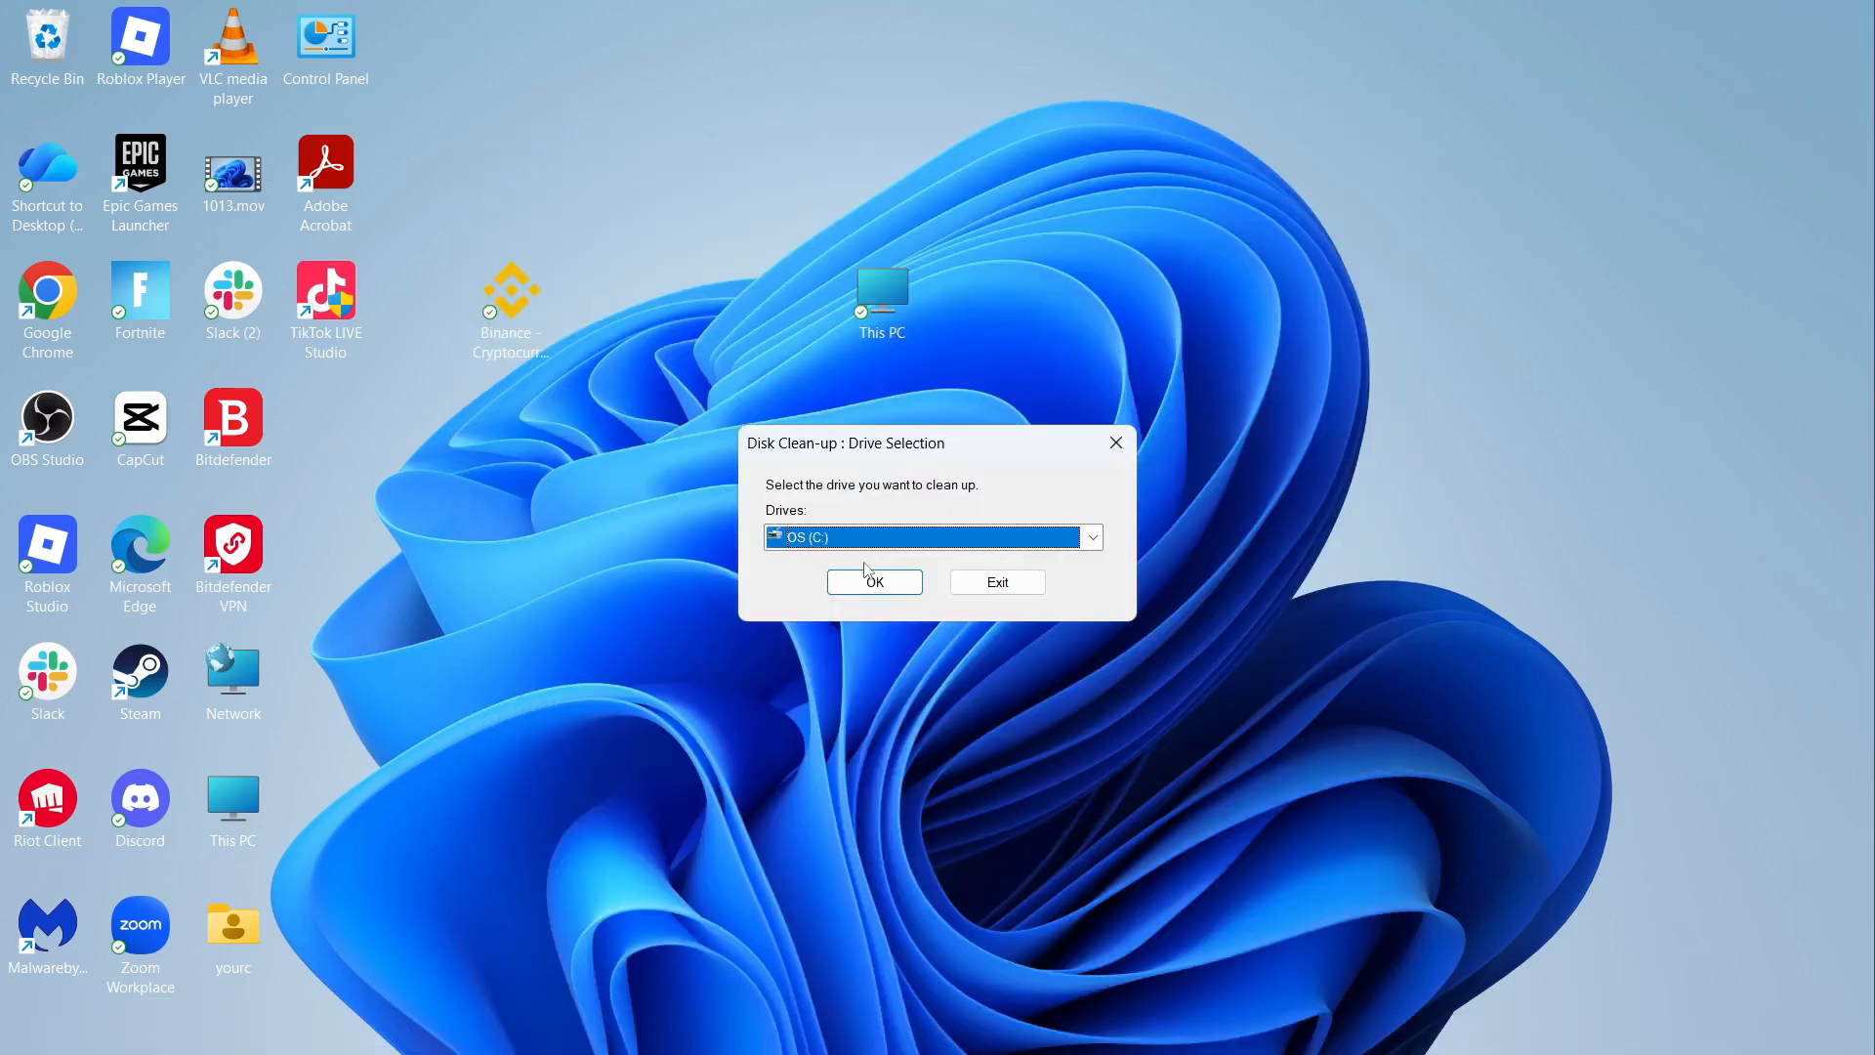
{"action": "left_click", "coordinate": [871, 583]}
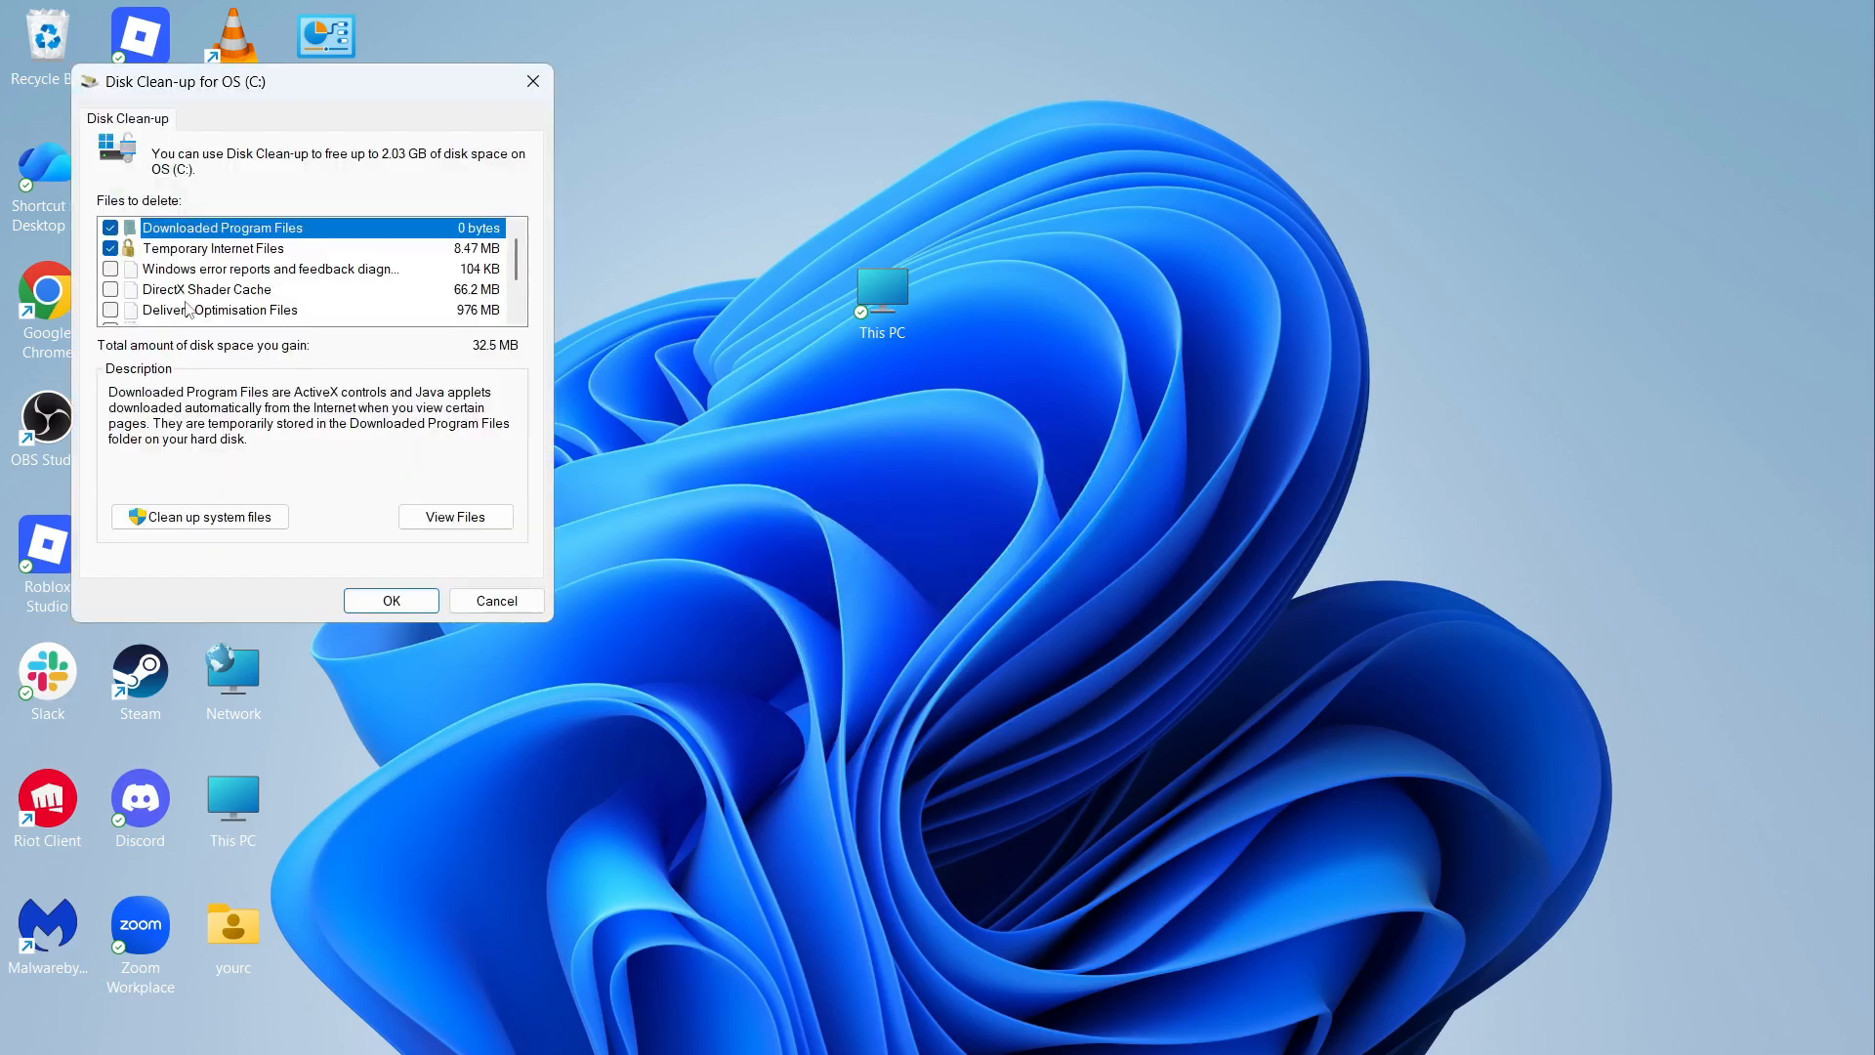
{"action": "left_click", "coordinate": [111, 289]}
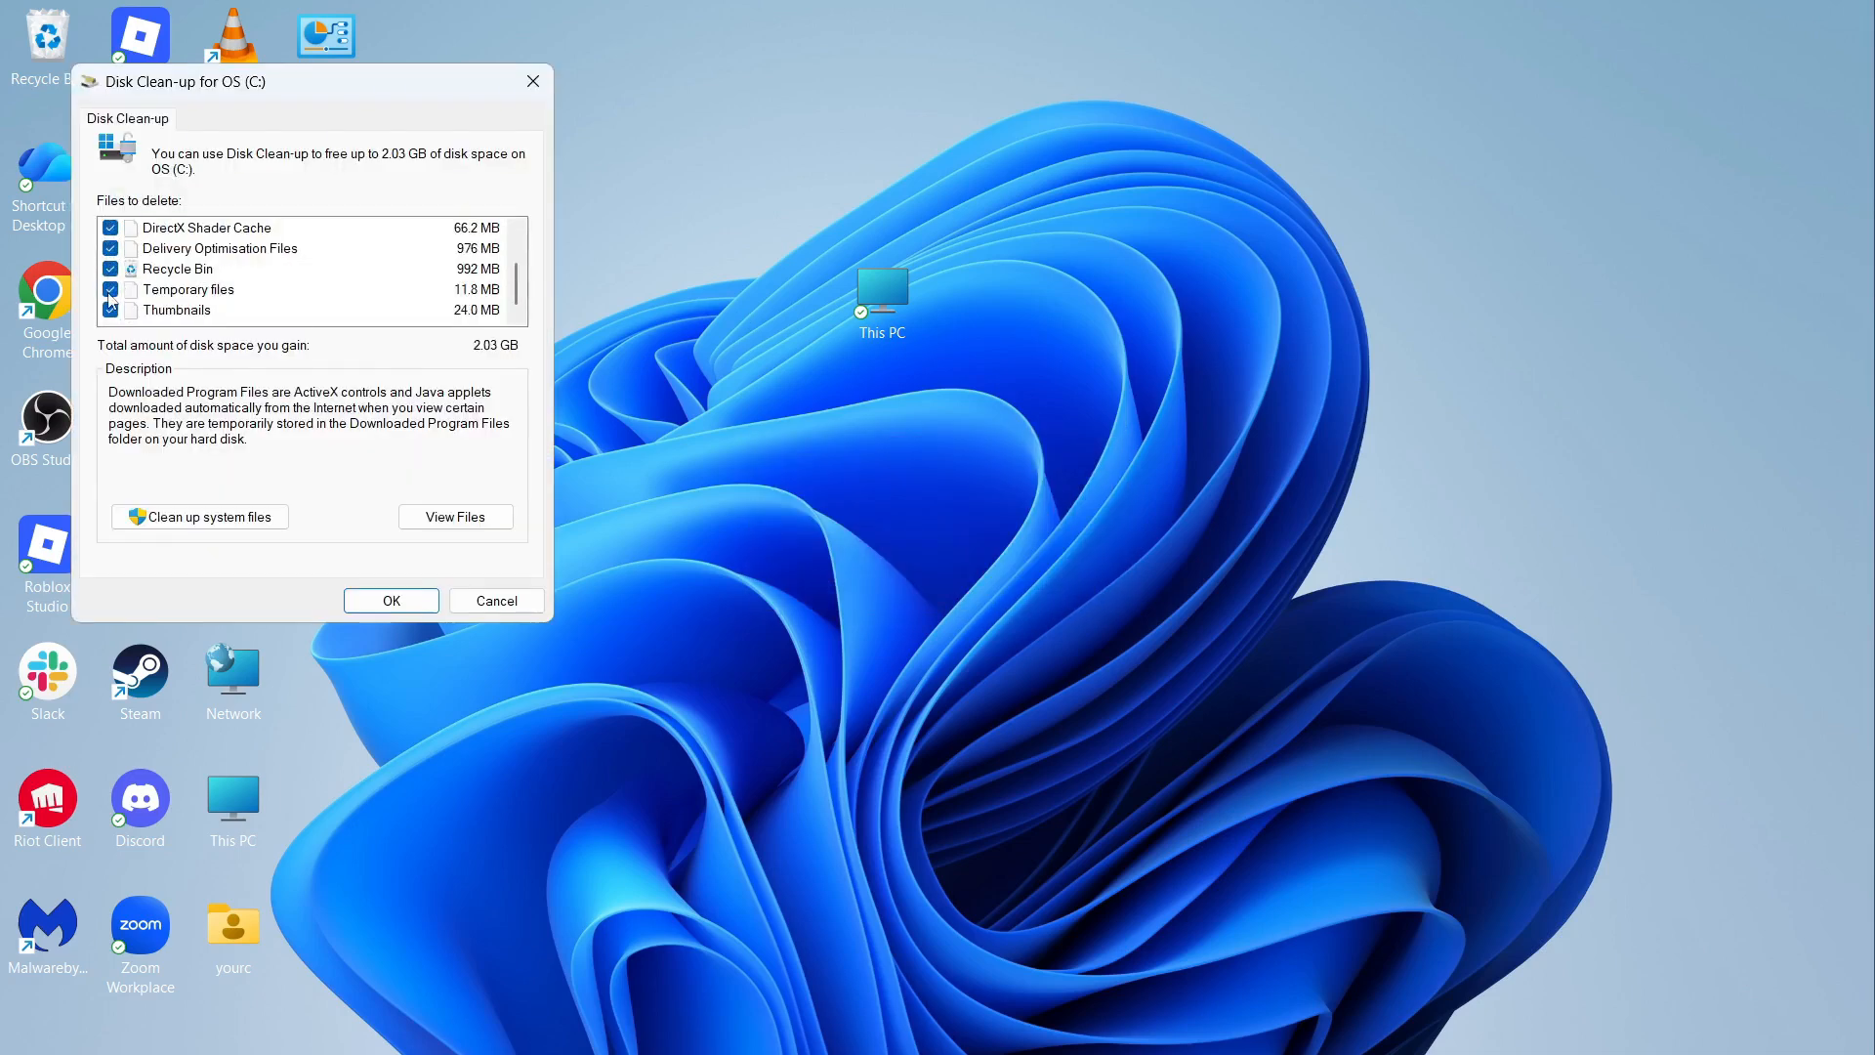
{"action": "left_click", "coordinate": [391, 600]}
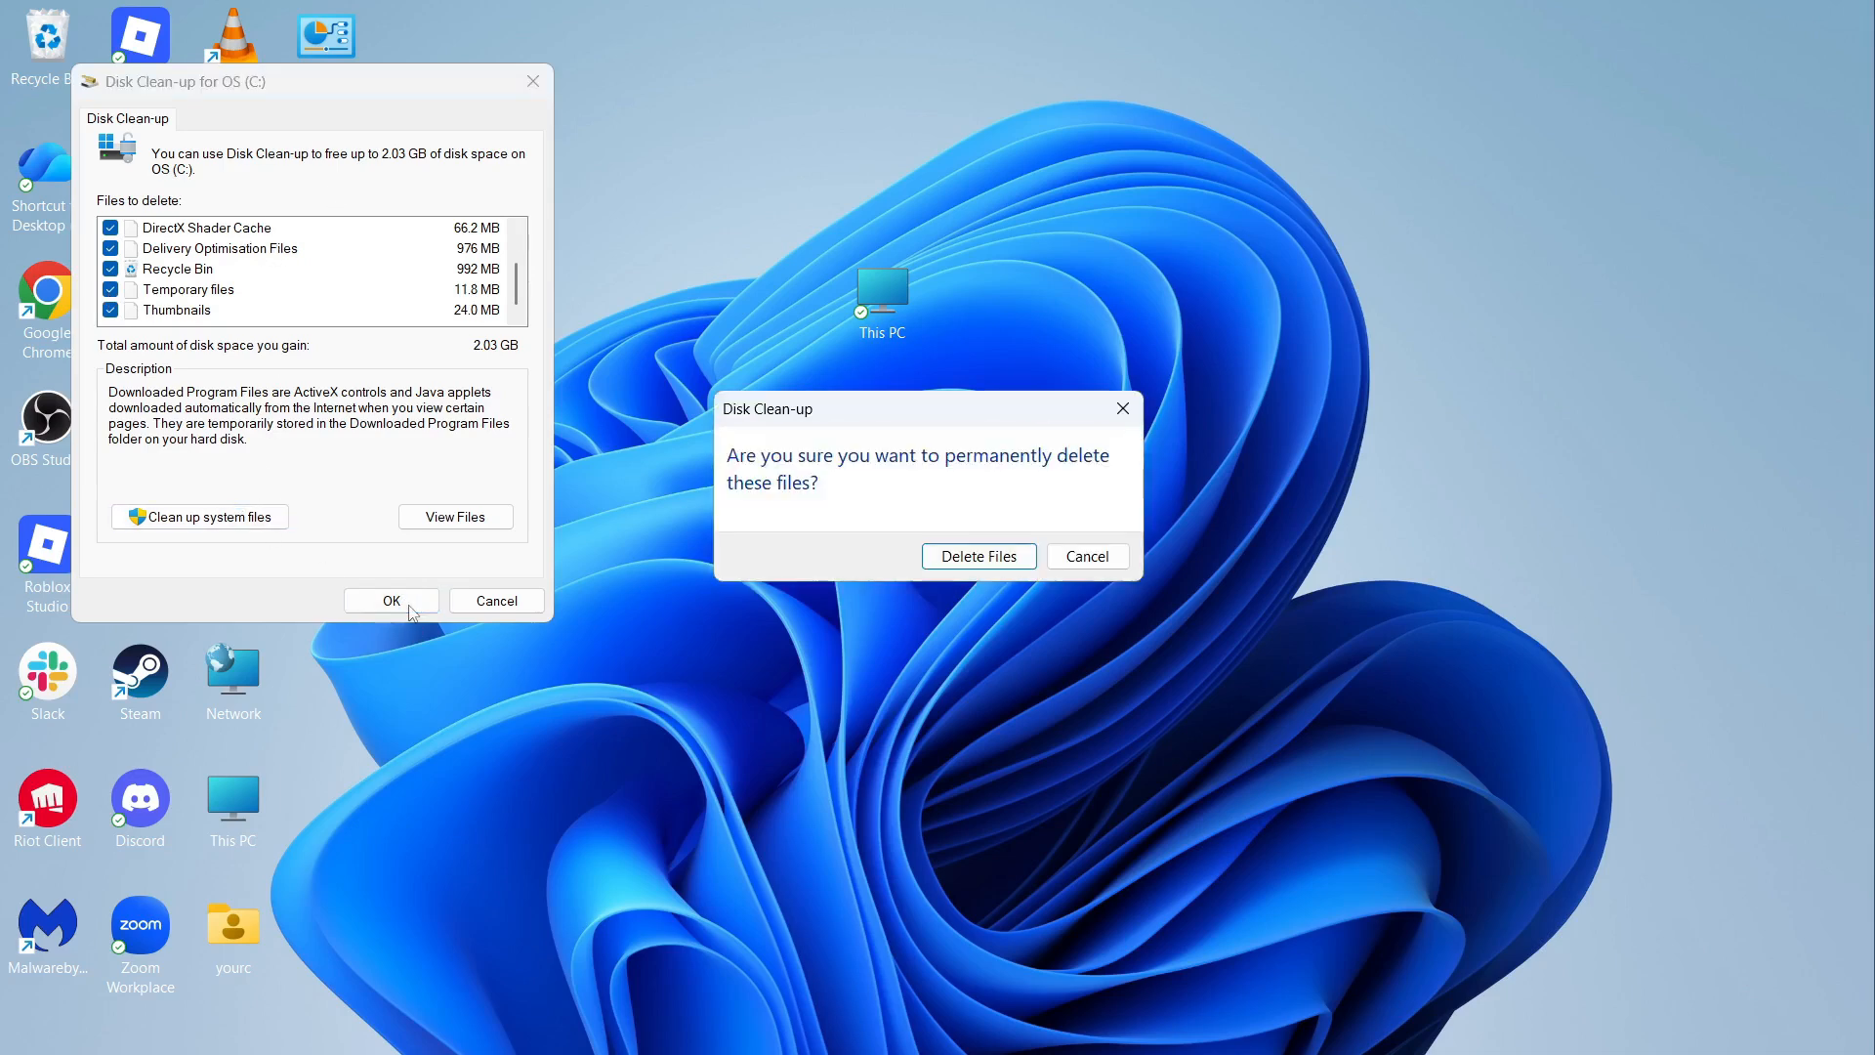
{"action": "left_click", "coordinate": [977, 555]}
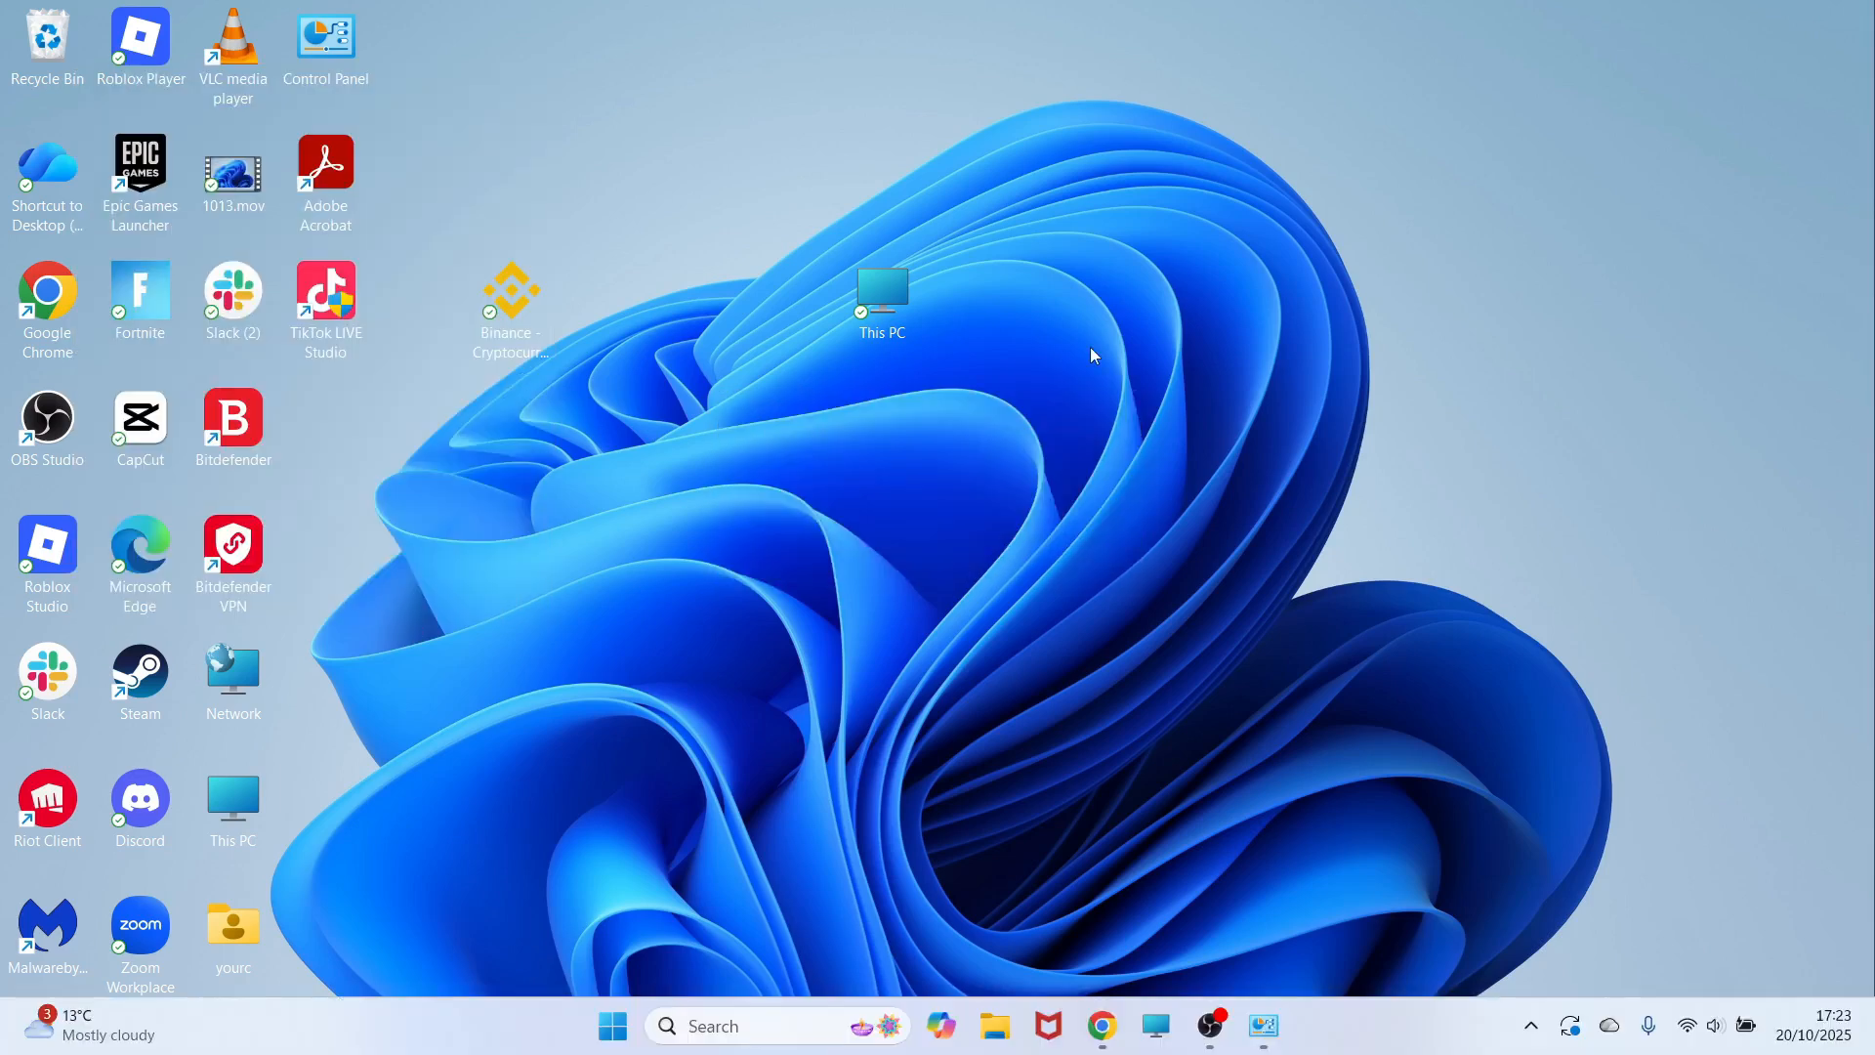
Search Microsoft Store for 'intel' and open the Intel Graphics Software listing
{"action": "type", "text": "microsoft Store"}
{"action": "type", "text": "intel"}
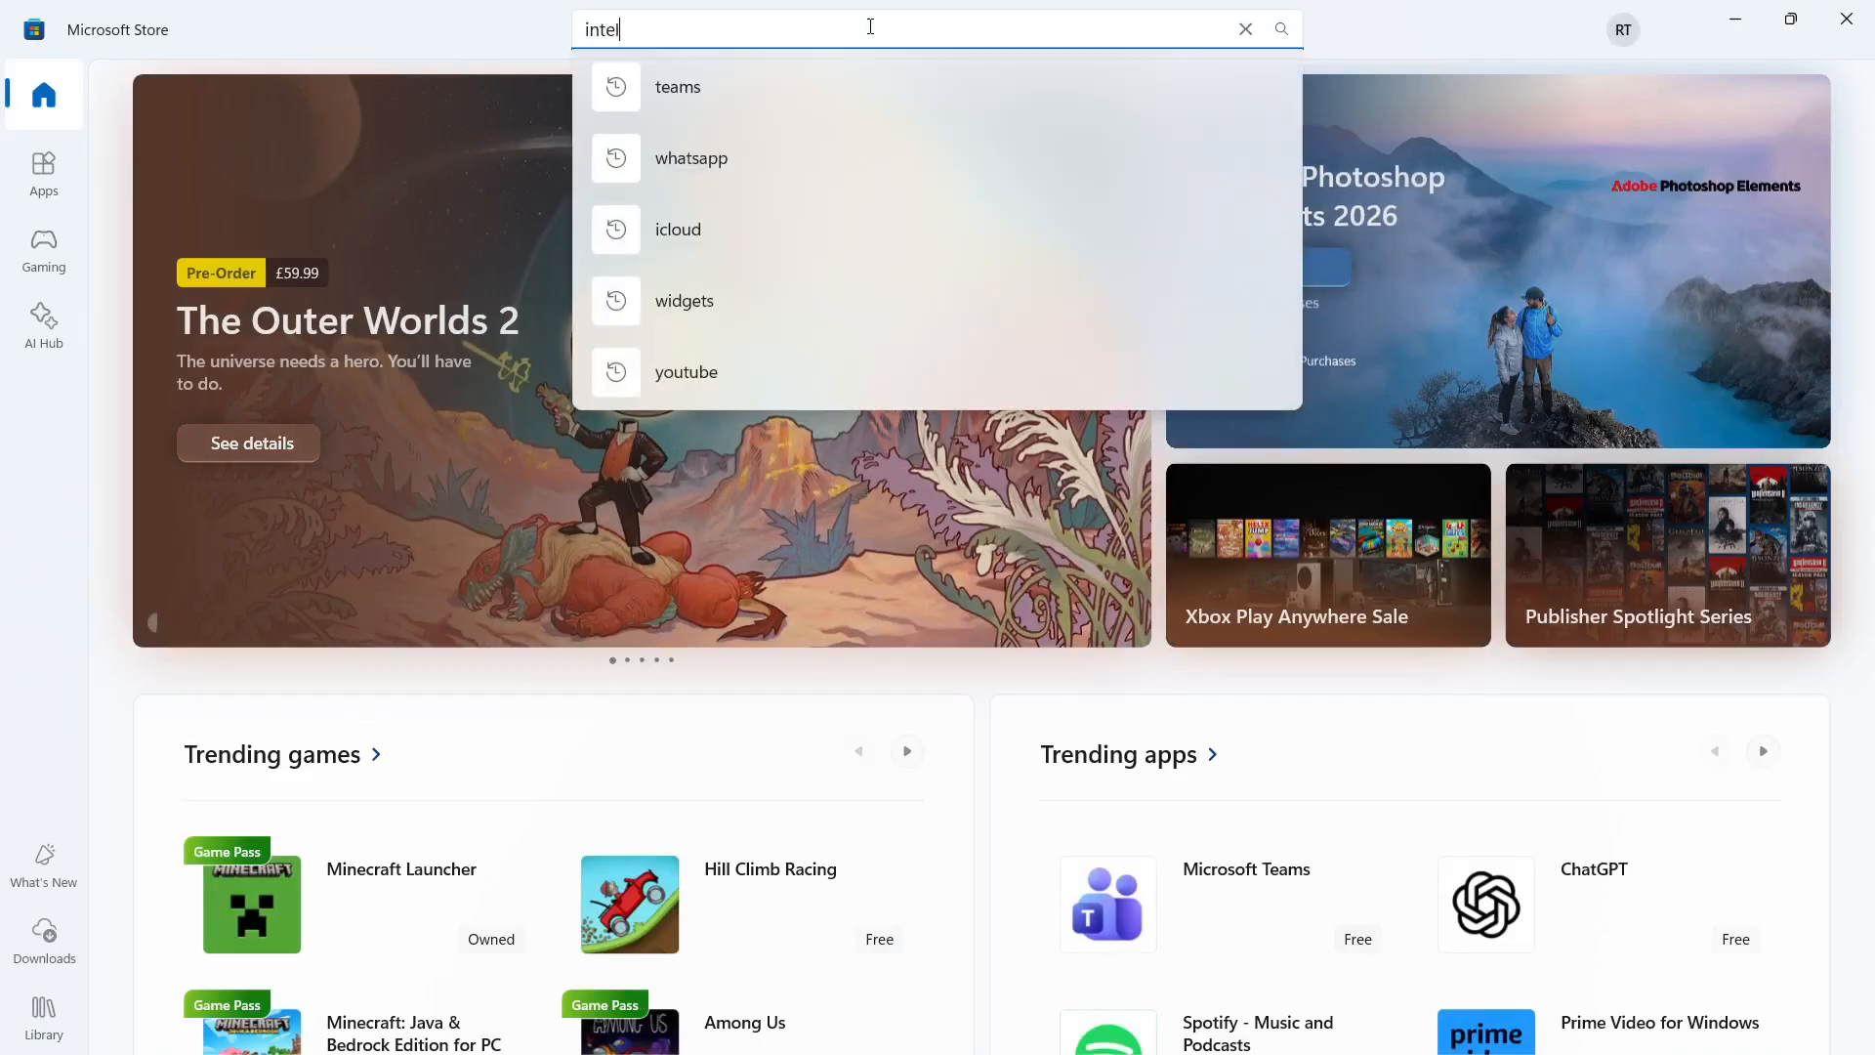
{"action": "key", "text": "Return"}
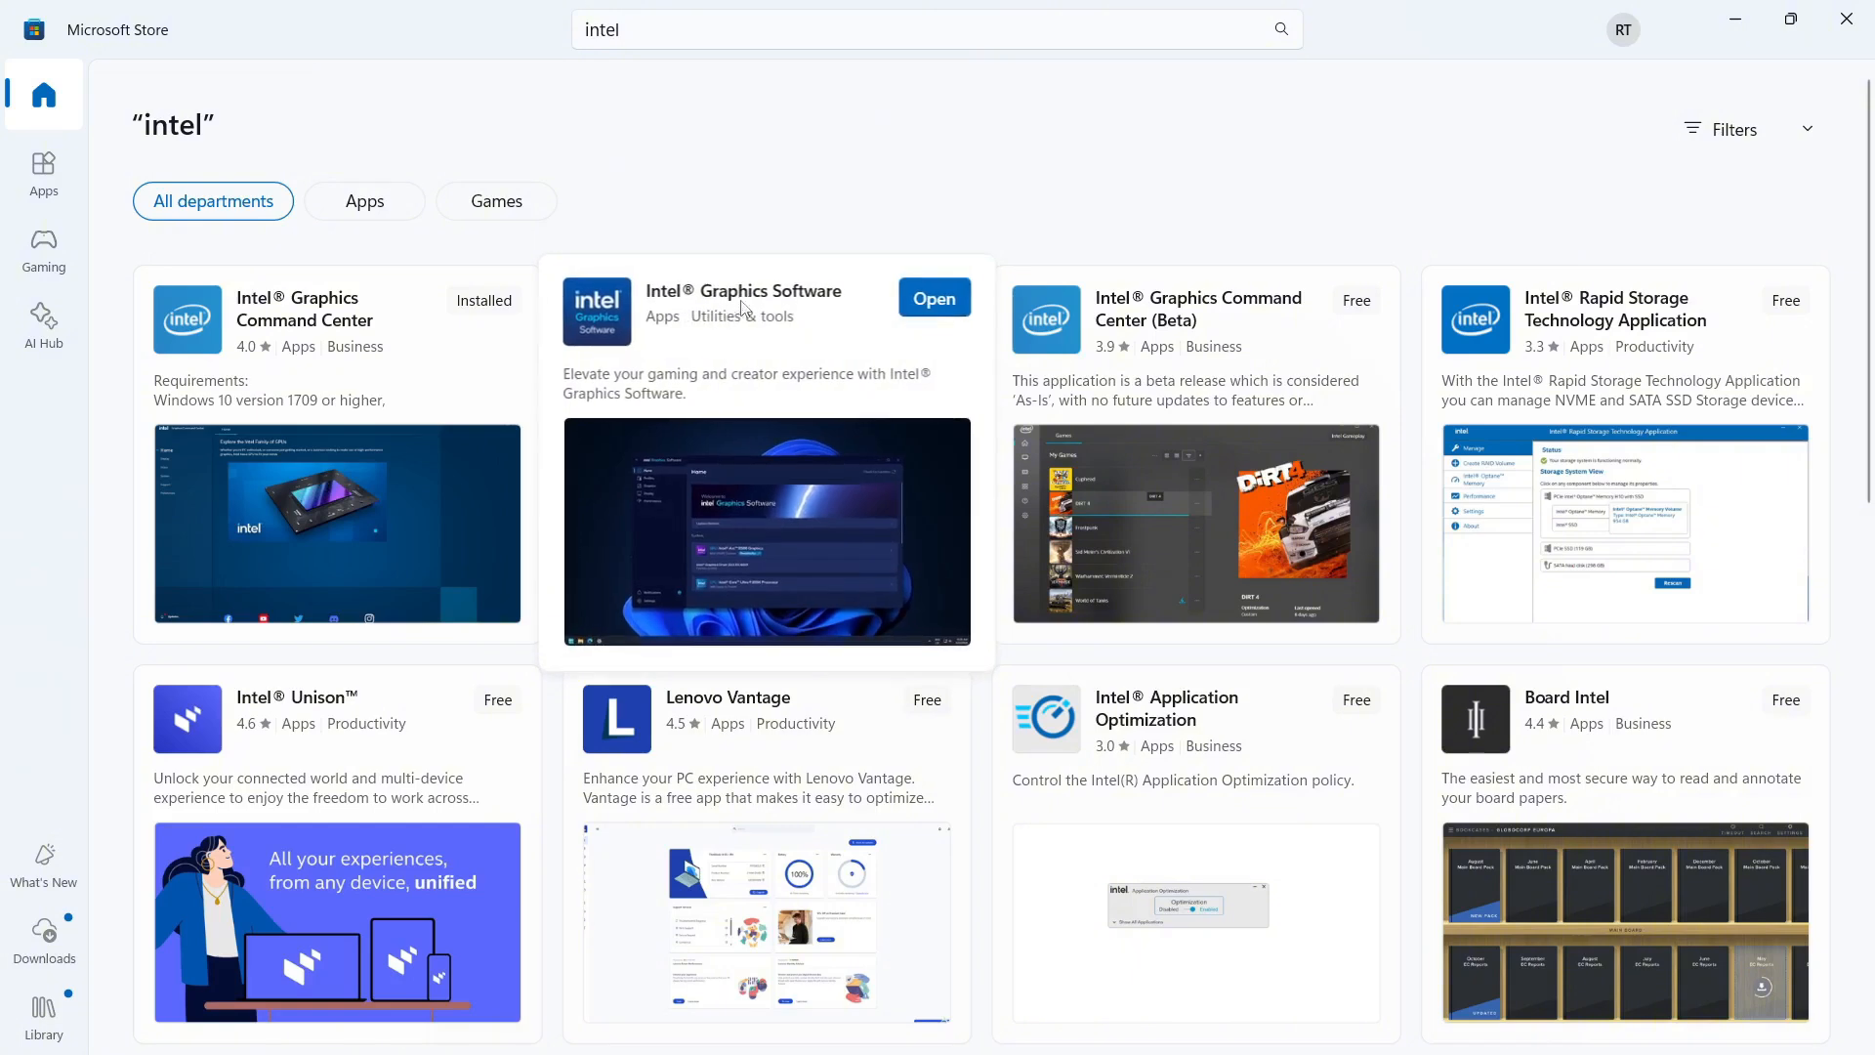
{"action": "left_click", "coordinate": [742, 310]}
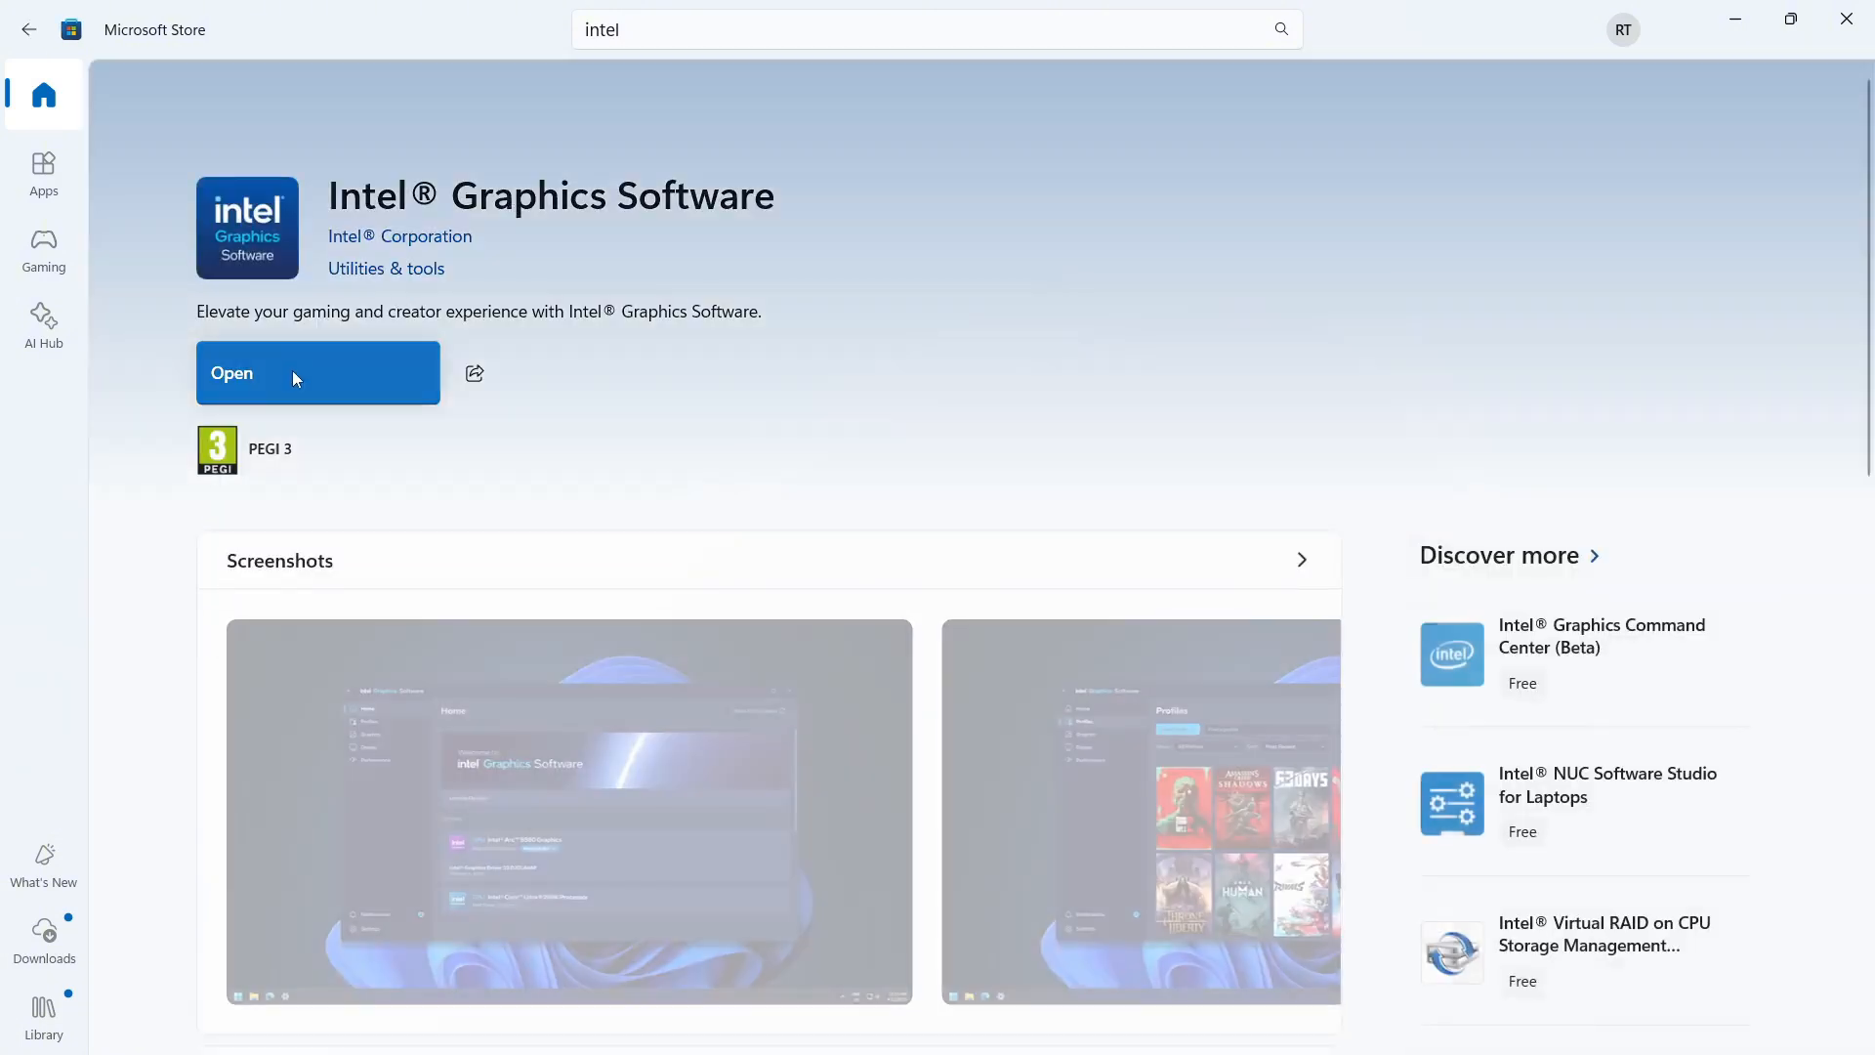
Launch Intel Graphics Software and turn on Adaptive Tessellation, keeping Frame Synchronization on Application Choice
{"action": "left_click", "coordinate": [316, 372]}
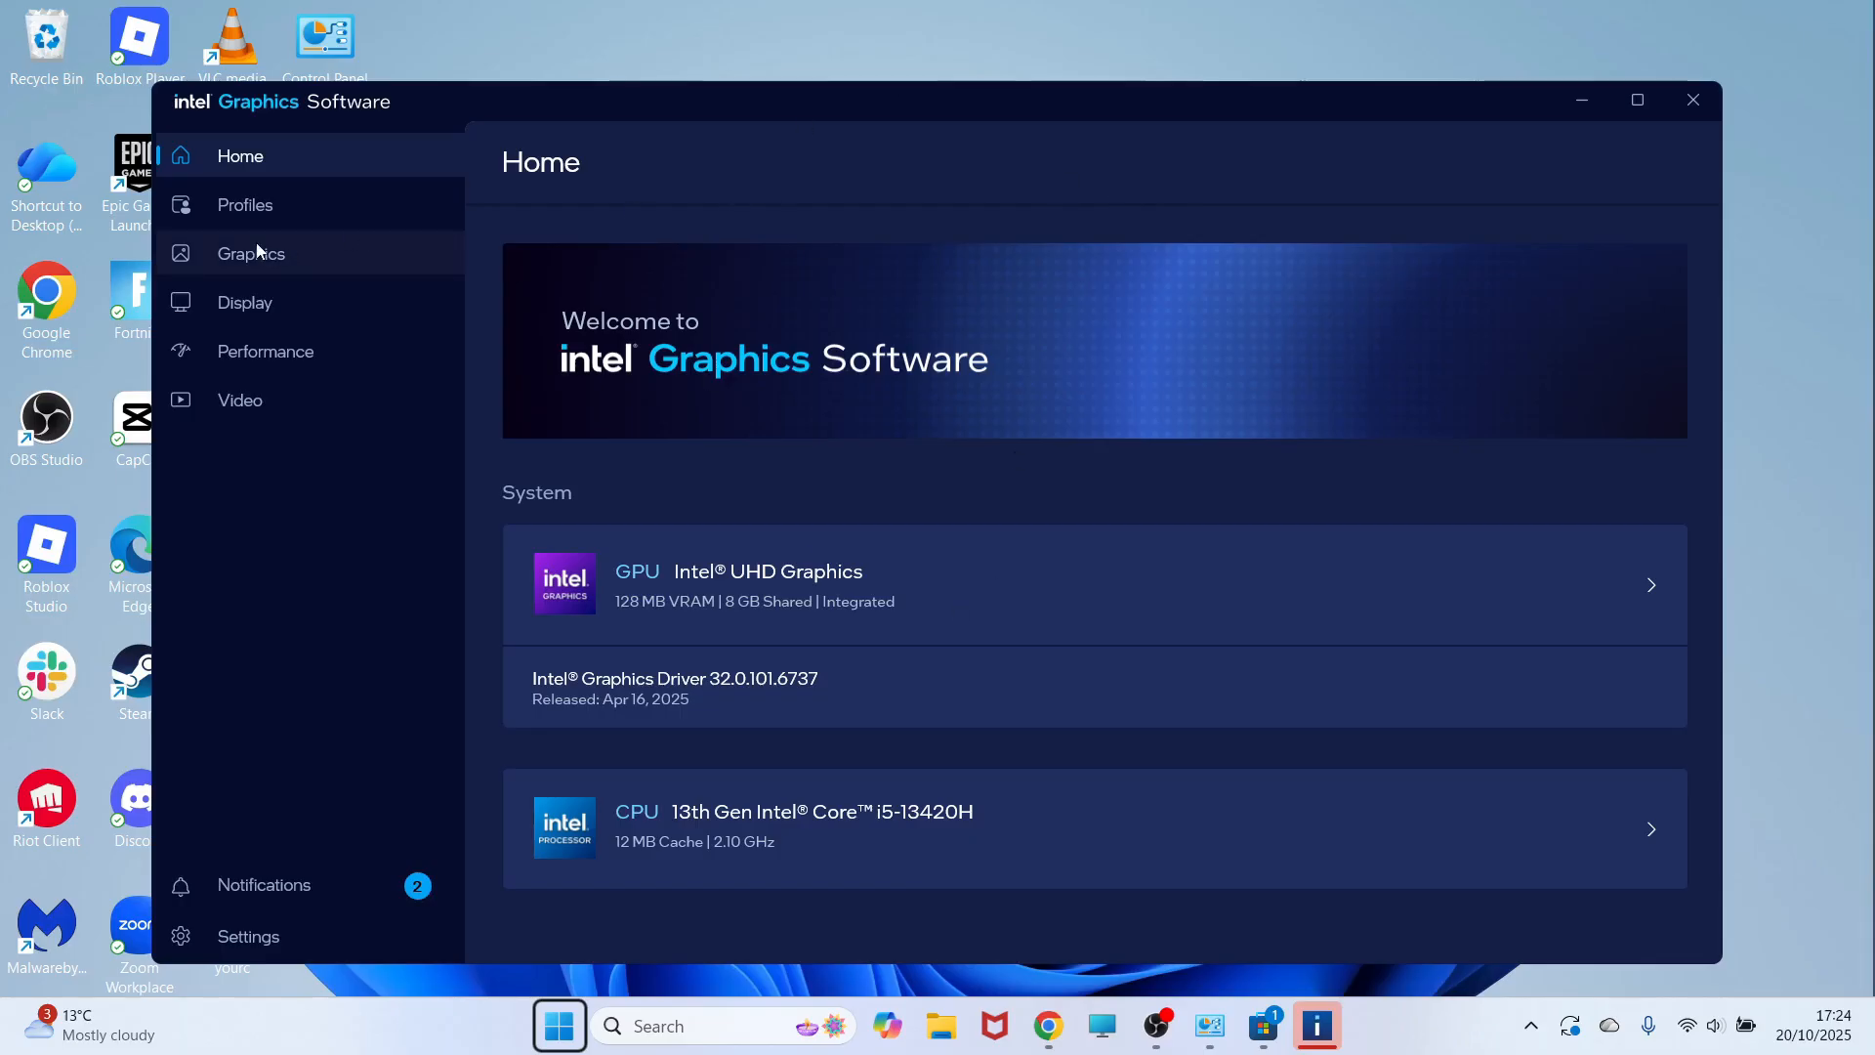
{"action": "mouse_move", "coordinate": [346, 338]}
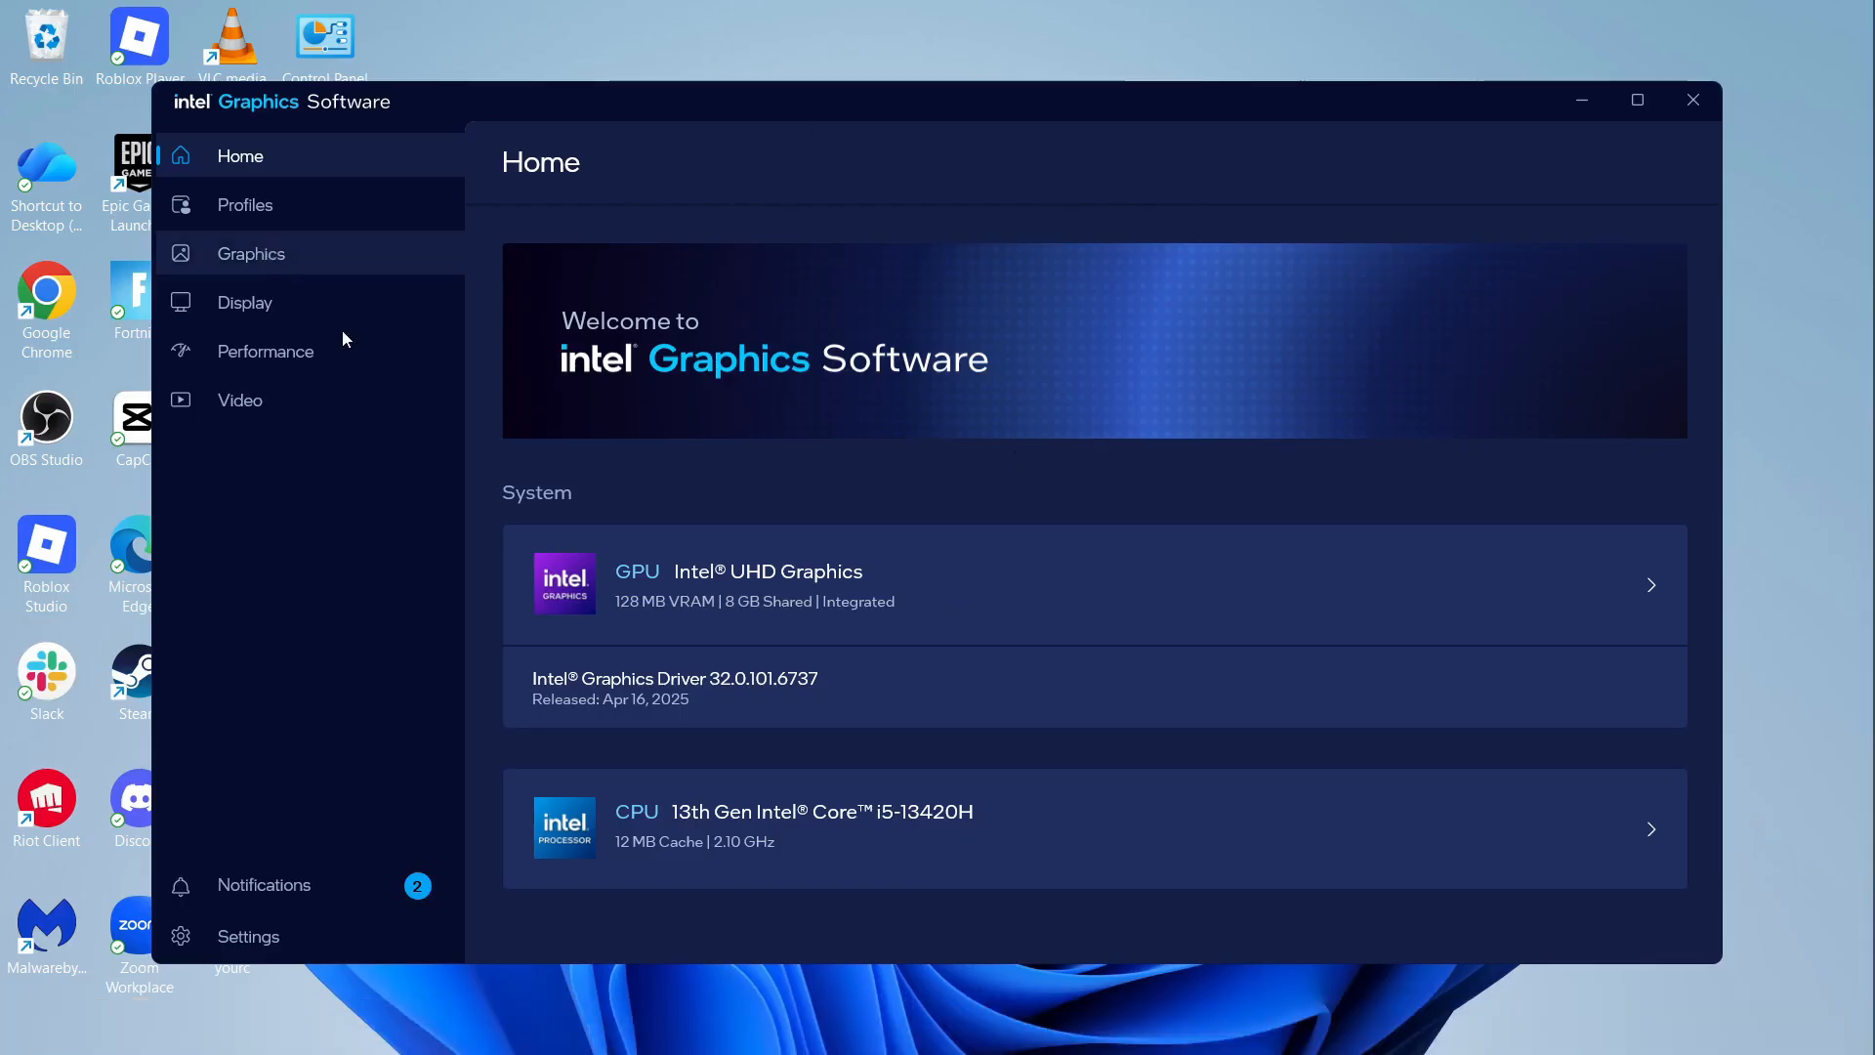
{"action": "left_click", "coordinate": [252, 252]}
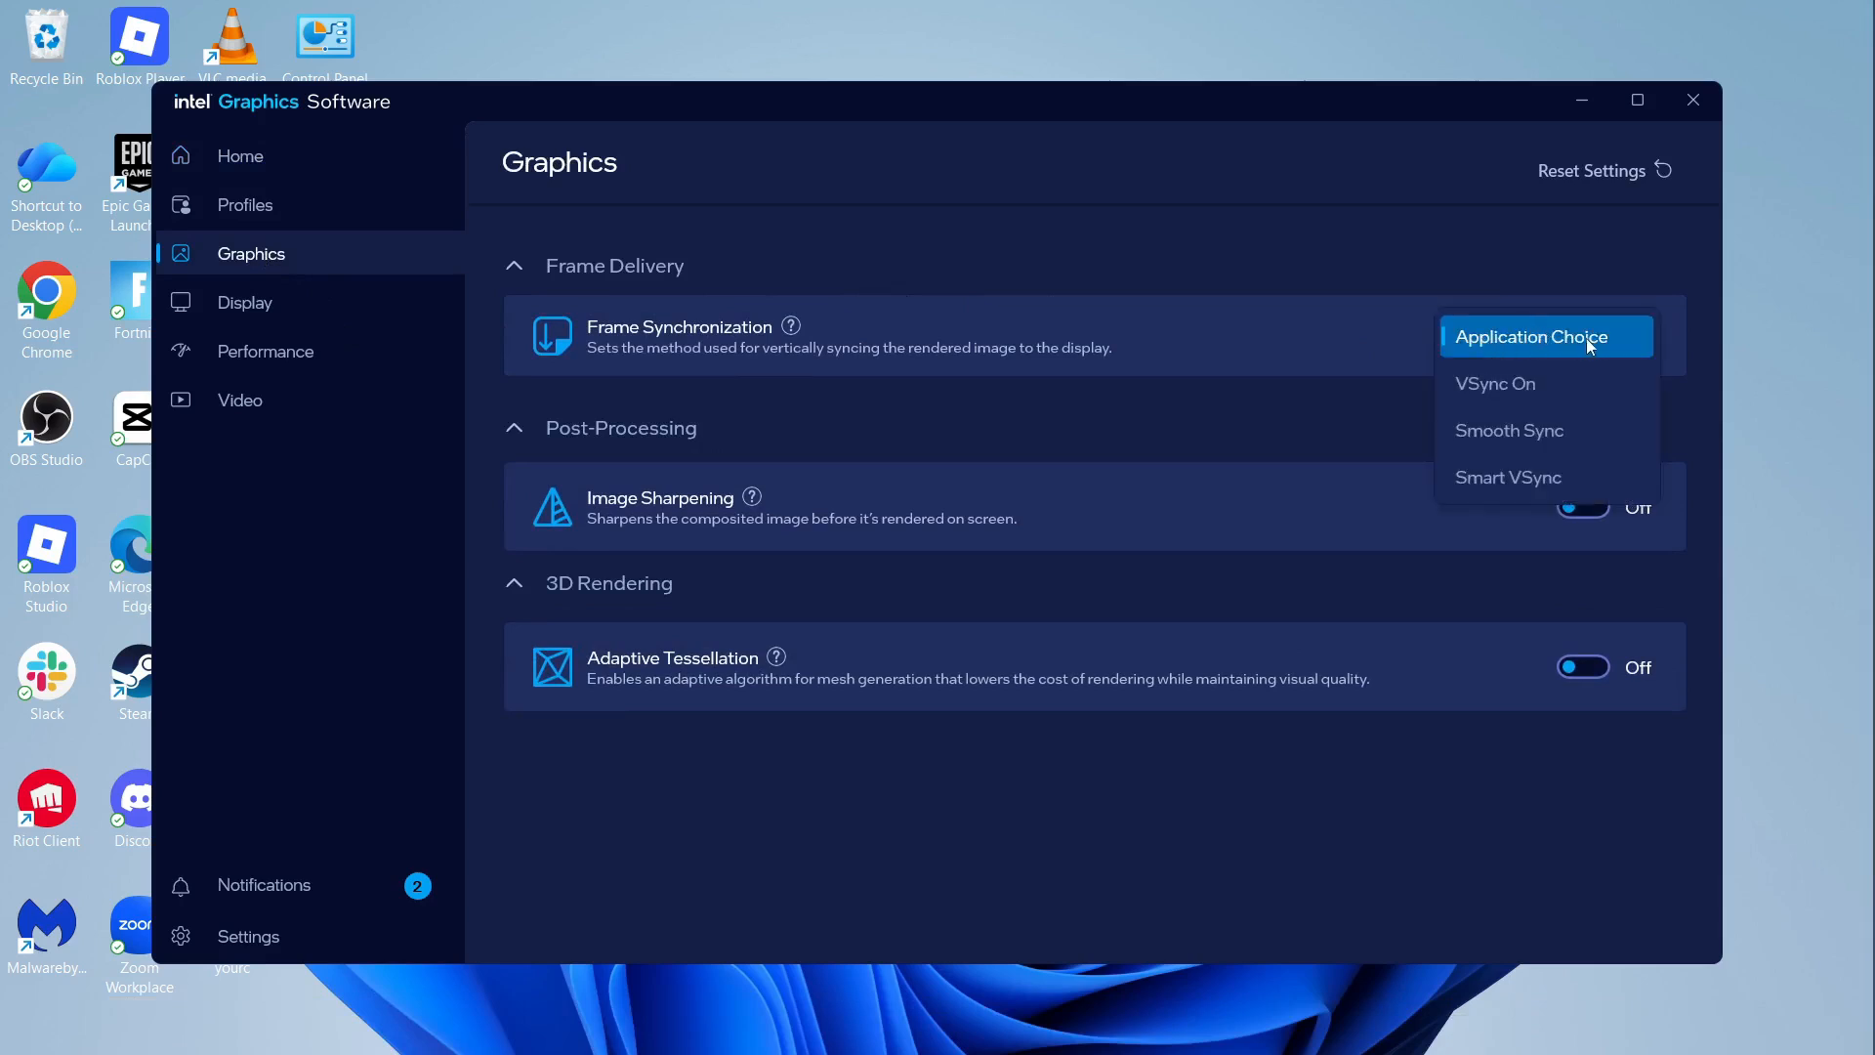
{"action": "left_click", "coordinate": [1530, 336]}
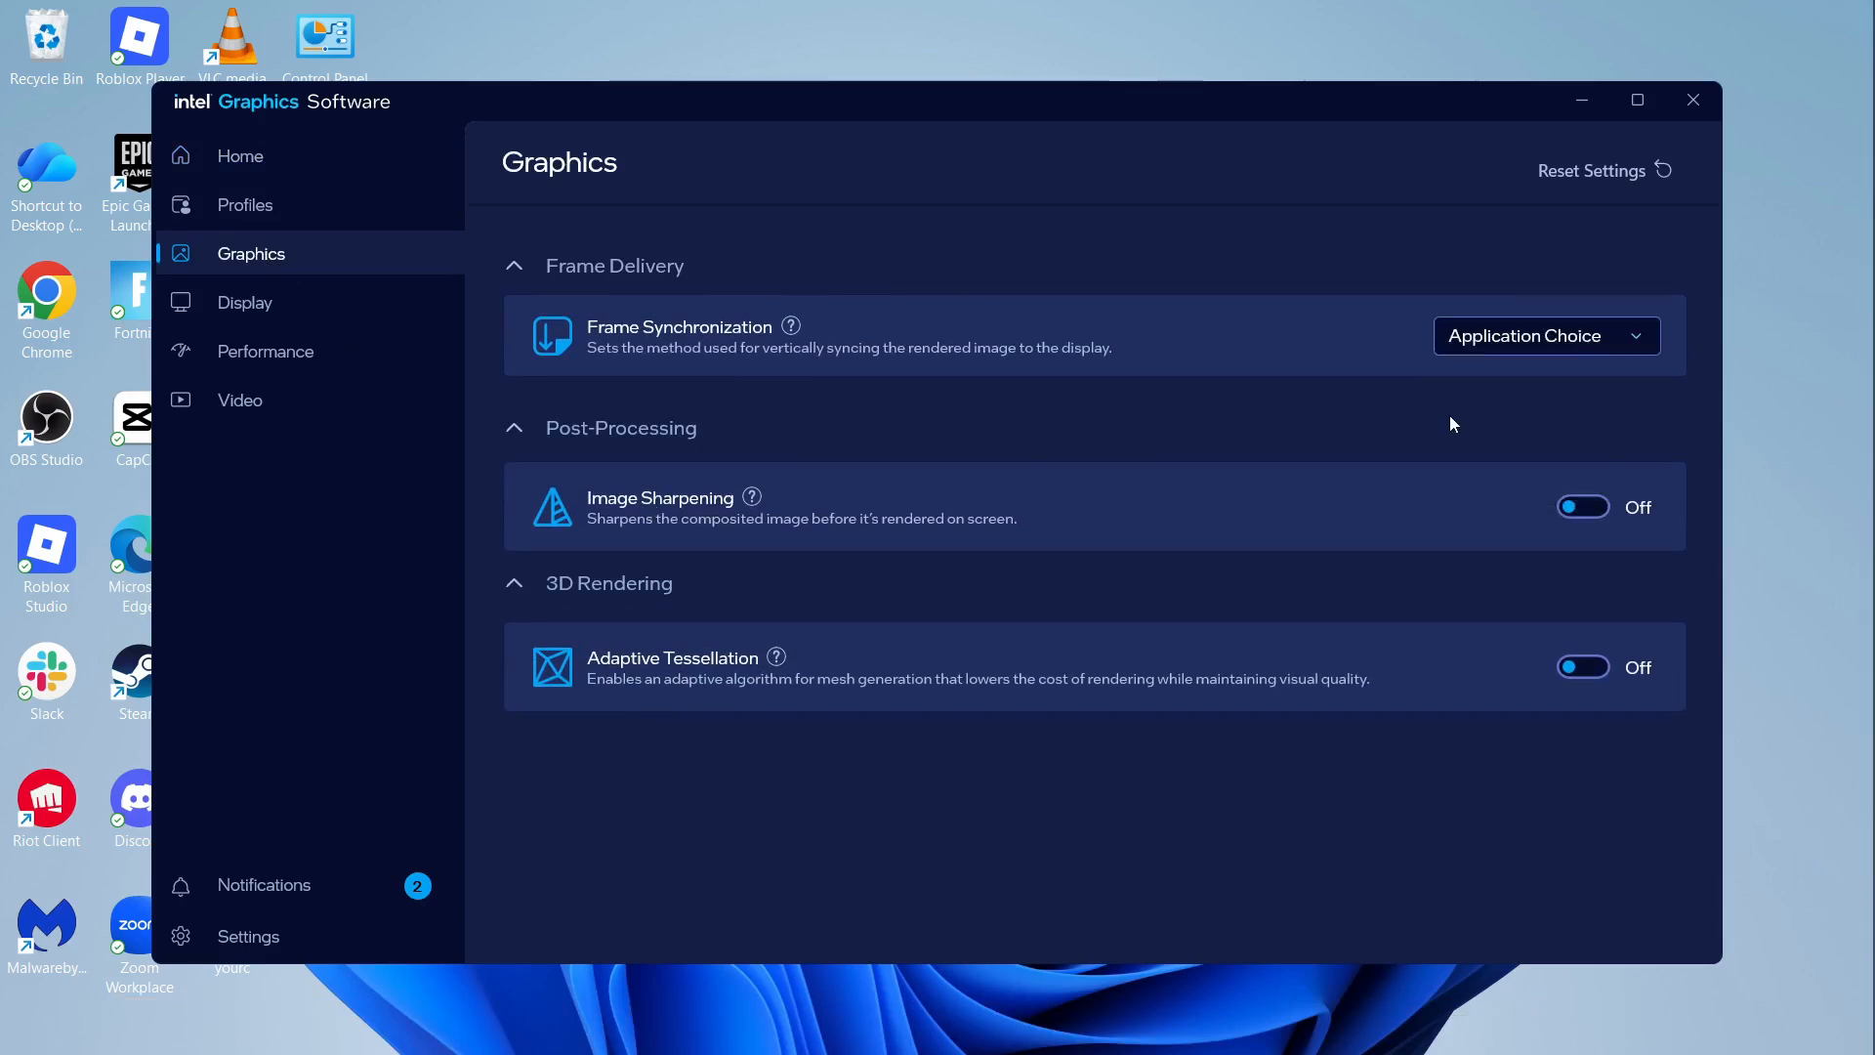
{"action": "mouse_move", "coordinate": [688, 642]}
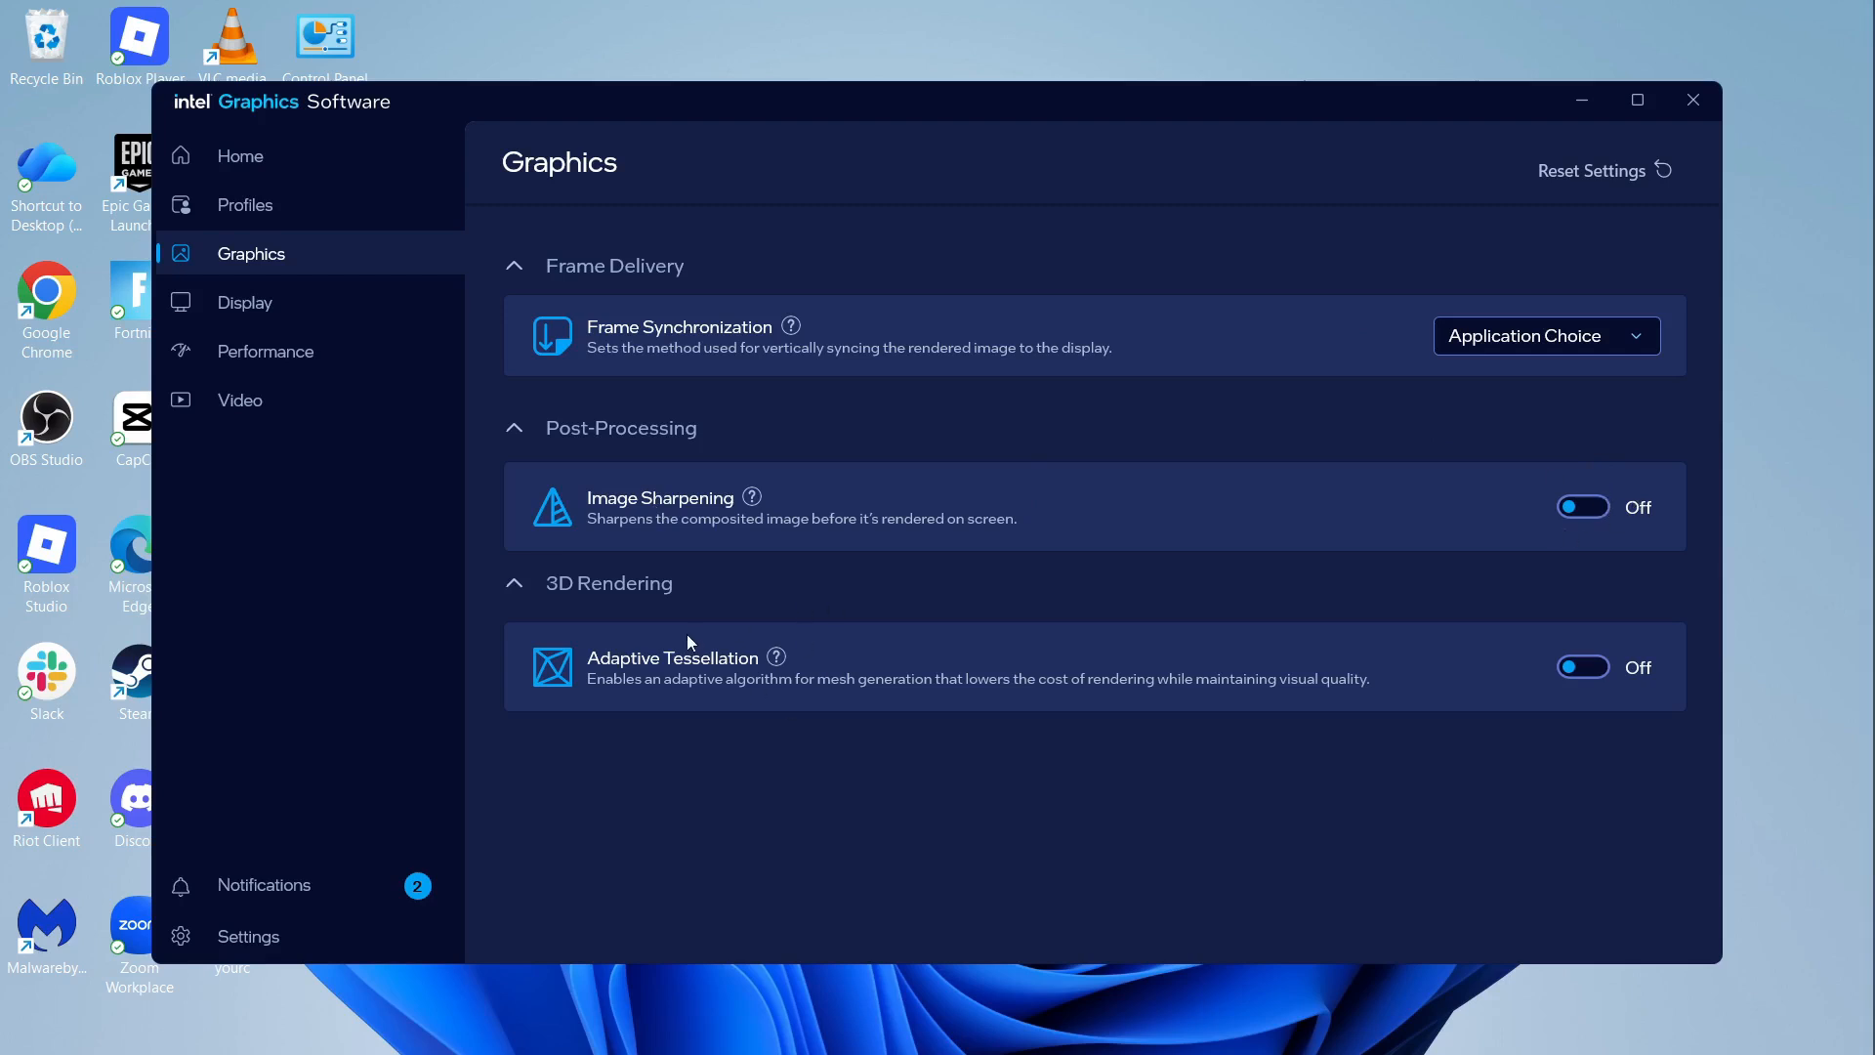
{"action": "mouse_move", "coordinate": [1600, 674]}
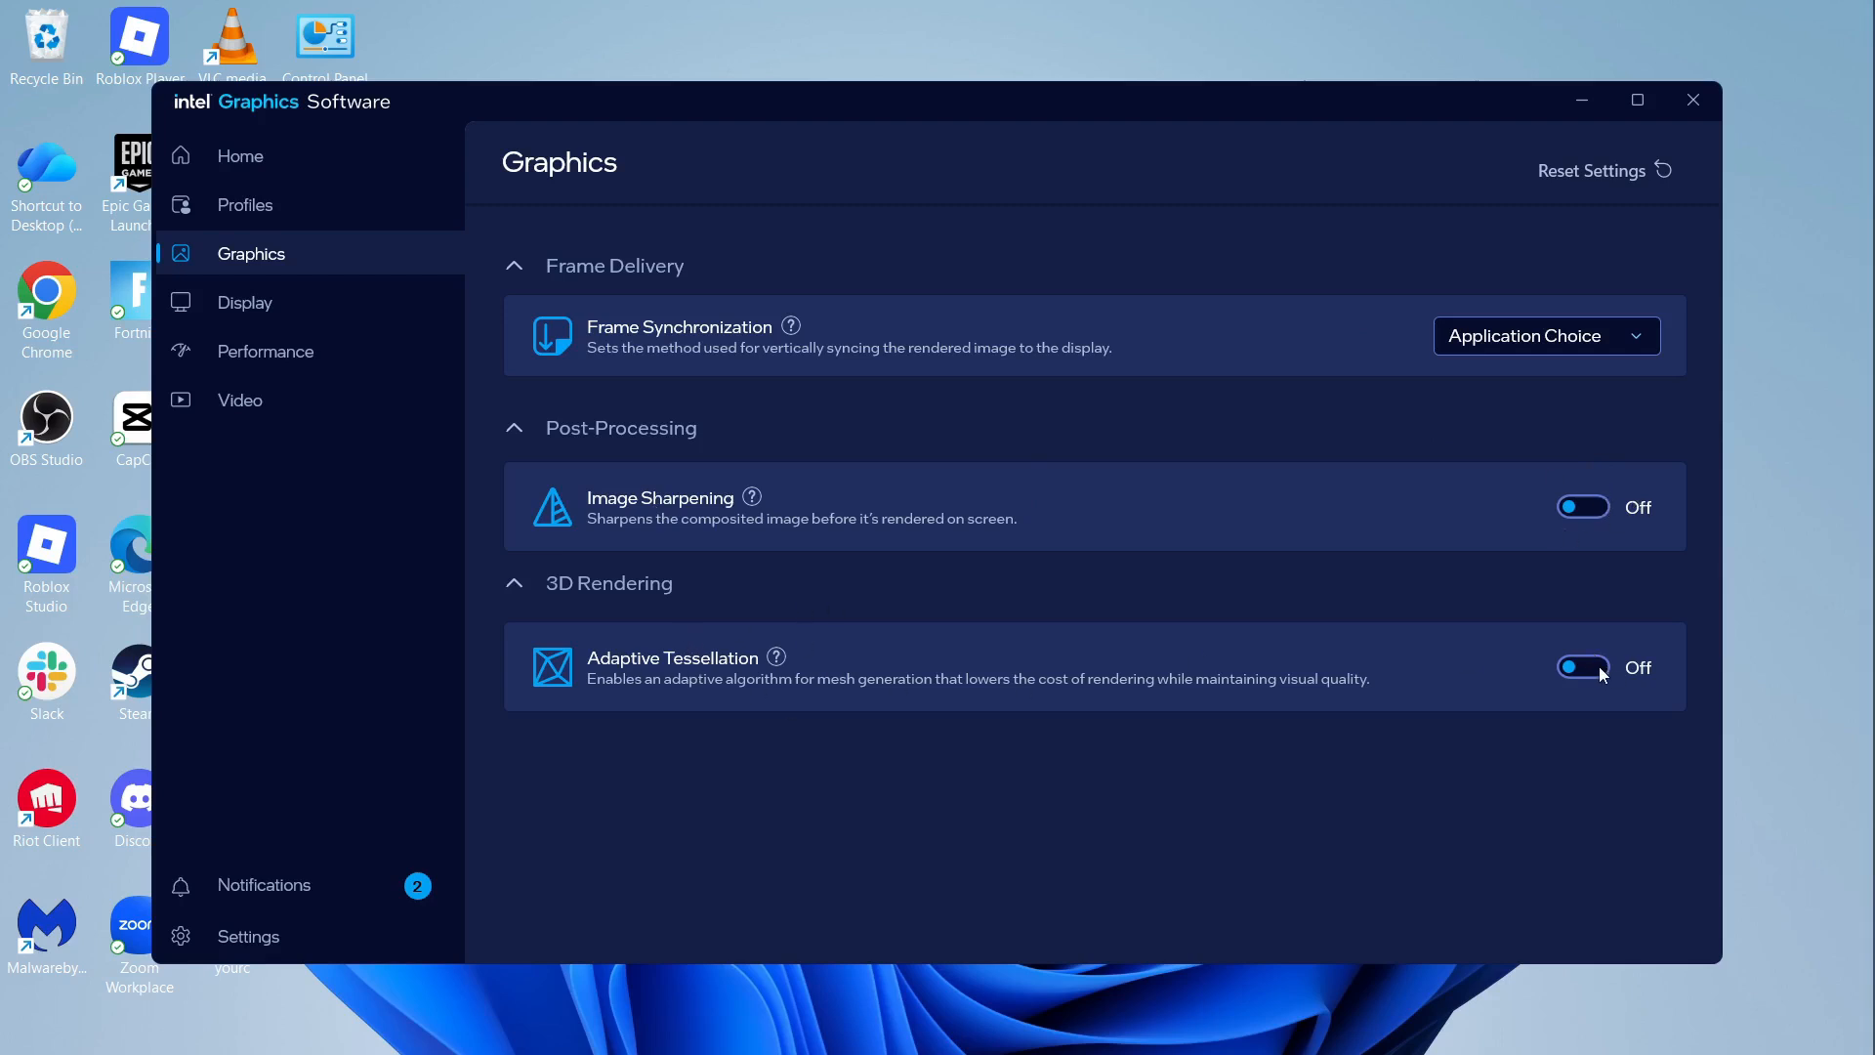
{"action": "left_click", "coordinate": [1585, 668]}
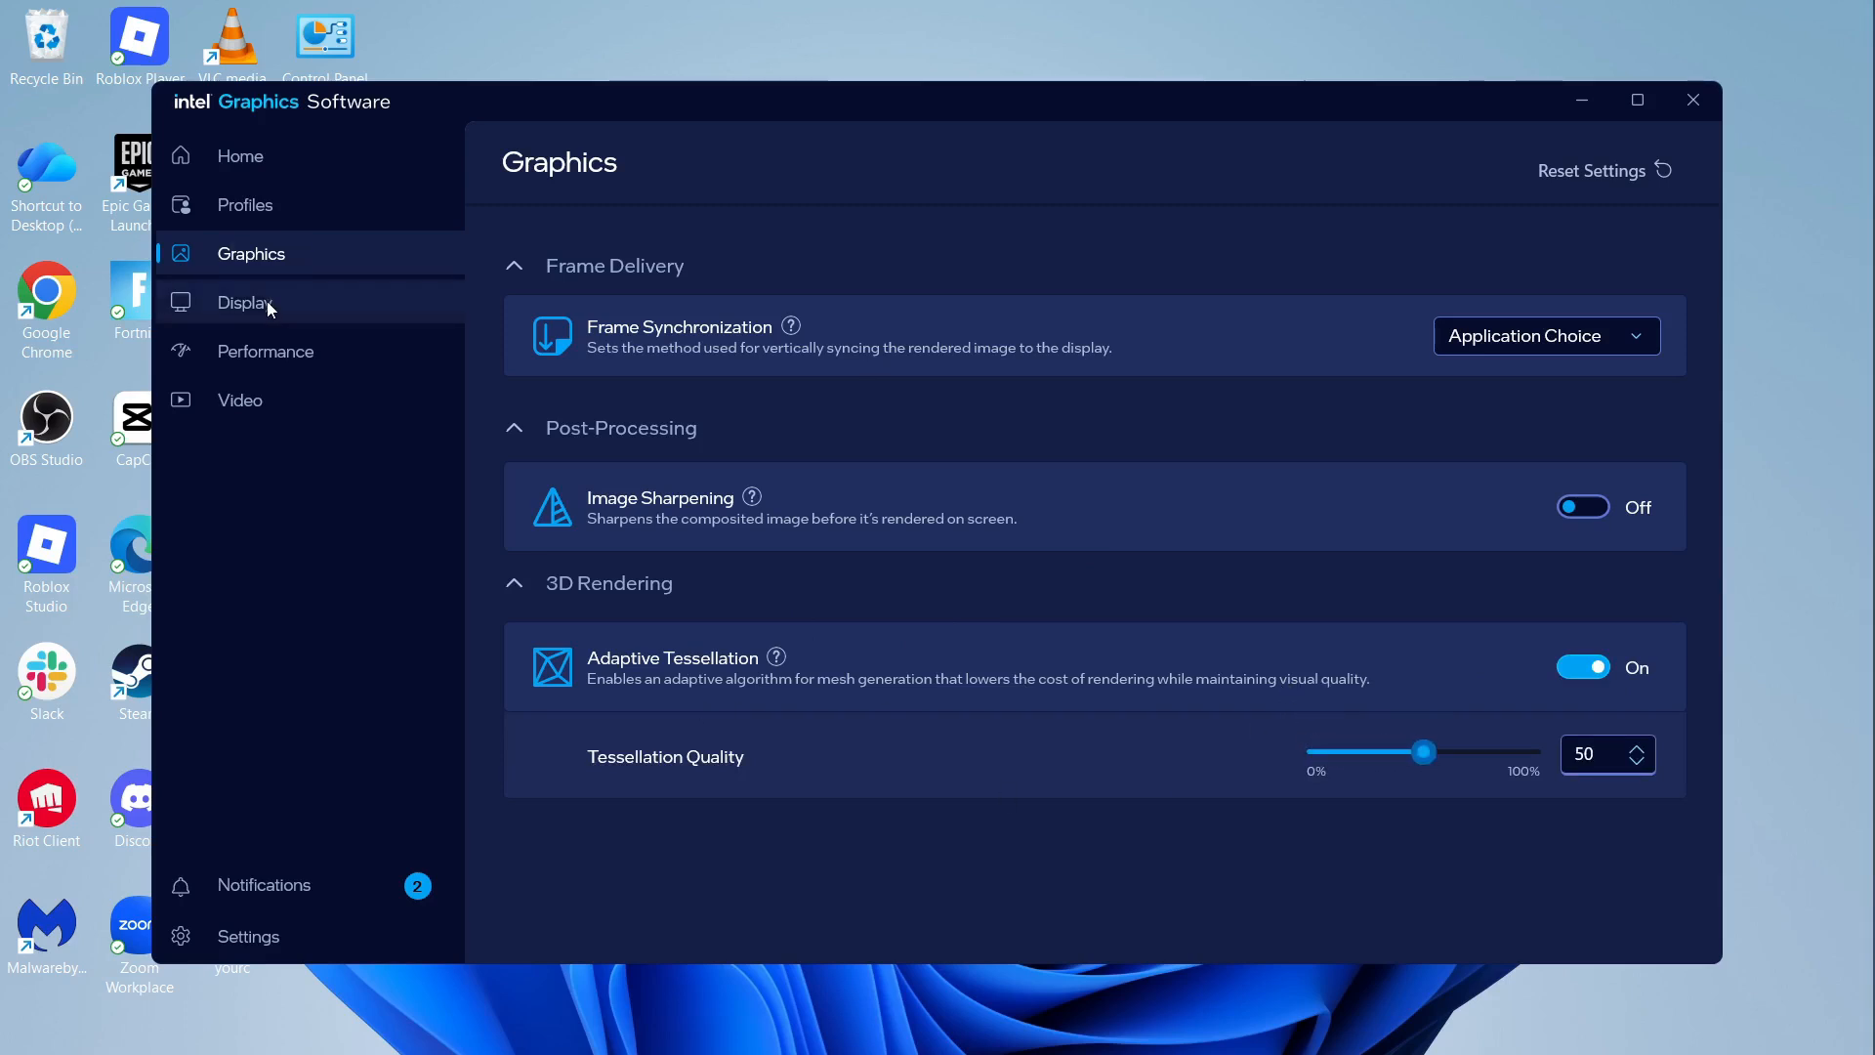
On the Display page, raise saturation from 50 to 60, leaving hue, brightness and contrast unchanged
{"action": "left_click", "coordinate": [246, 301]}
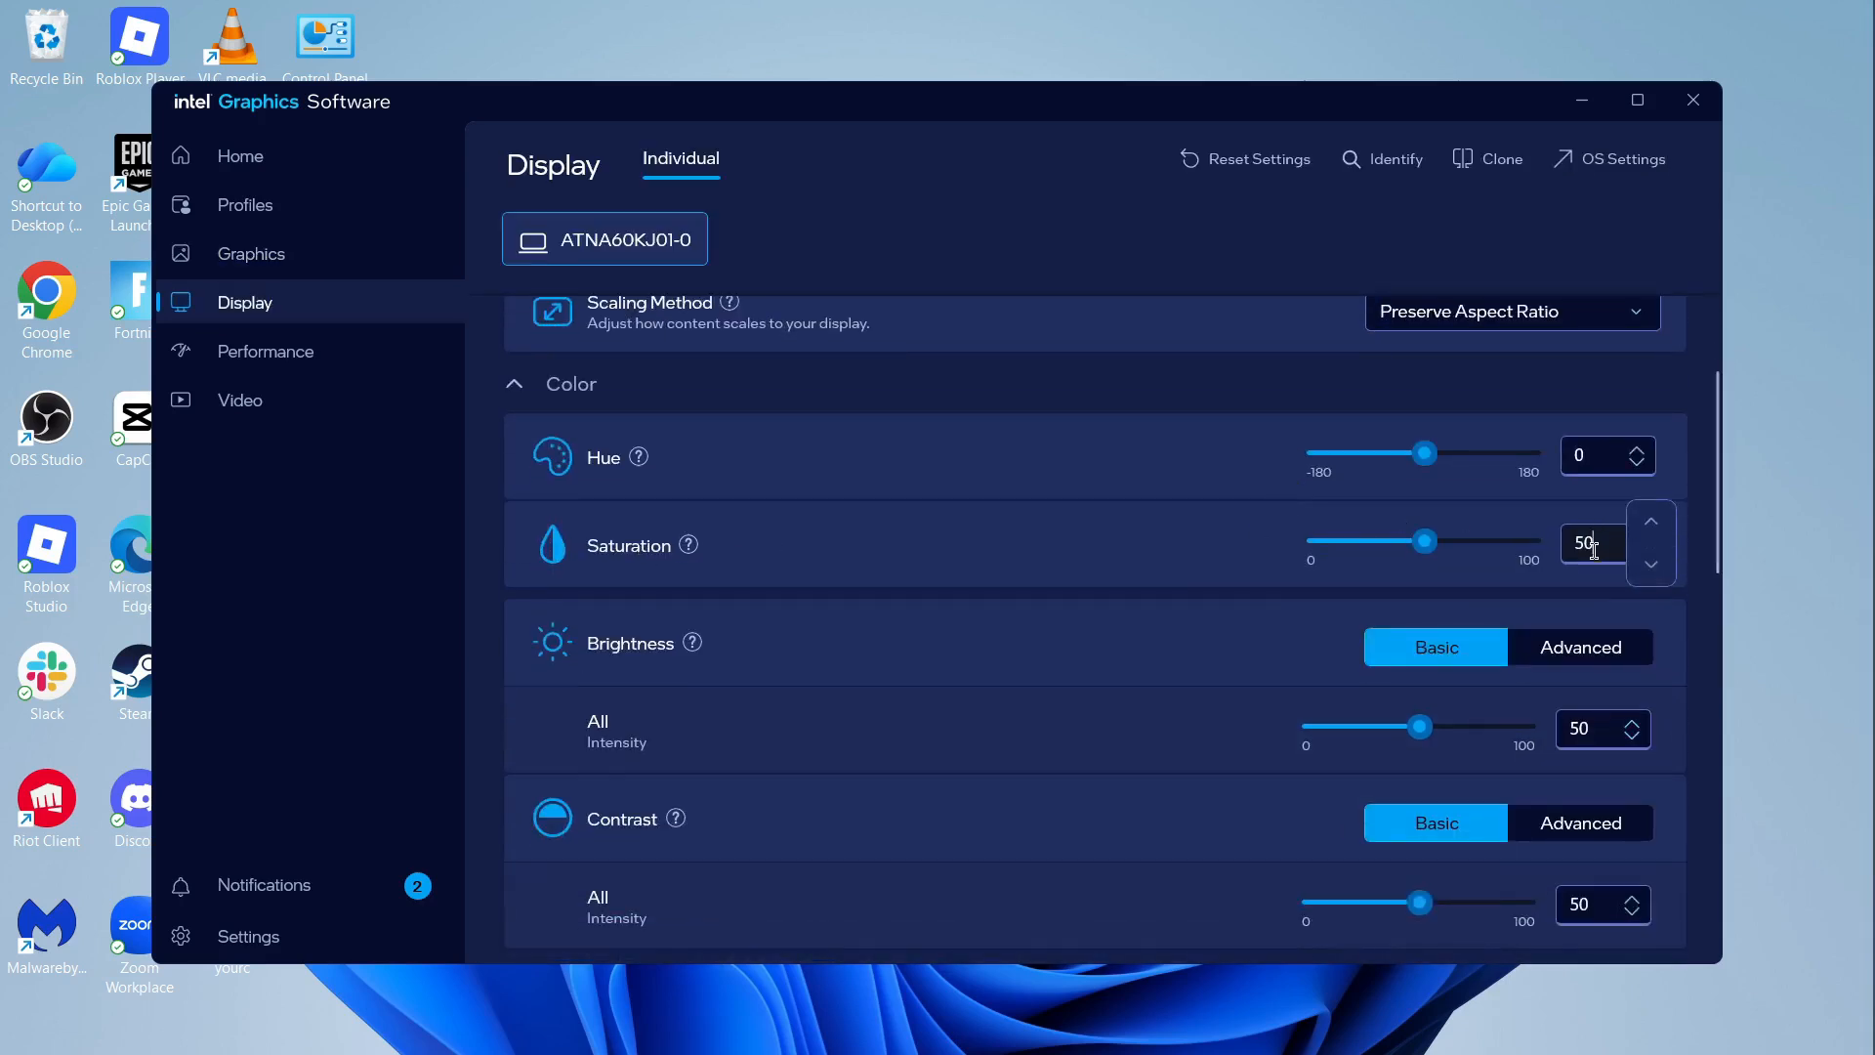
{"action": "left_click", "coordinate": [1651, 519]}
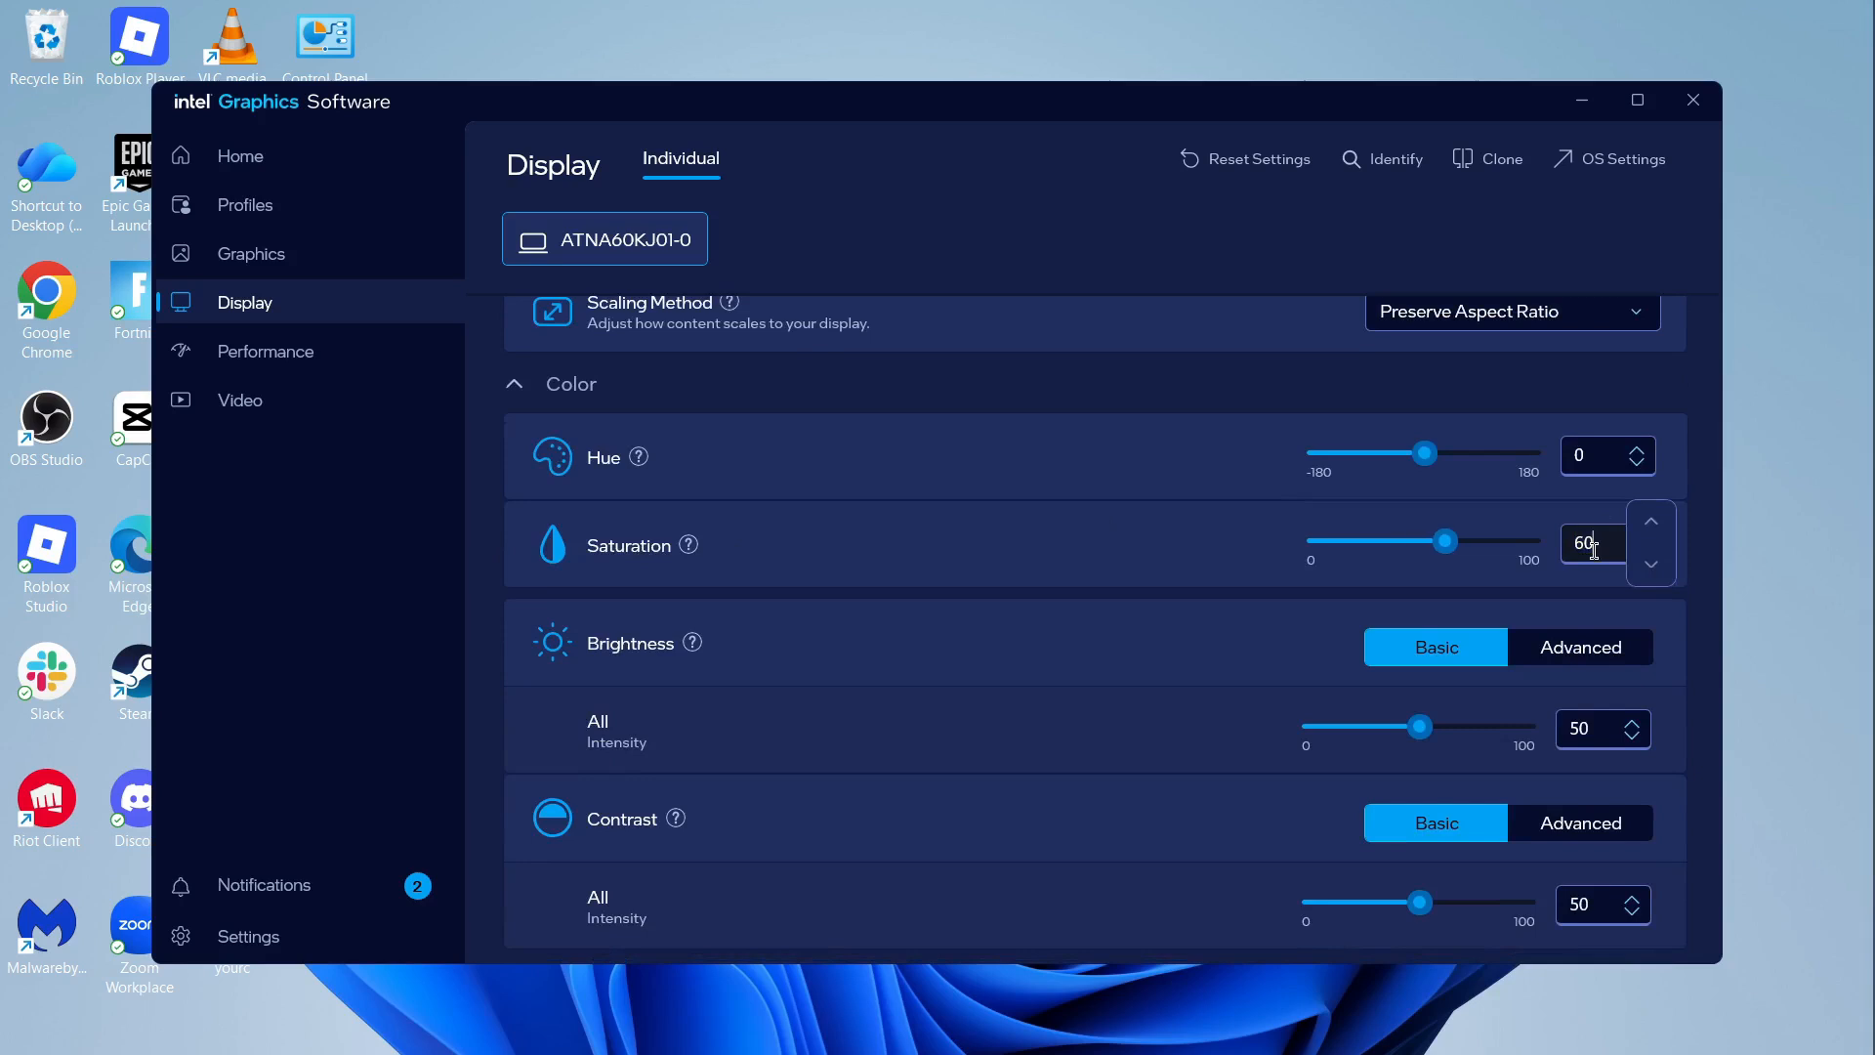
{"action": "mouse_move", "coordinate": [754, 547]}
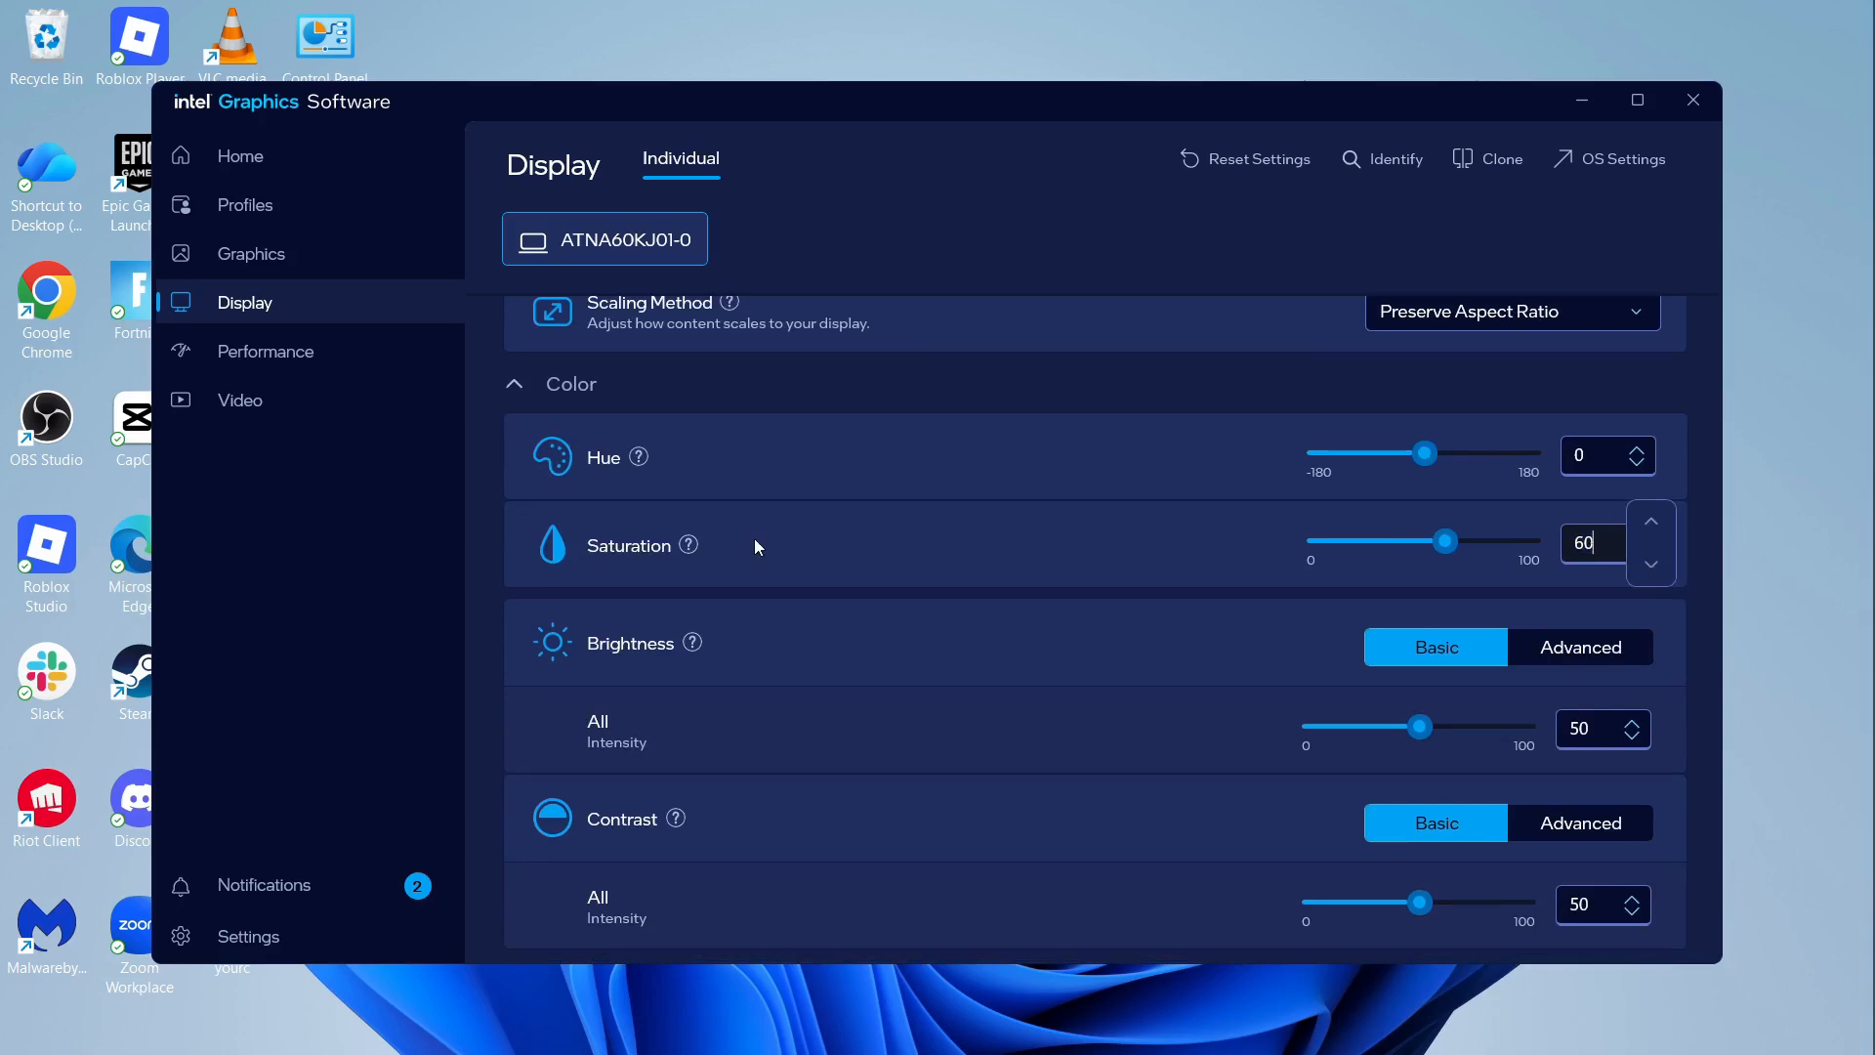
{"action": "scroll", "scroll_direction": "down", "scroll_amount": 3}
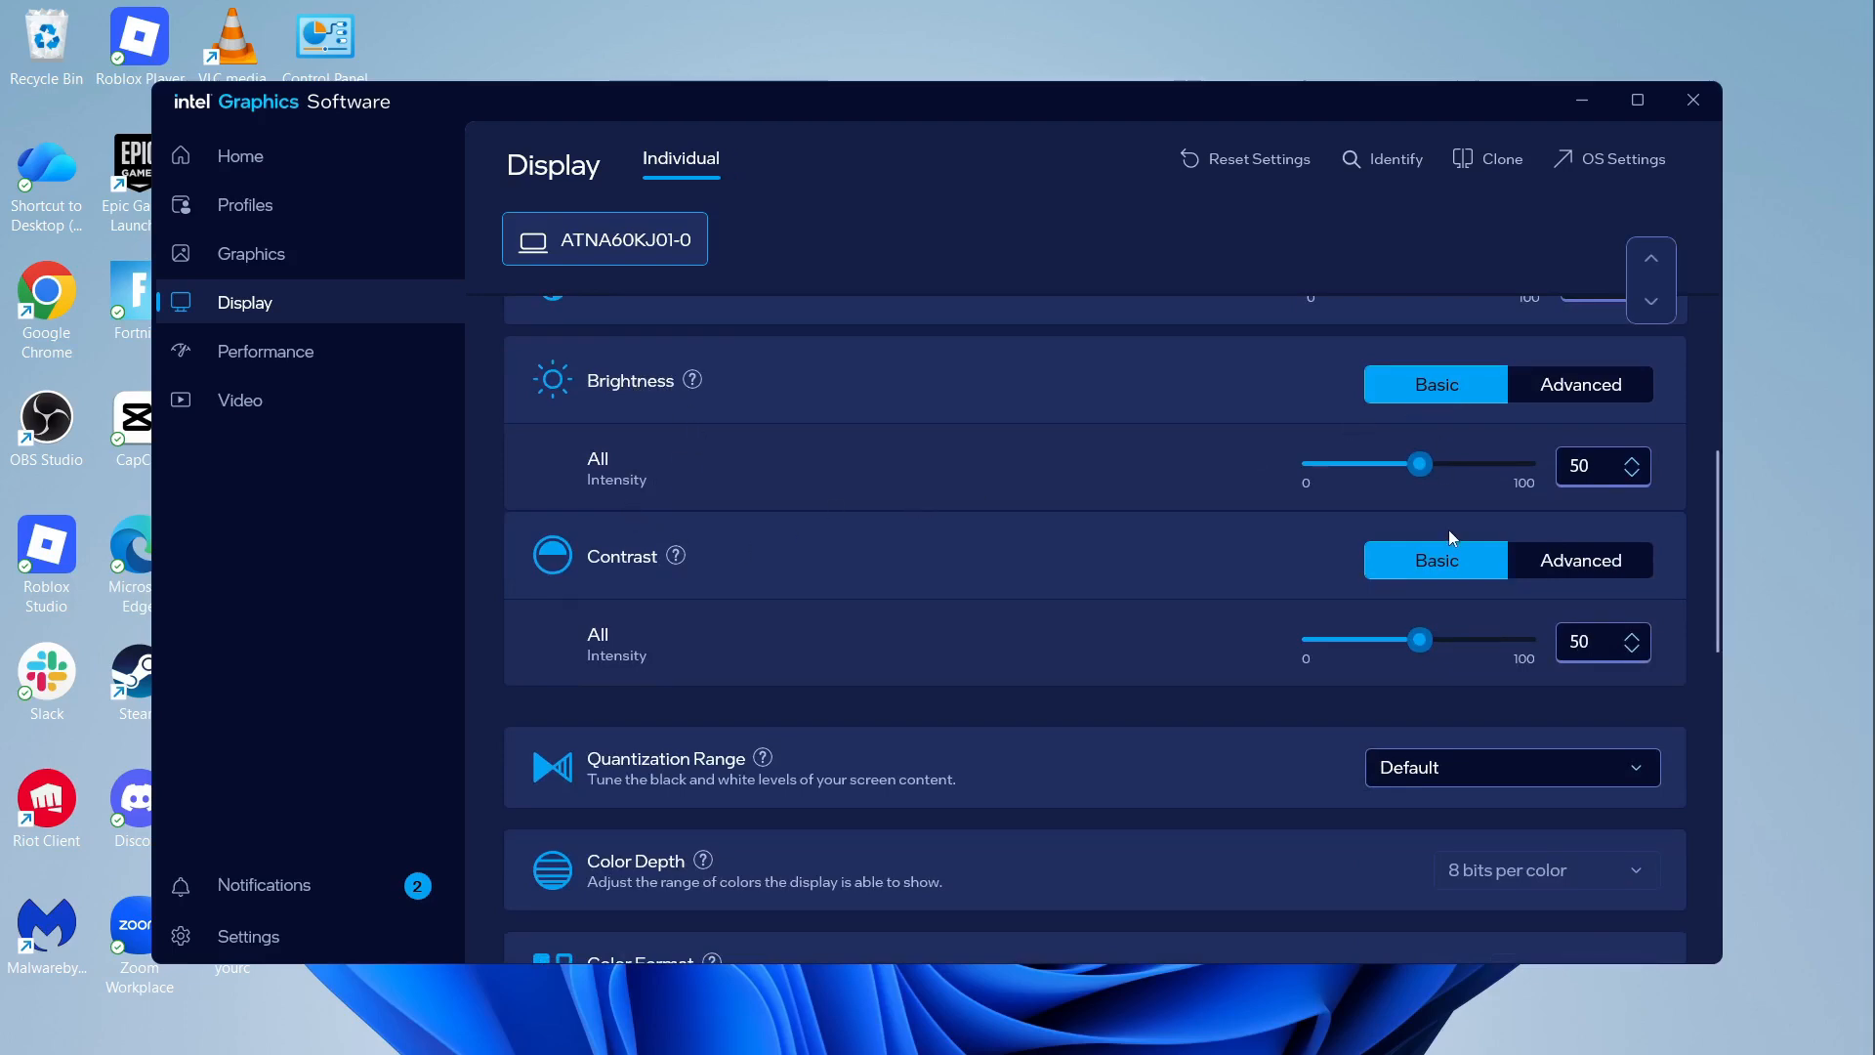
{"action": "scroll", "scroll_direction": "down", "scroll_amount": 3}
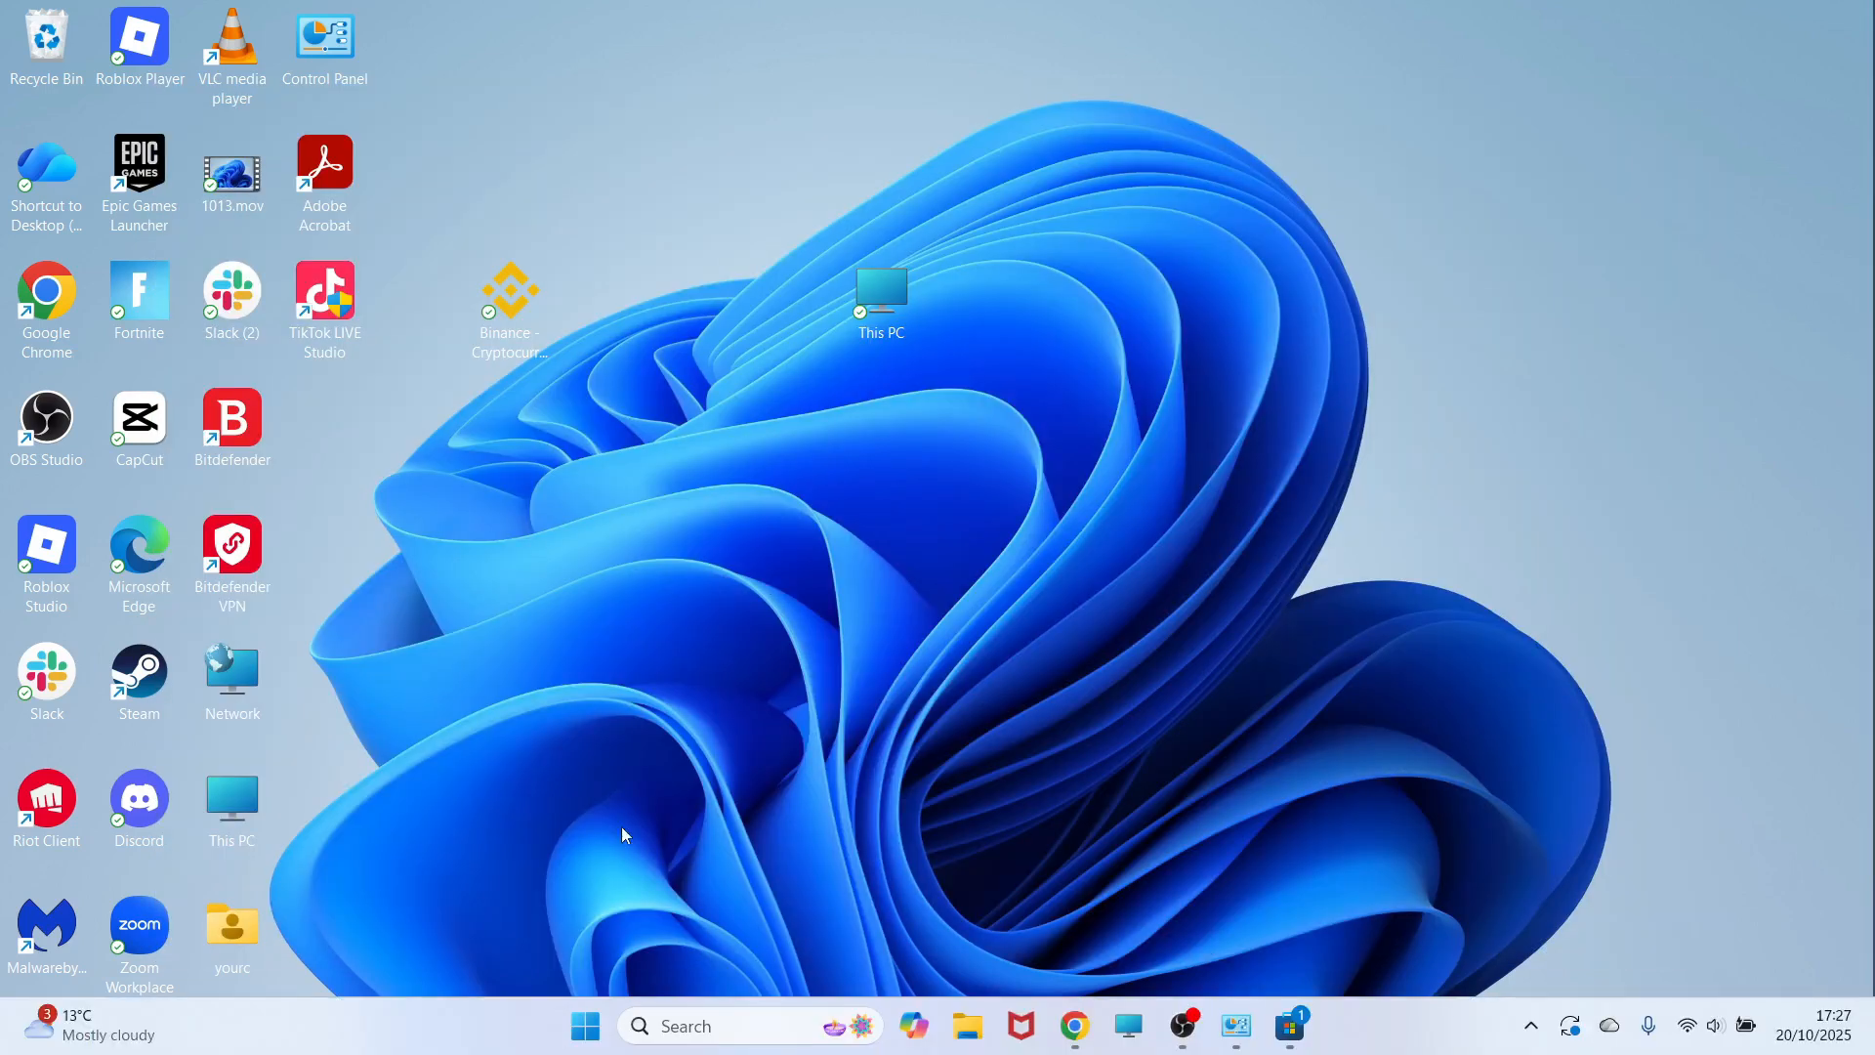
In System > Power & battery, set the plugged-in power mode to Best Performance, then close Settings
{"action": "left_click", "coordinate": [584, 1026]}
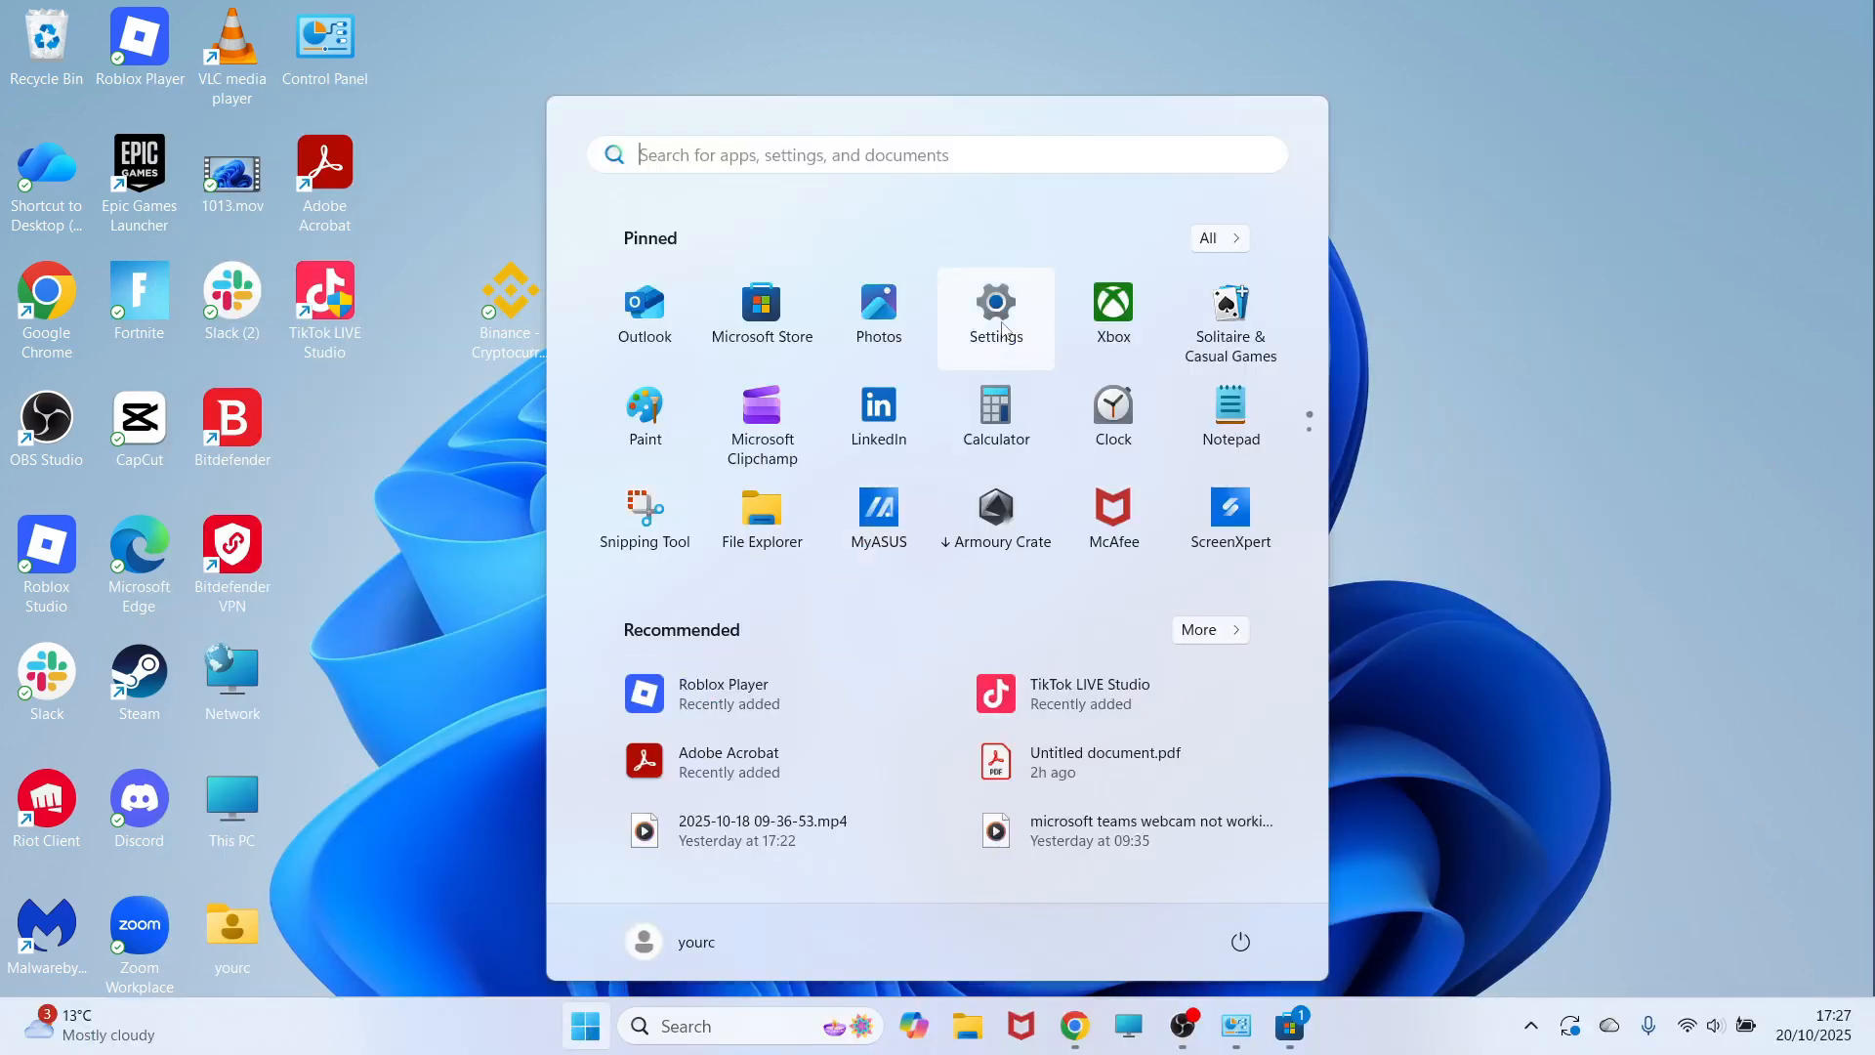
{"action": "left_click", "coordinate": [994, 303]}
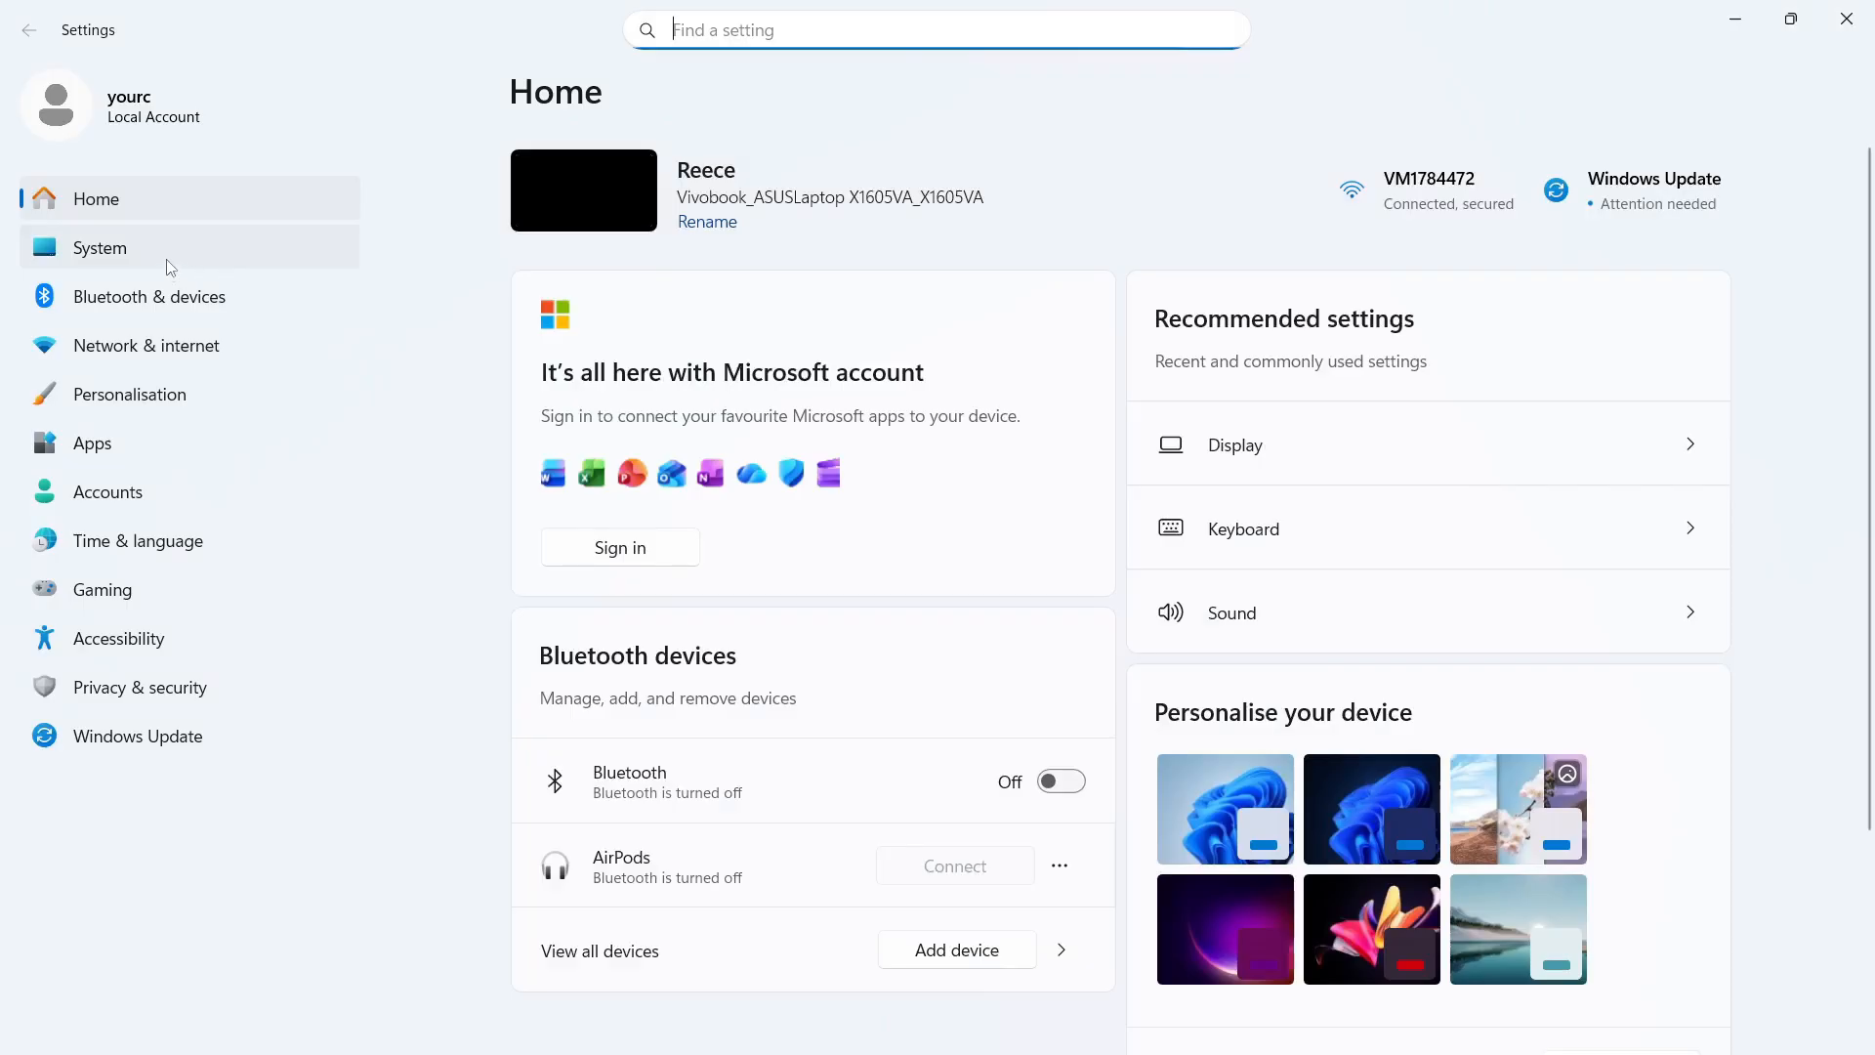
{"action": "left_click", "coordinate": [99, 248]}
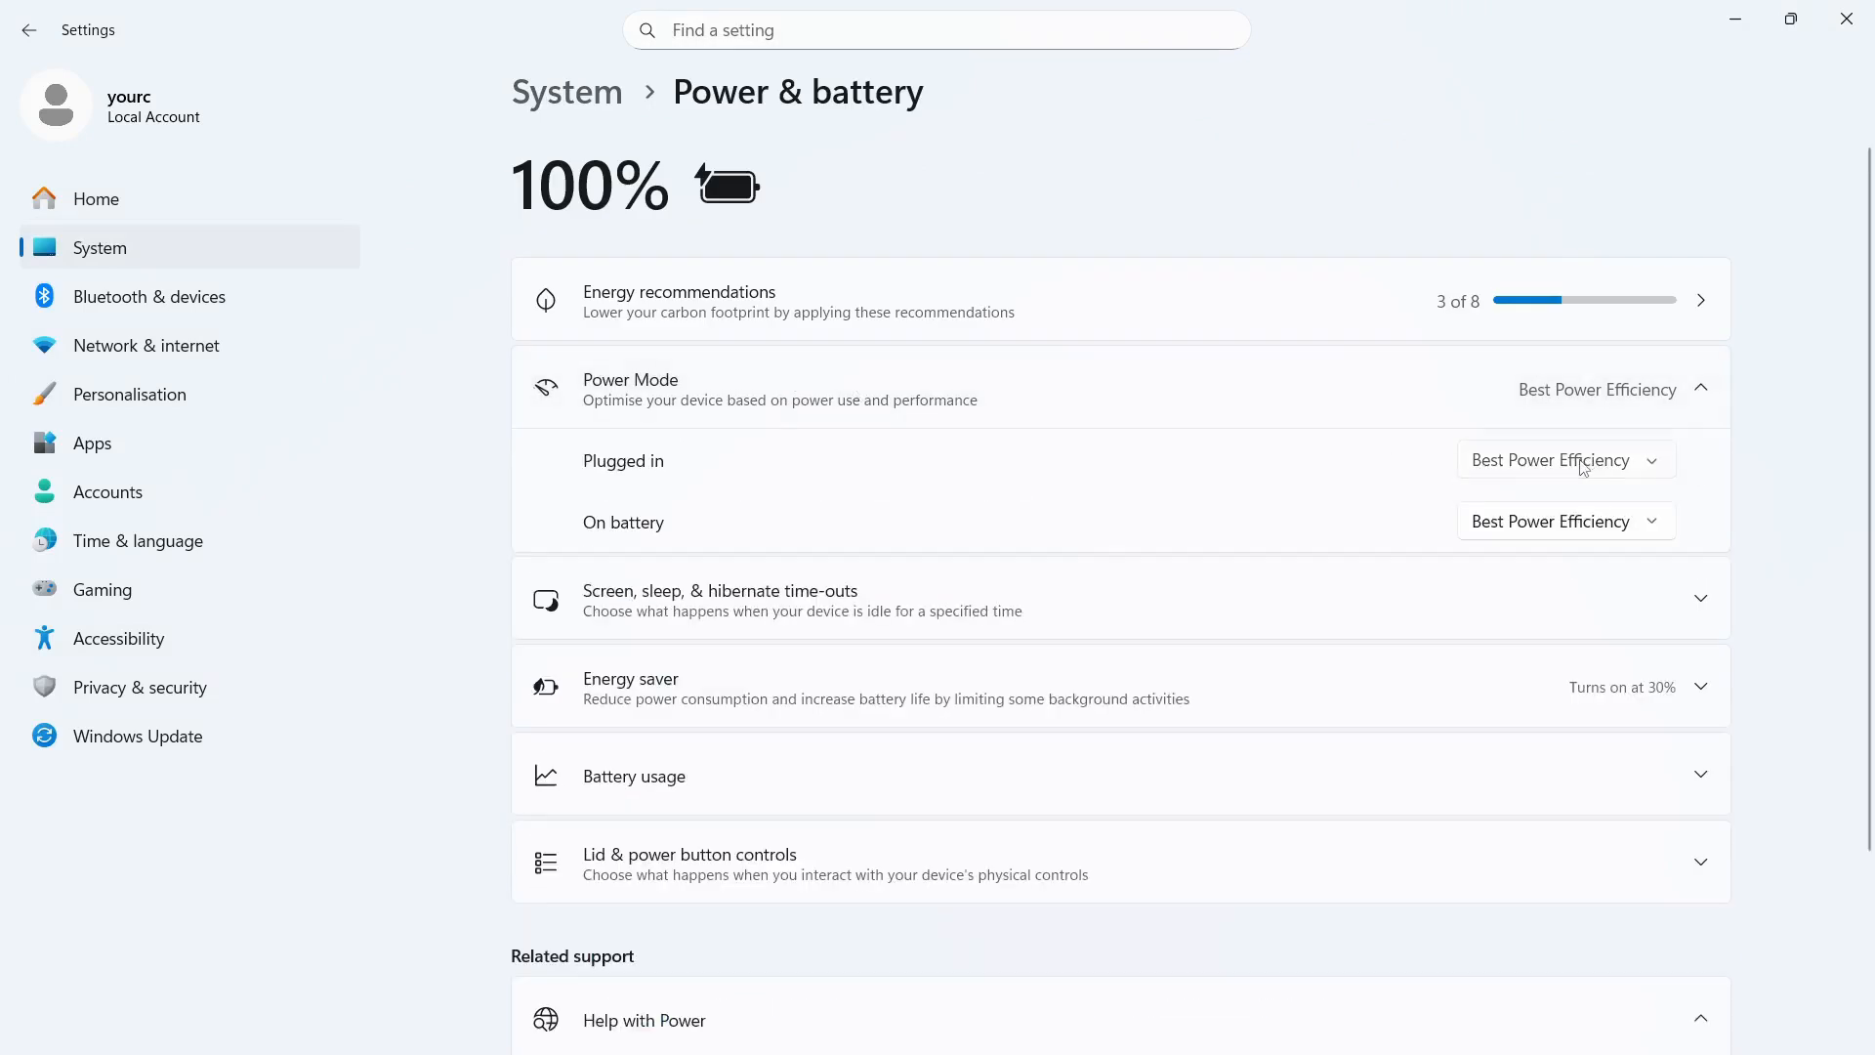
{"action": "left_click", "coordinate": [1565, 459]}
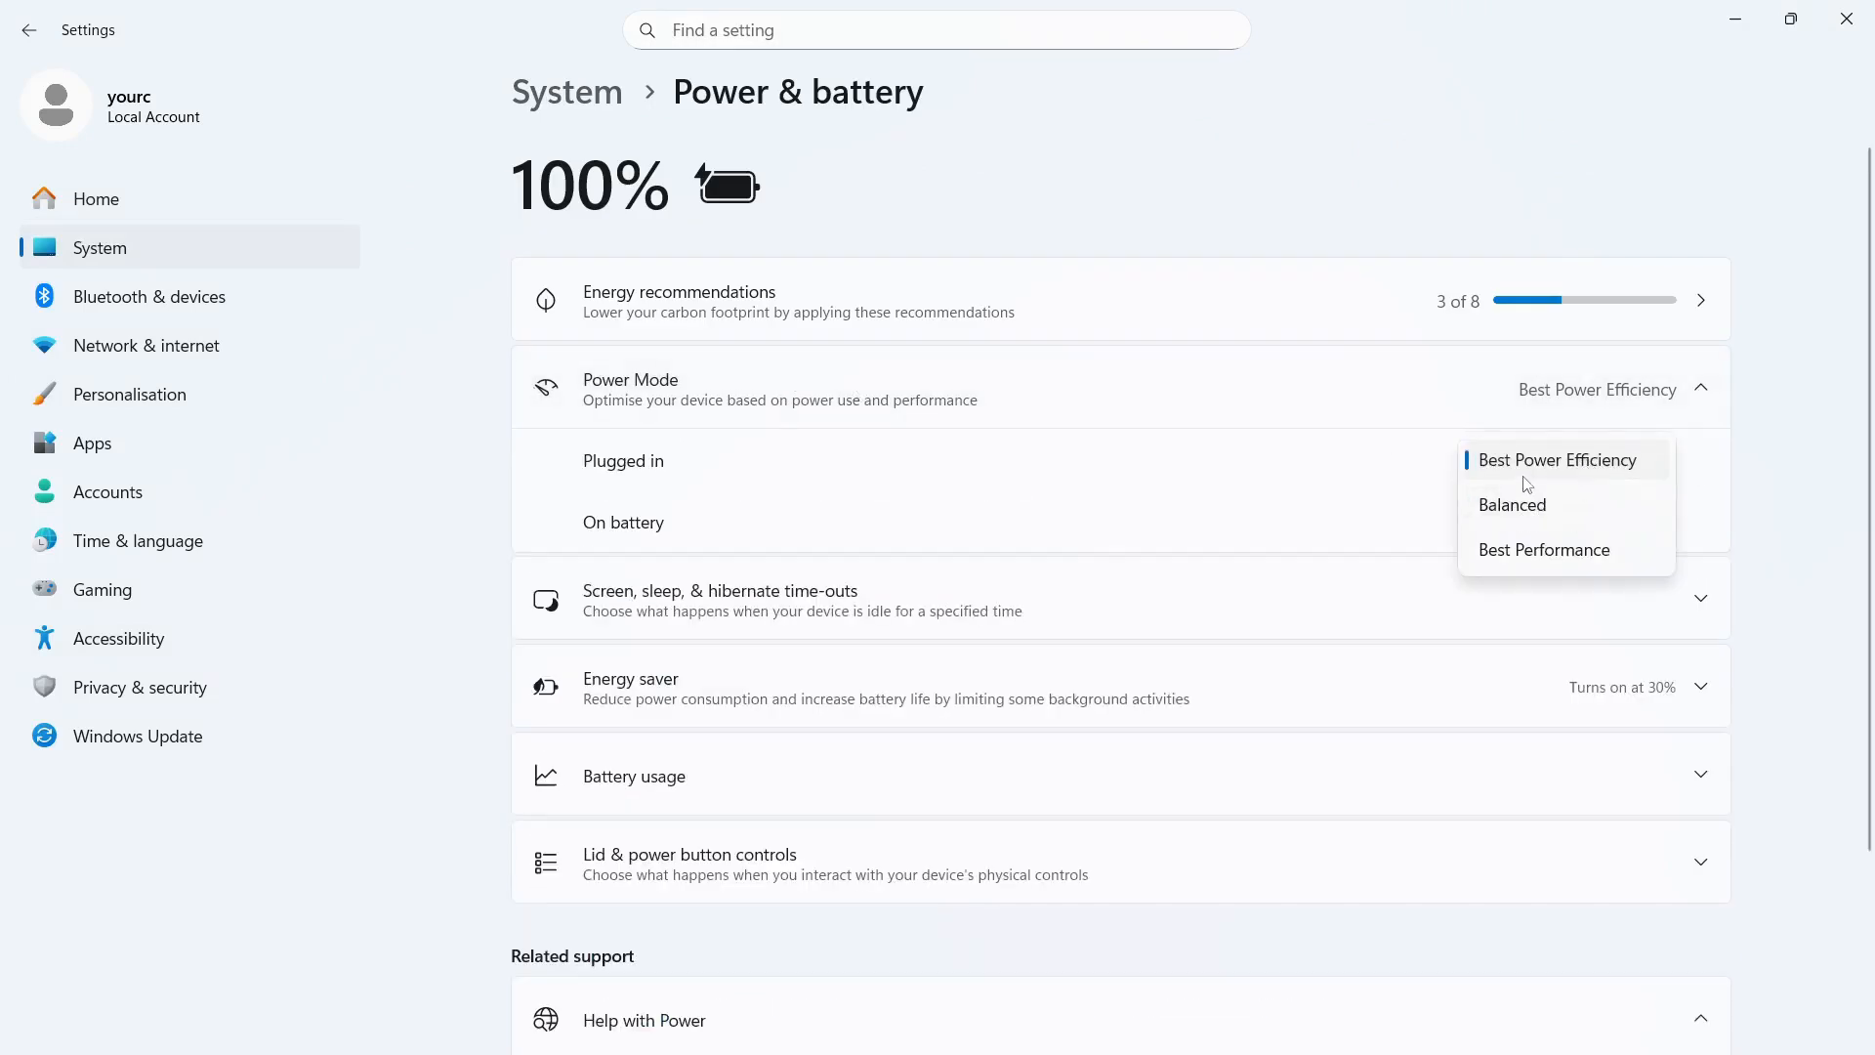
{"action": "left_click", "coordinate": [1543, 548]}
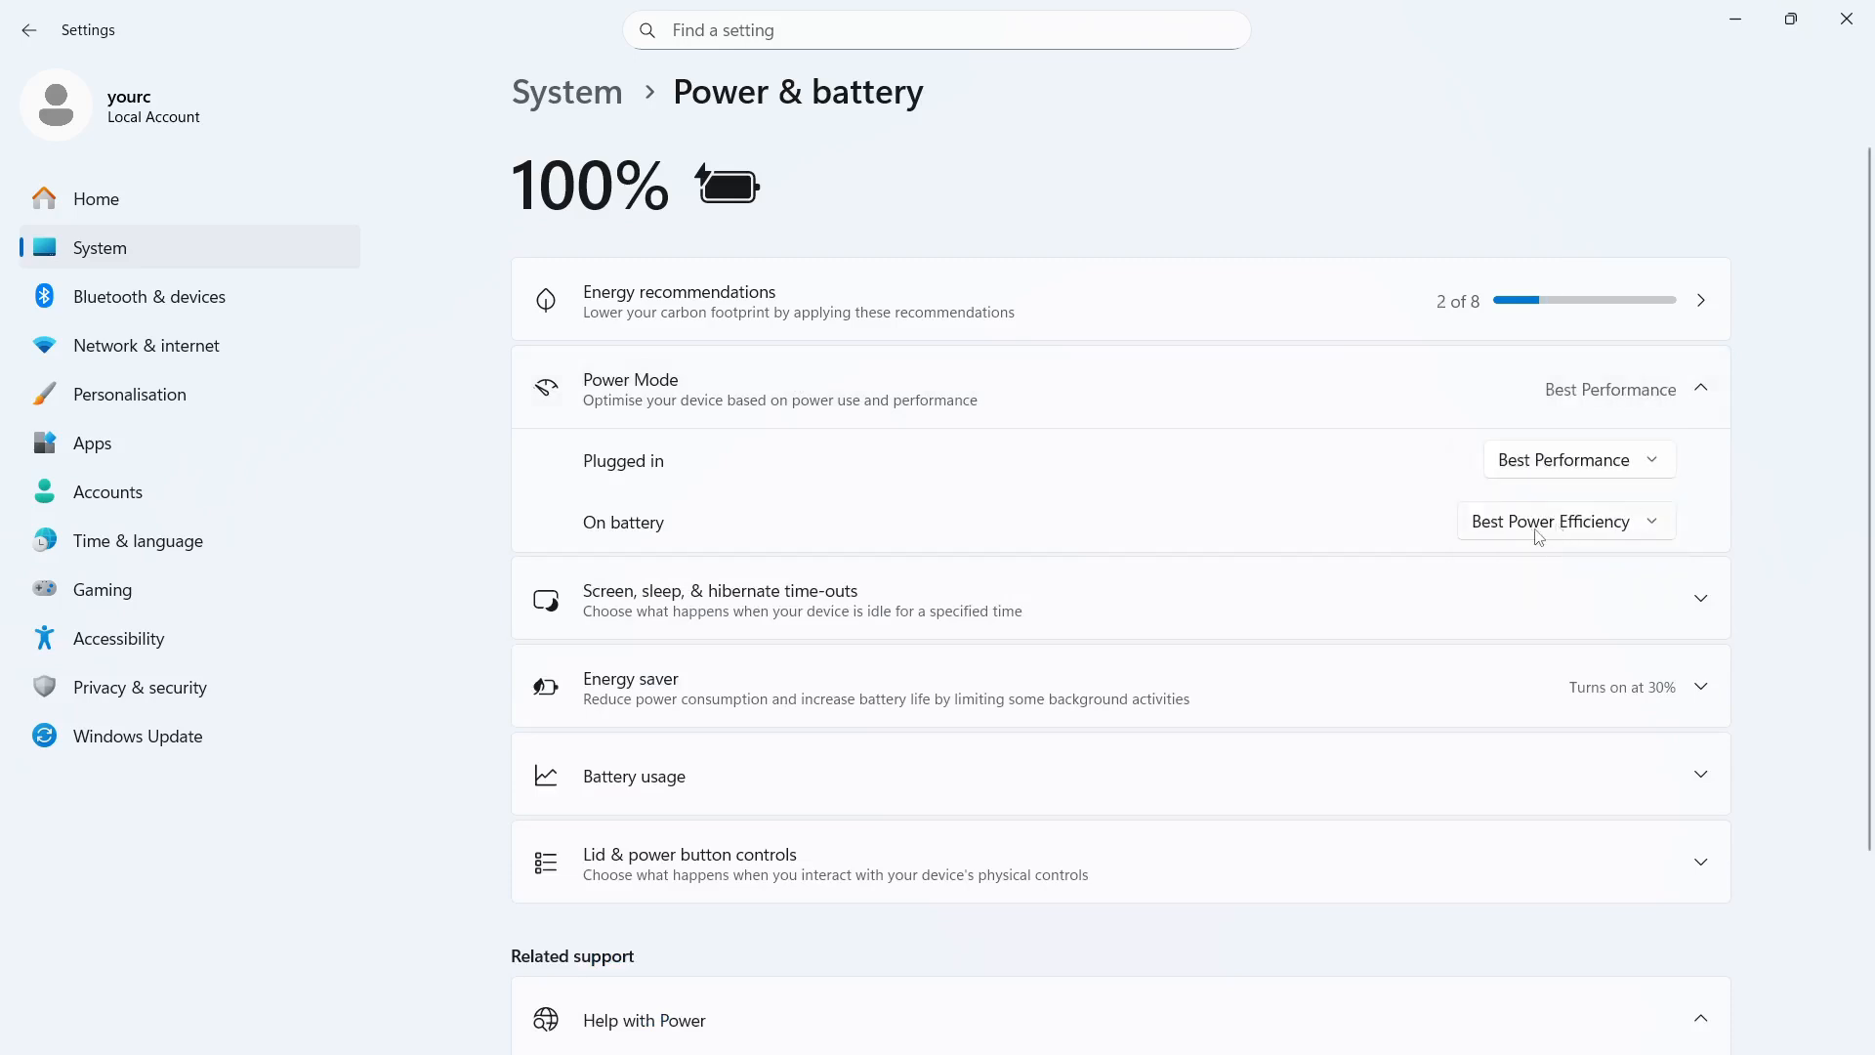
{"action": "left_click", "coordinate": [1561, 520]}
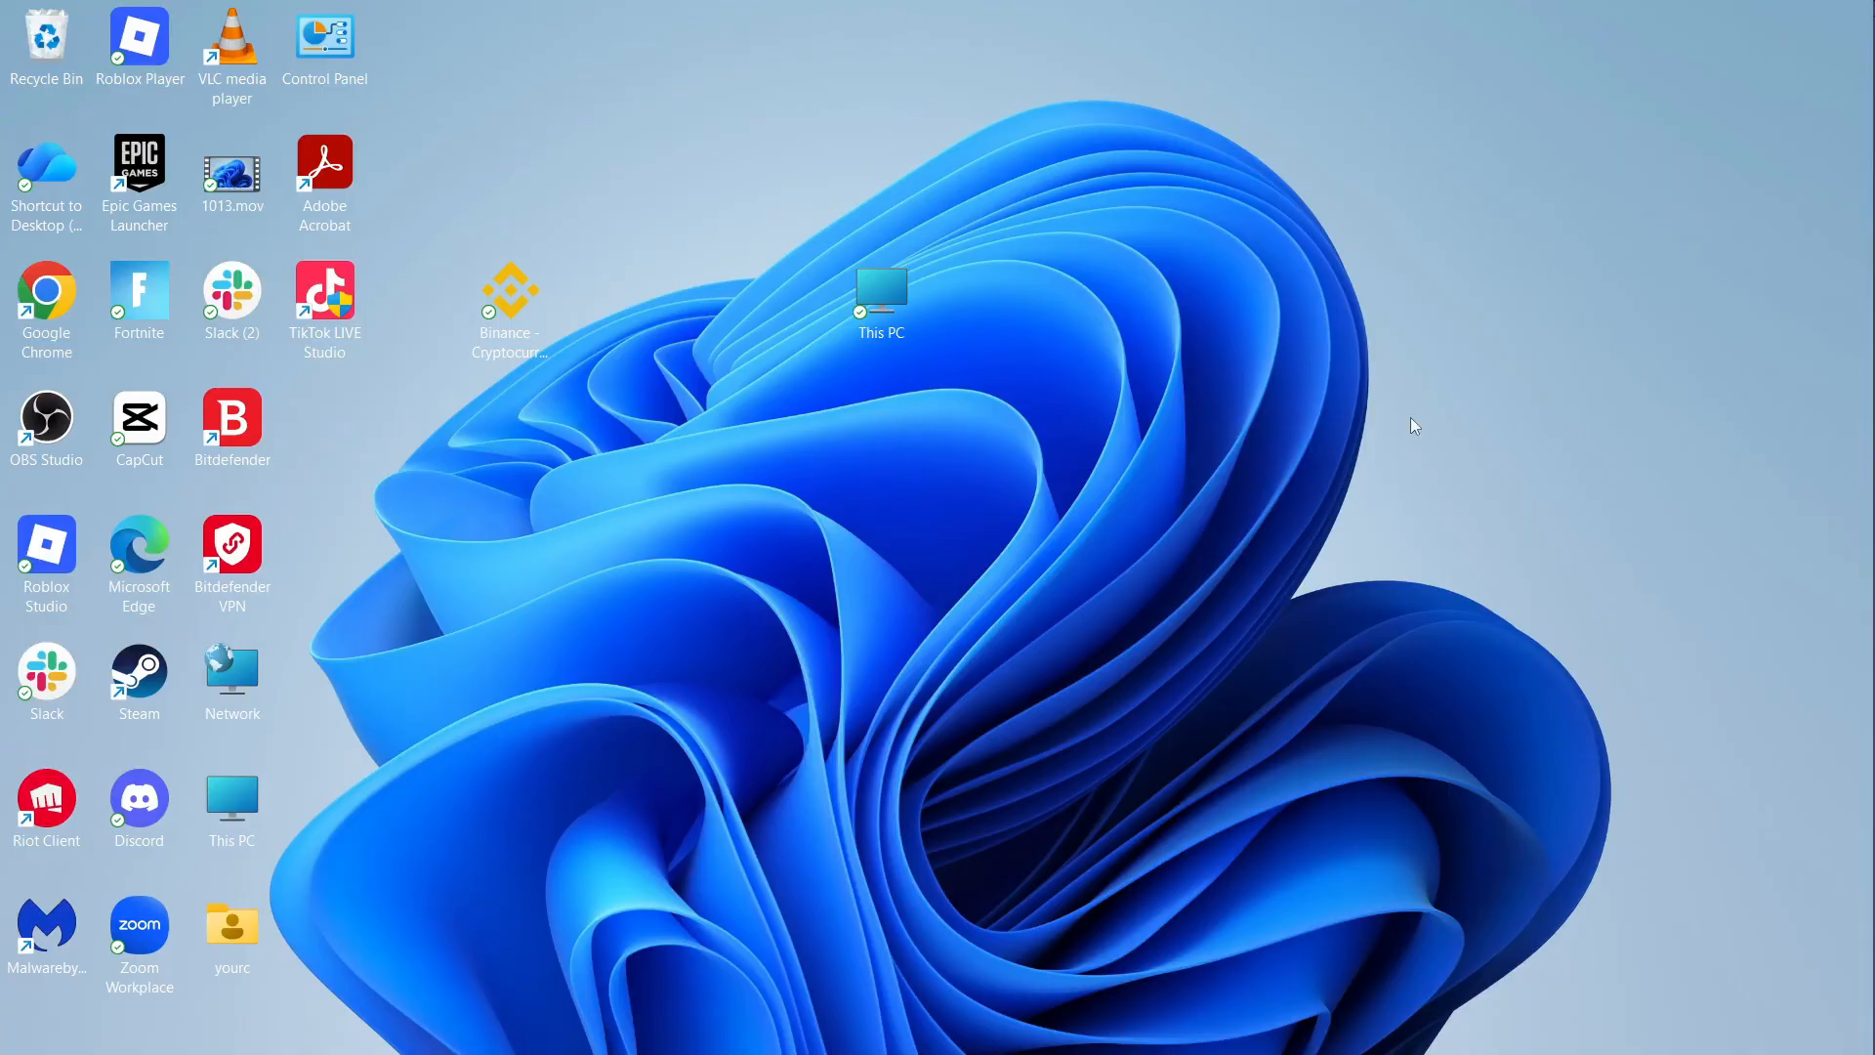
{"action": "mouse_move", "coordinate": [764, 598]}
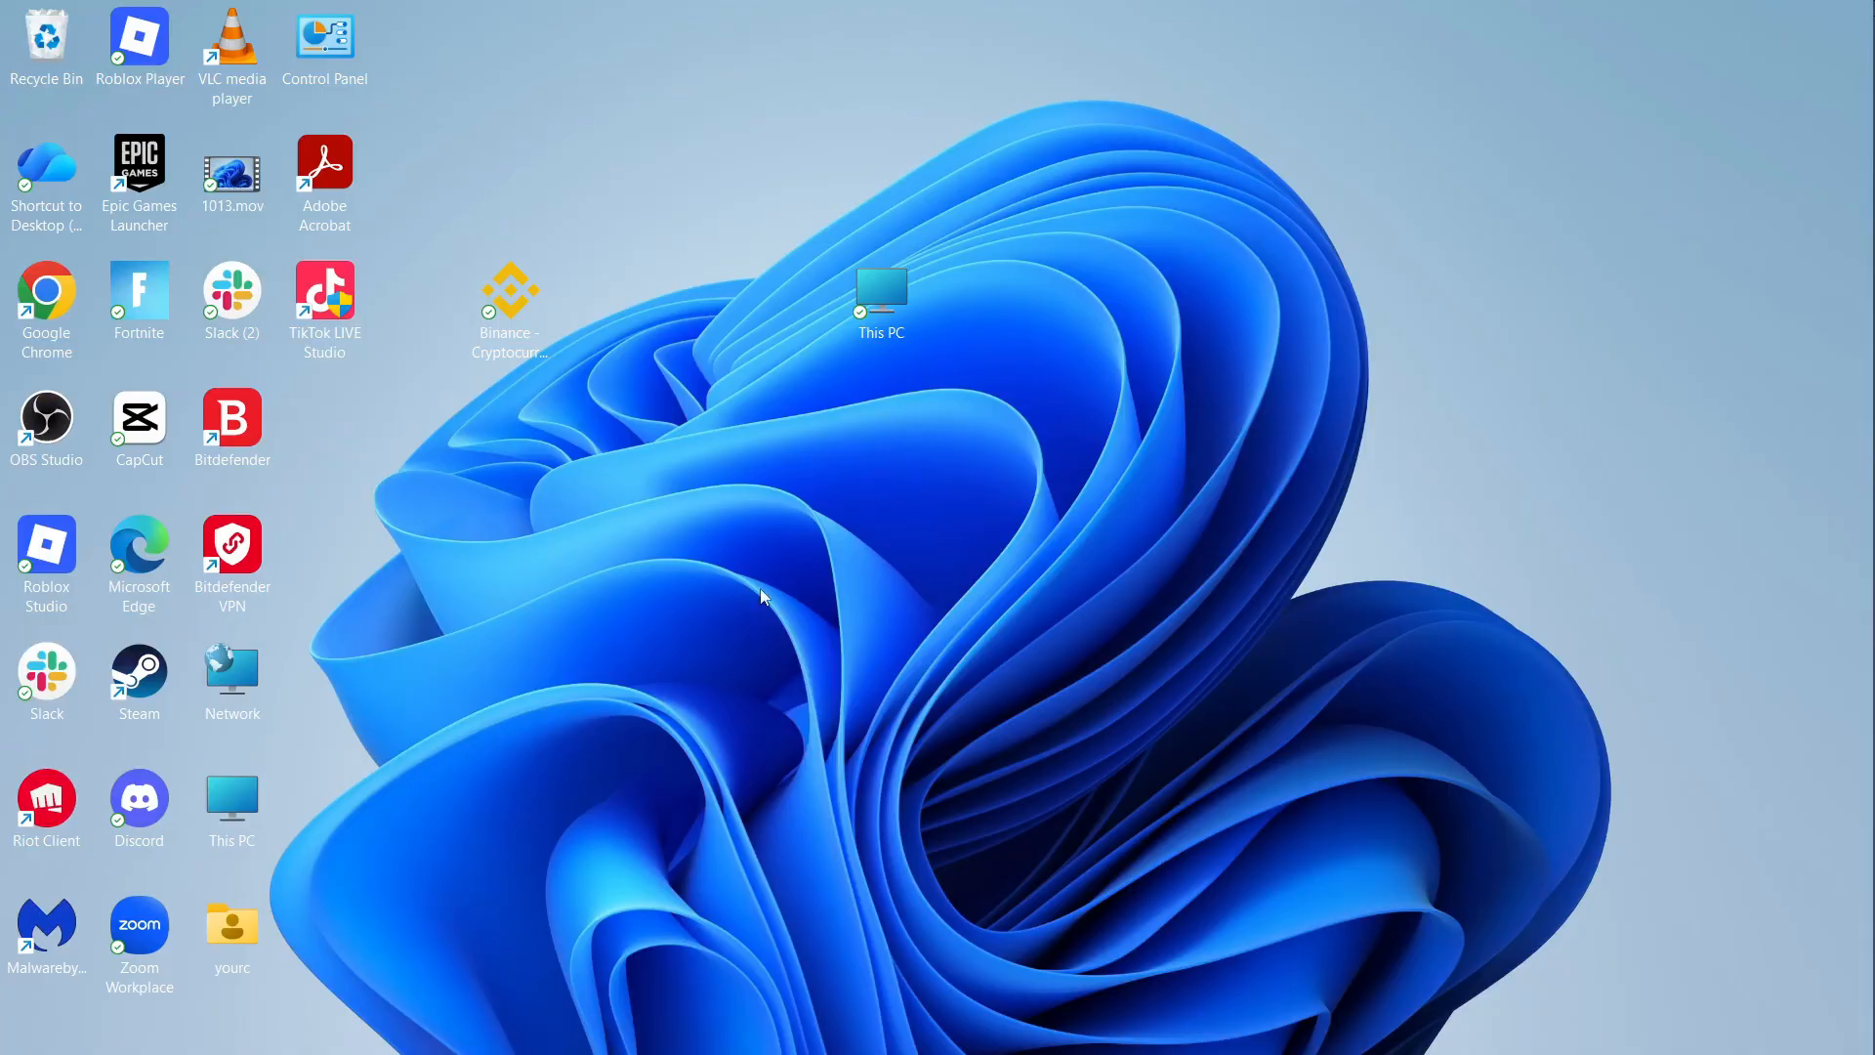